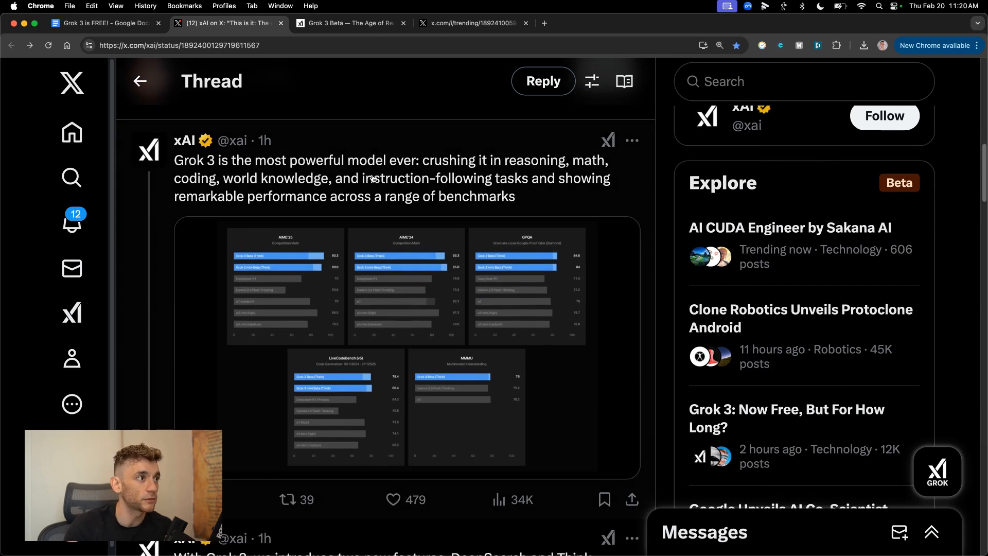
Step: Scroll down the page, then click into Grok's prompt box to begin a new question
scroll(down, 3)
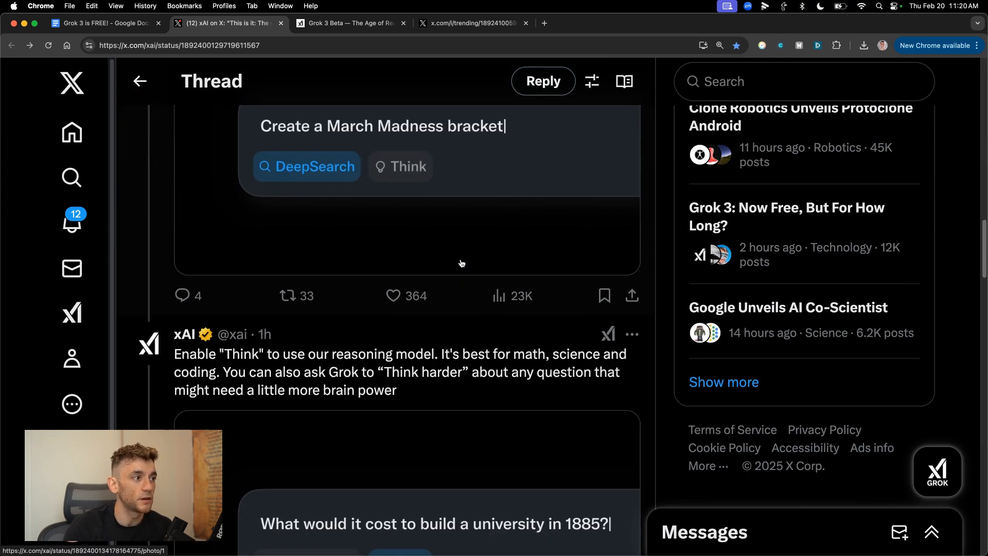
scroll(down, 3)
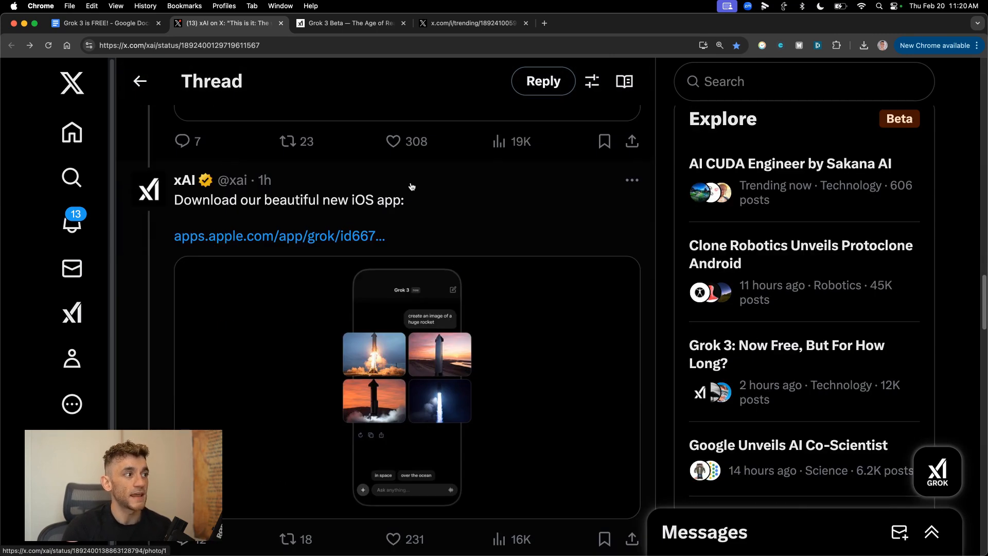
scroll(down, 3)
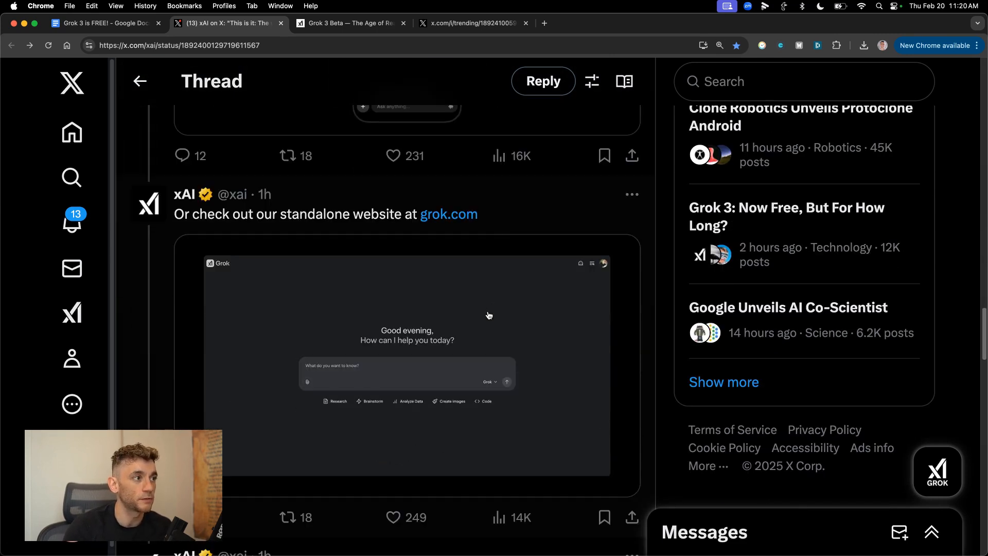
mouse_move(448, 214)
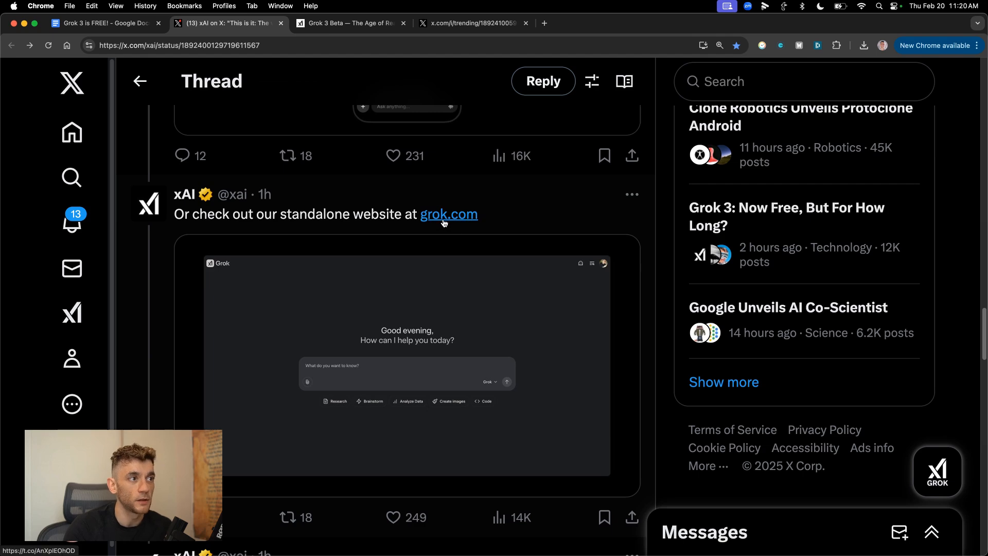
scroll(down, 3)
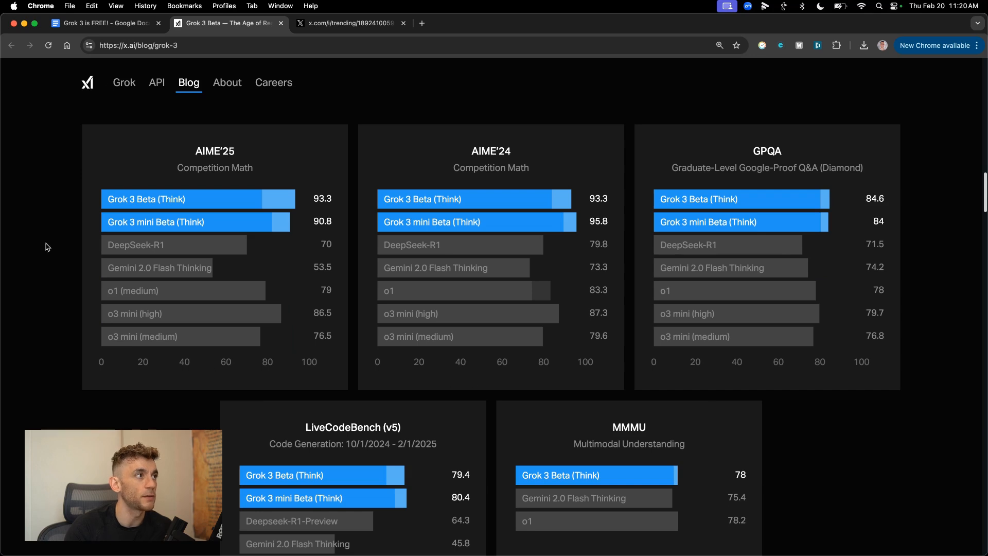
mouse_move(195, 199)
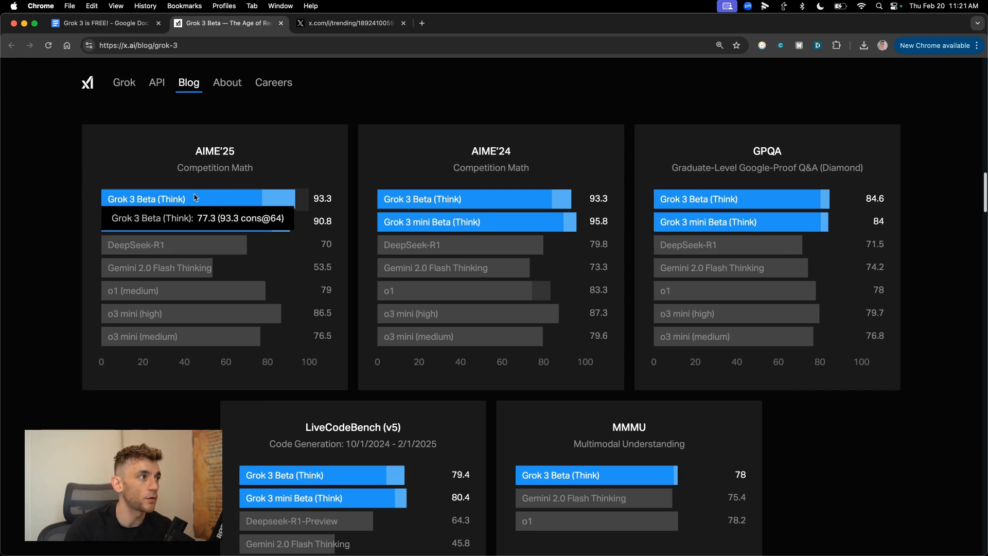
mouse_move(333, 206)
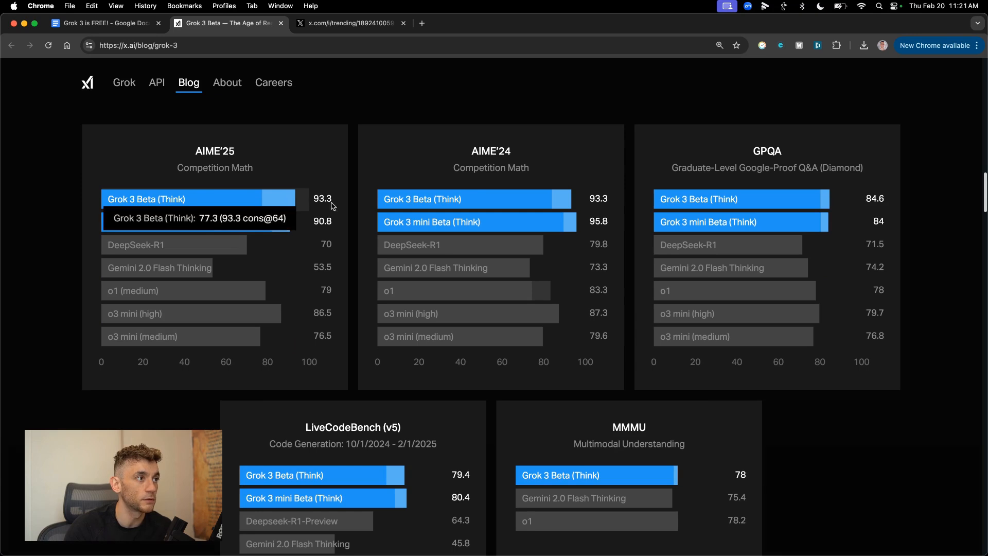
mouse_move(211, 162)
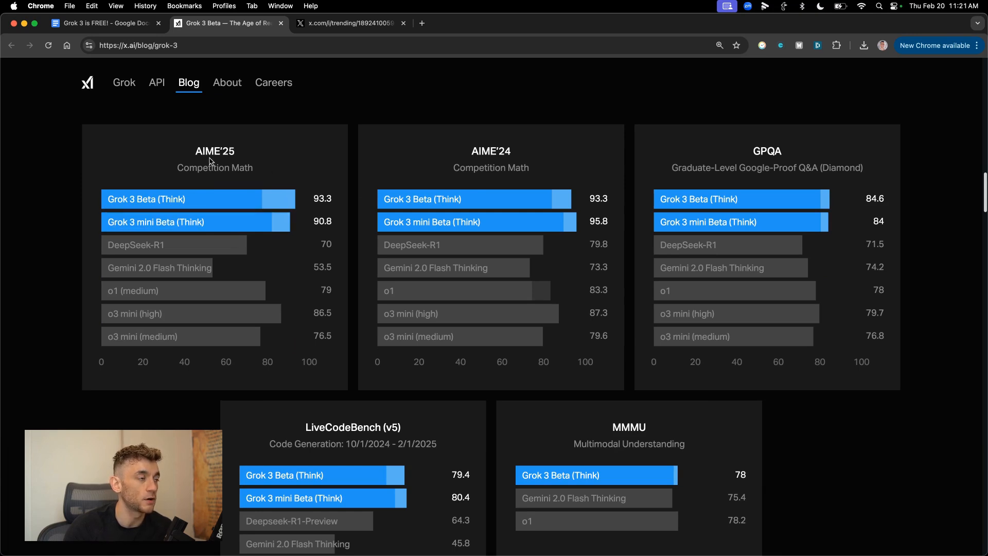
mouse_move(156, 340)
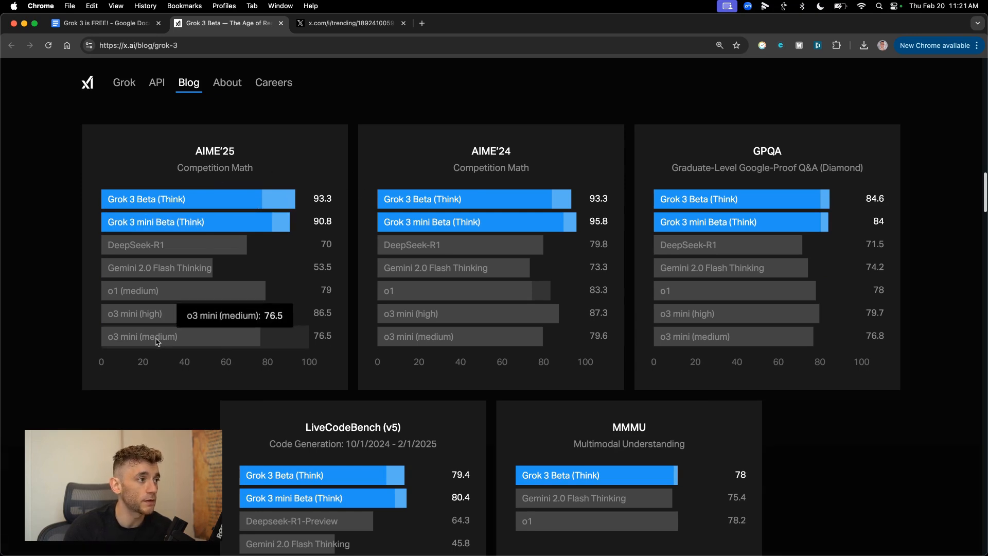
mouse_move(320, 345)
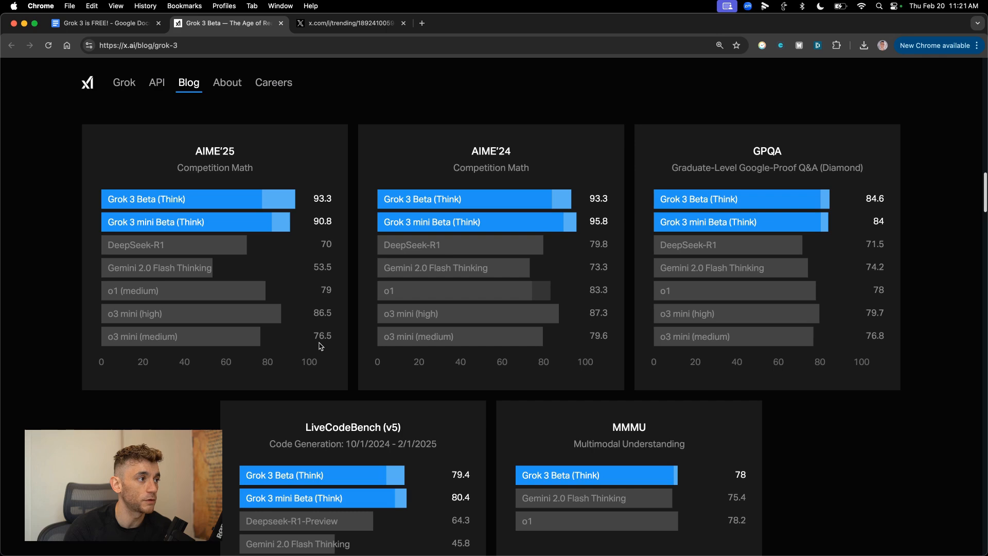
mouse_move(326, 249)
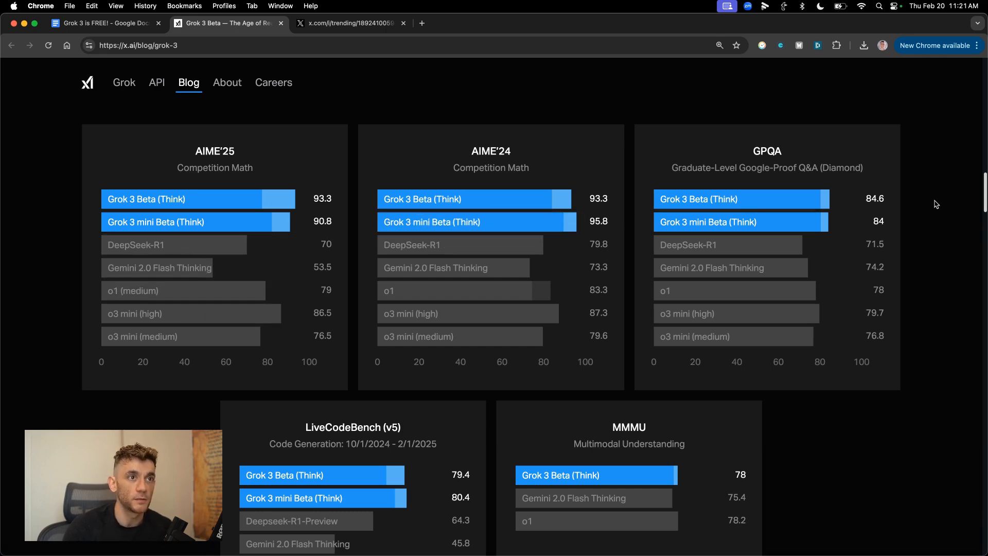
scroll(down, 3)
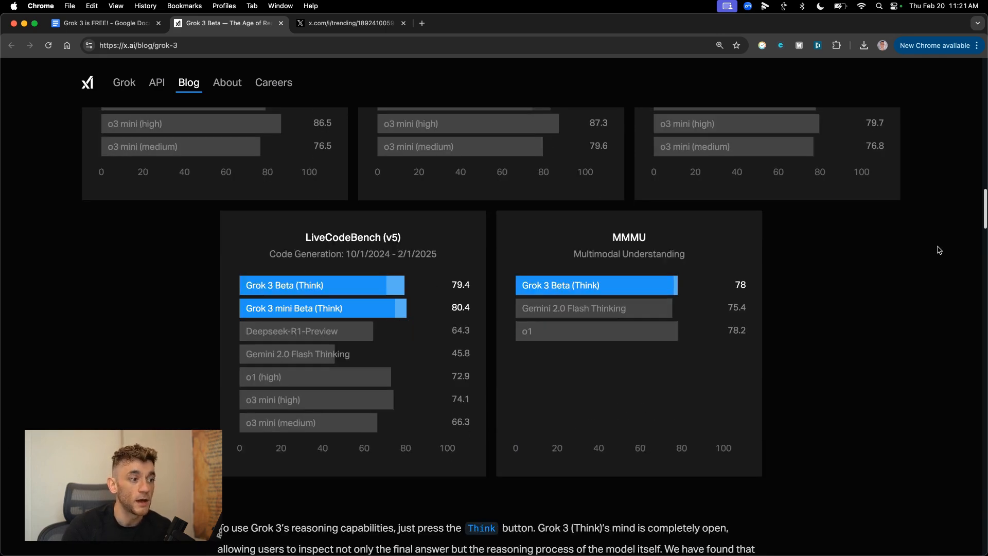
scroll(down, 3)
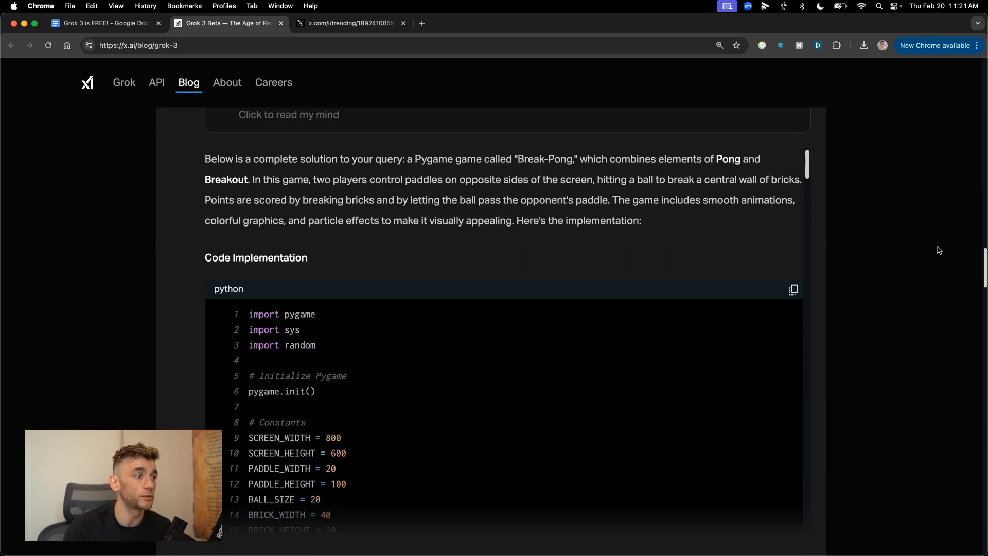
scroll(down, 3)
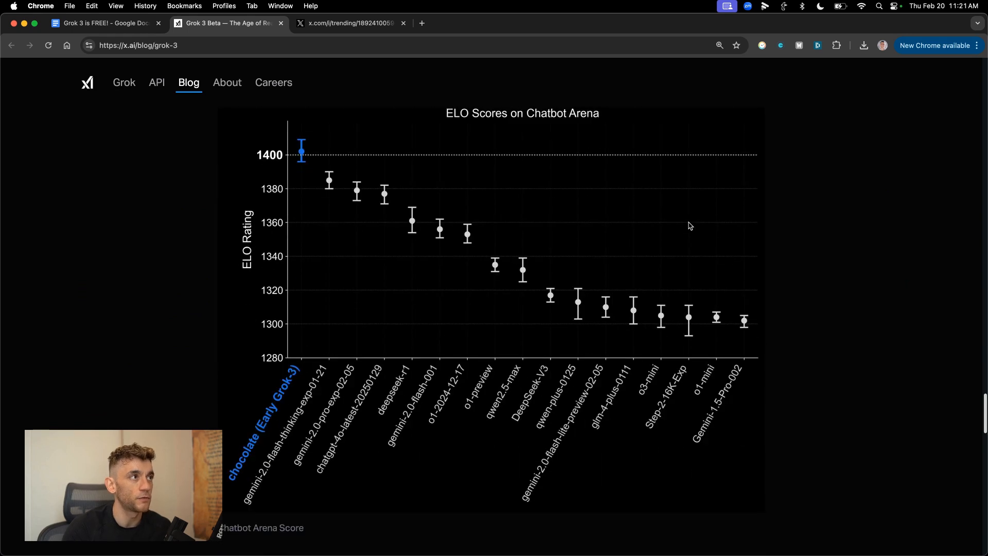
scroll(down, 3)
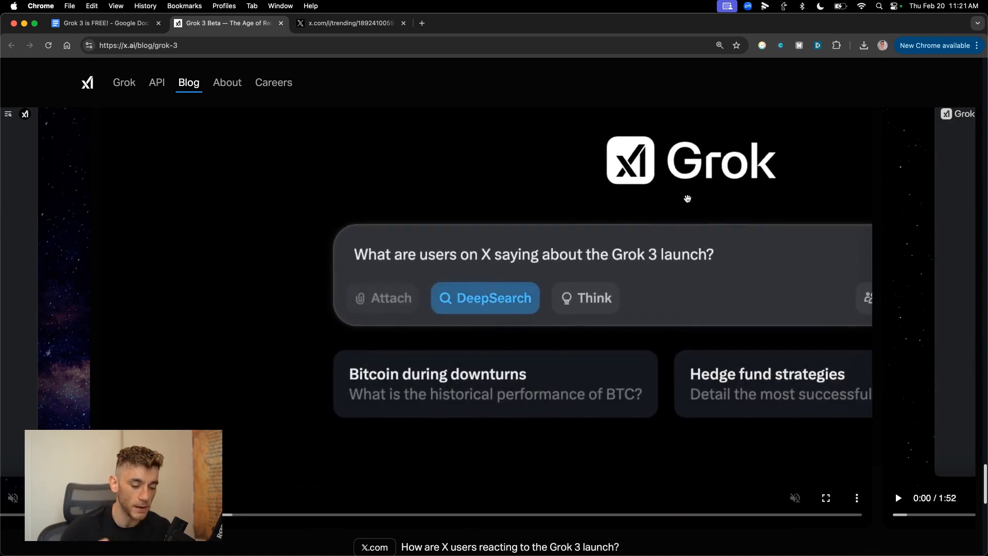
scroll(down, 3)
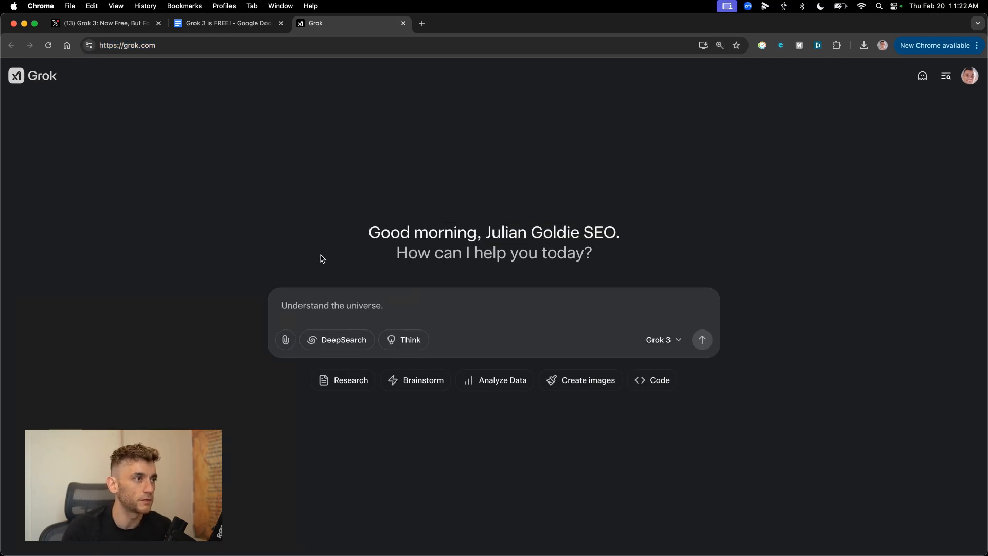
mouse_move(391, 255)
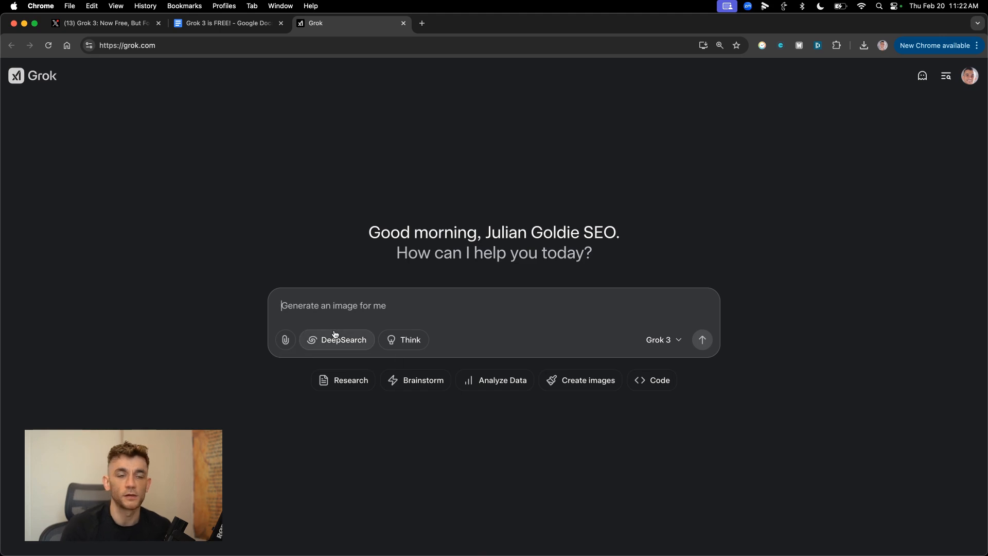
mouse_move(434, 351)
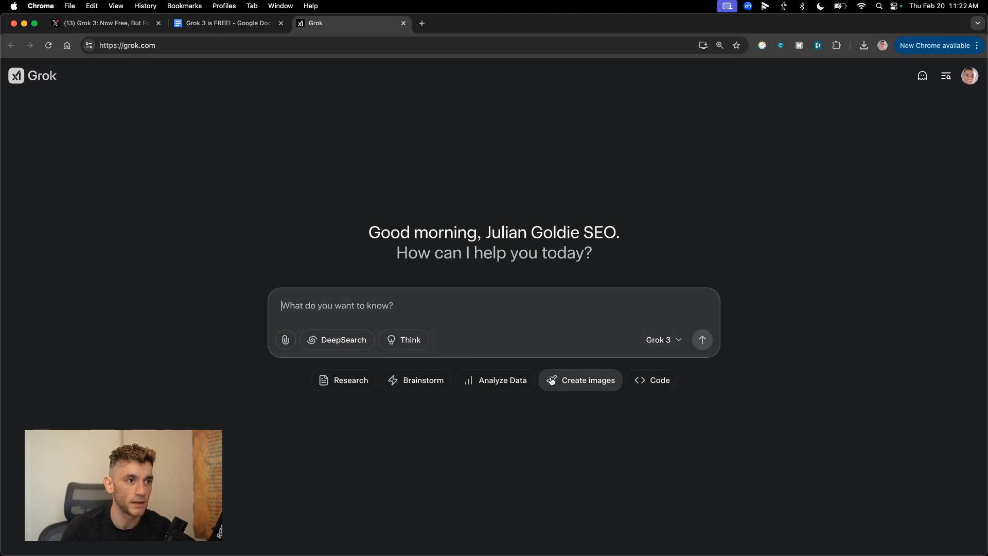
mouse_move(806, 452)
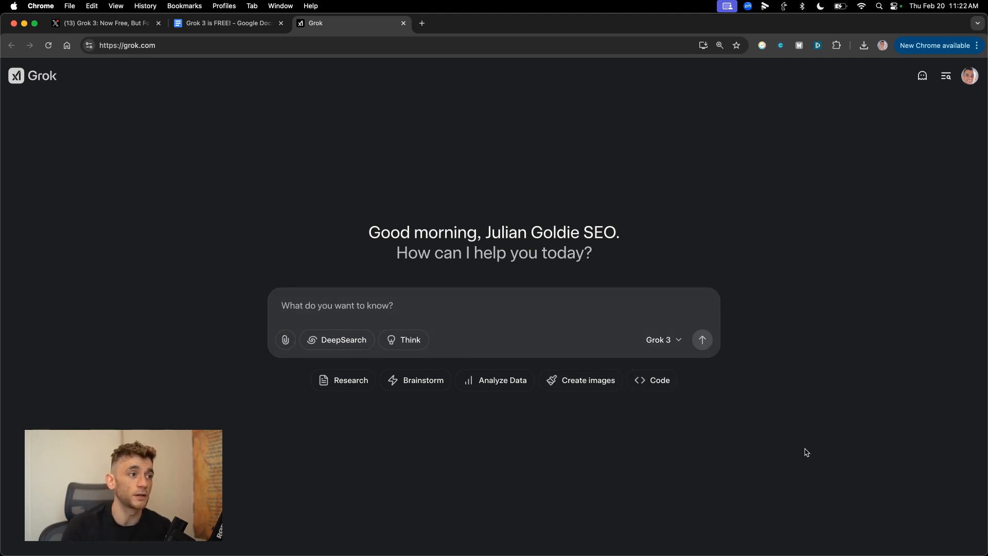
click(720, 45)
text(Show me top)
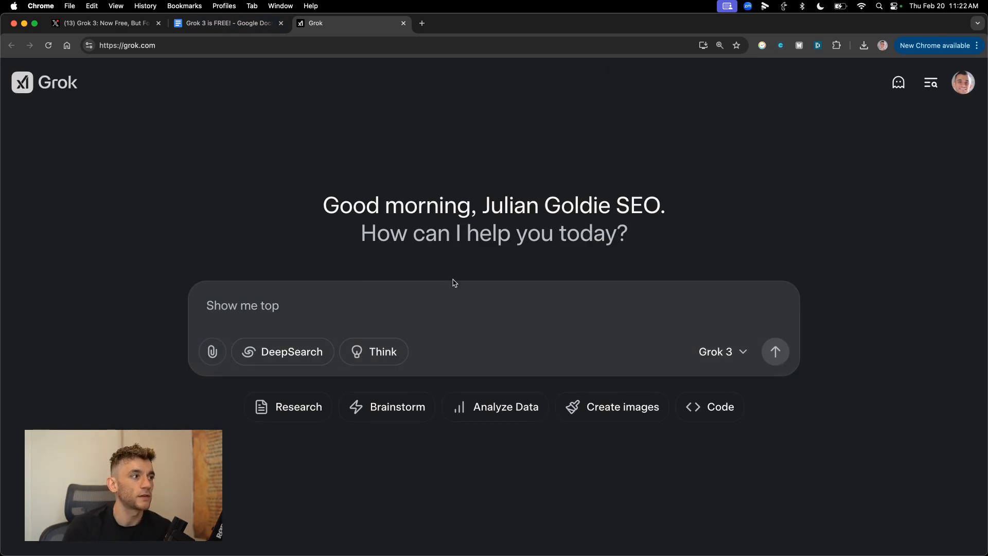
Step: Ask Grok 'Give me the AI headlines from today' and return to its answer
text(Give me the AI headlines from today)
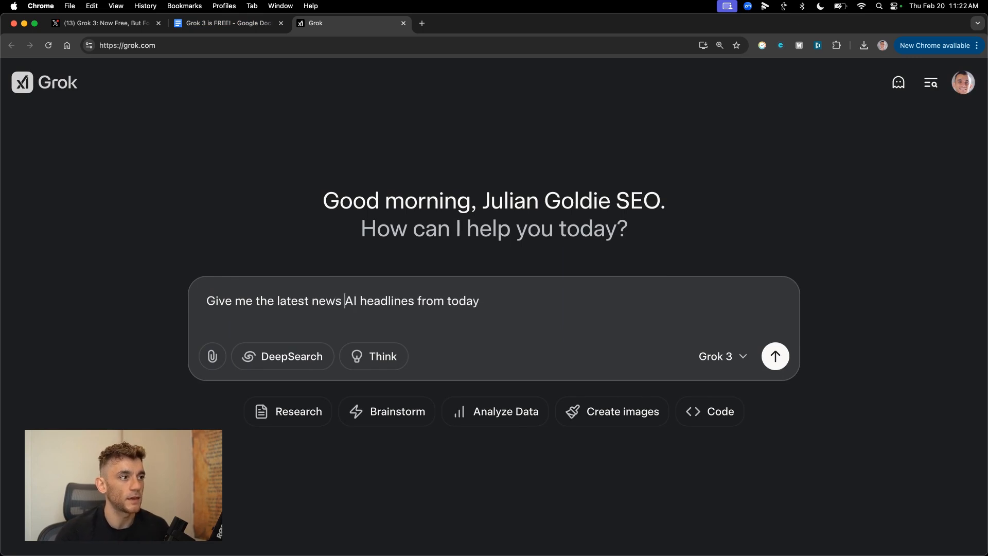
click(775, 356)
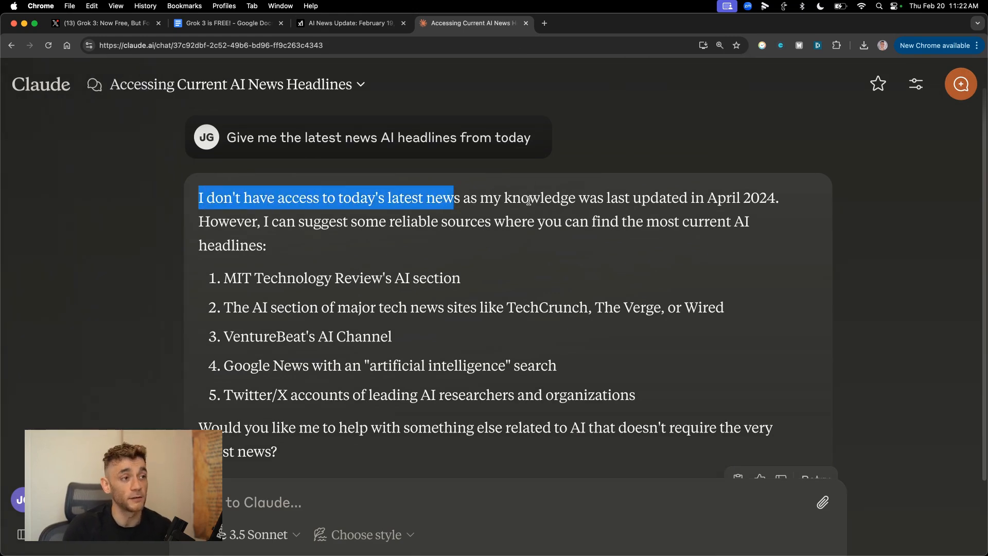
click(348, 23)
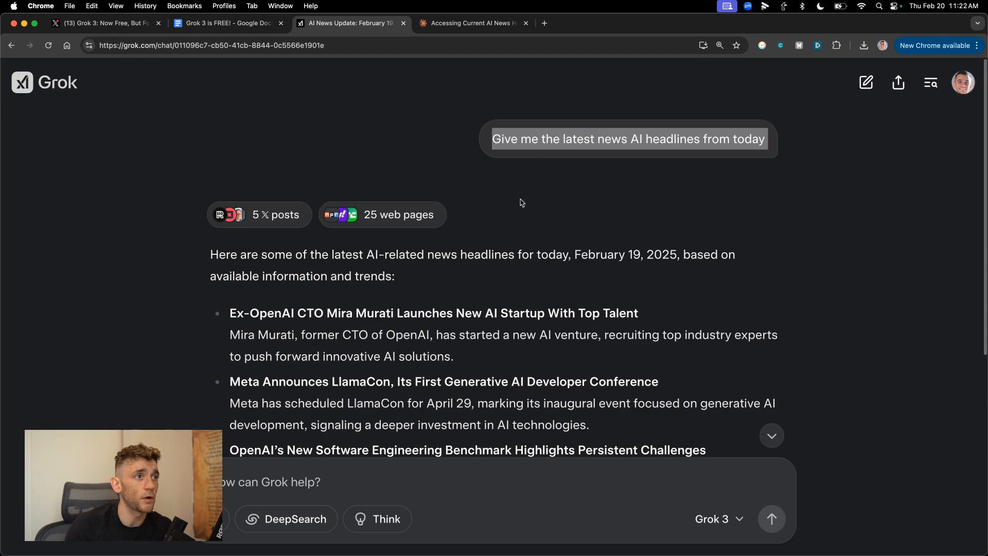
scroll(down, 3)
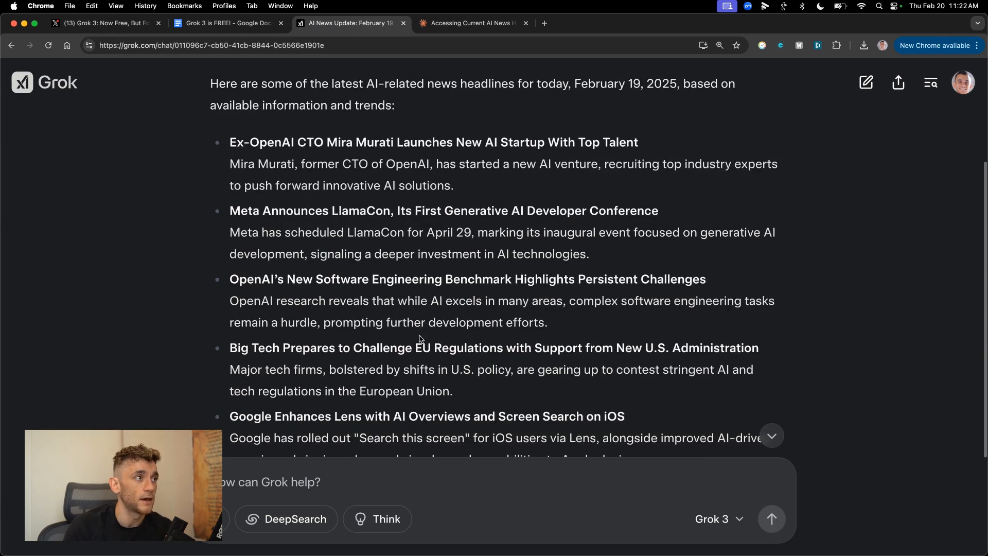
Step: Show the X posts Grok cited and scroll through the headline sources
click(82, 214)
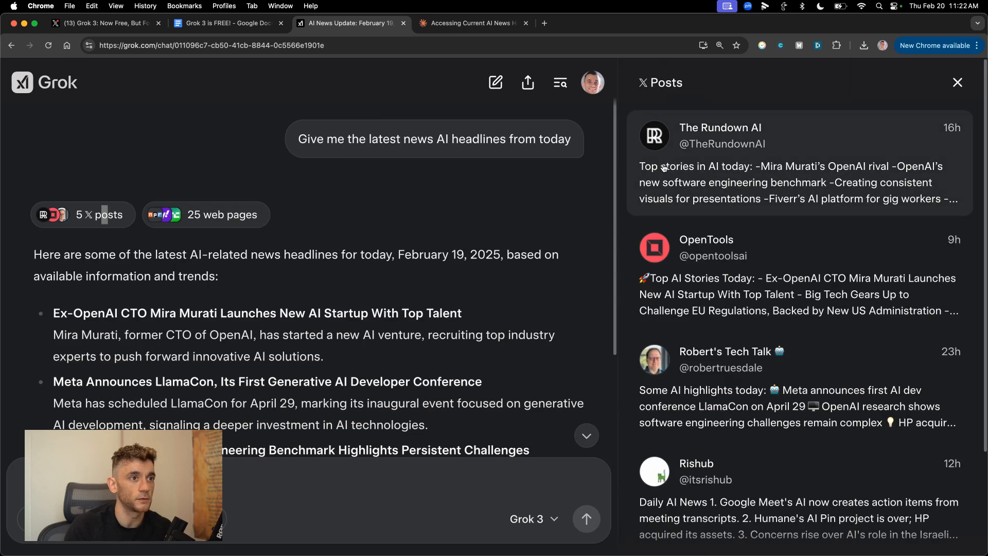
scroll(down, 3)
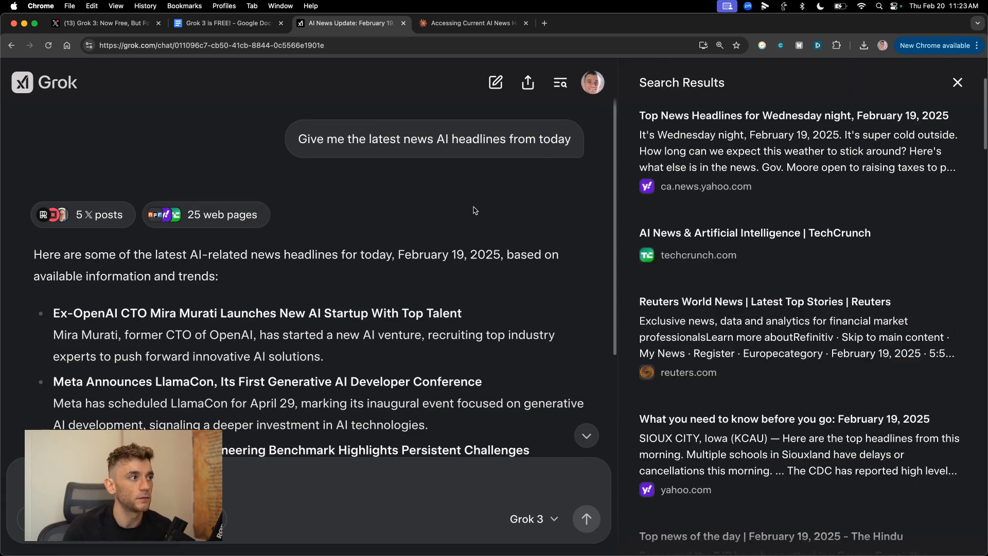
scroll(down, 3)
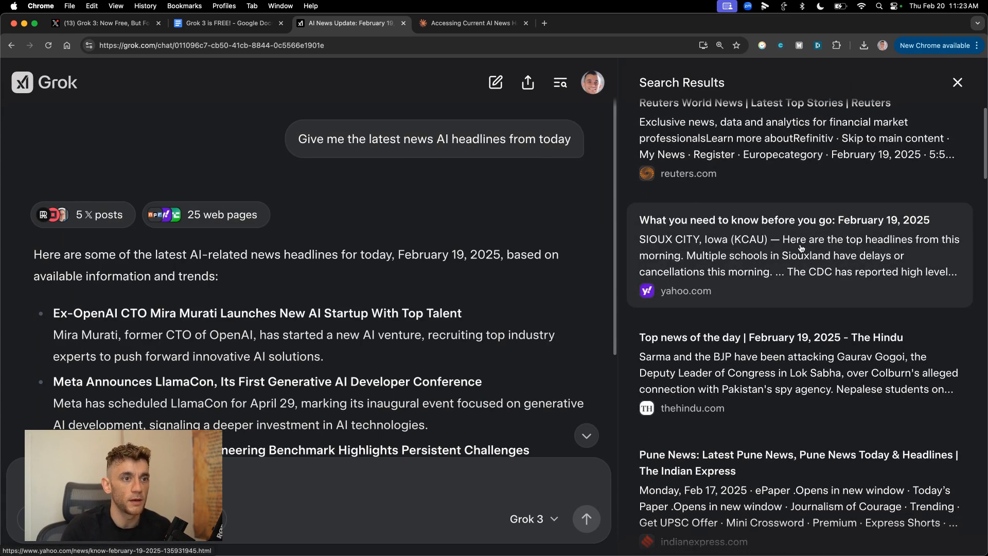
scroll(down, 3)
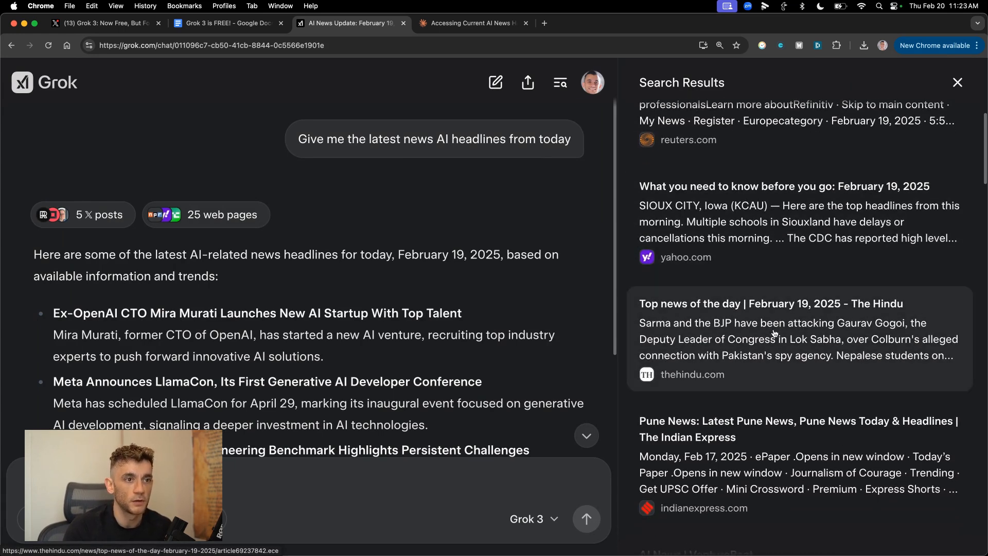
mouse_move(795, 285)
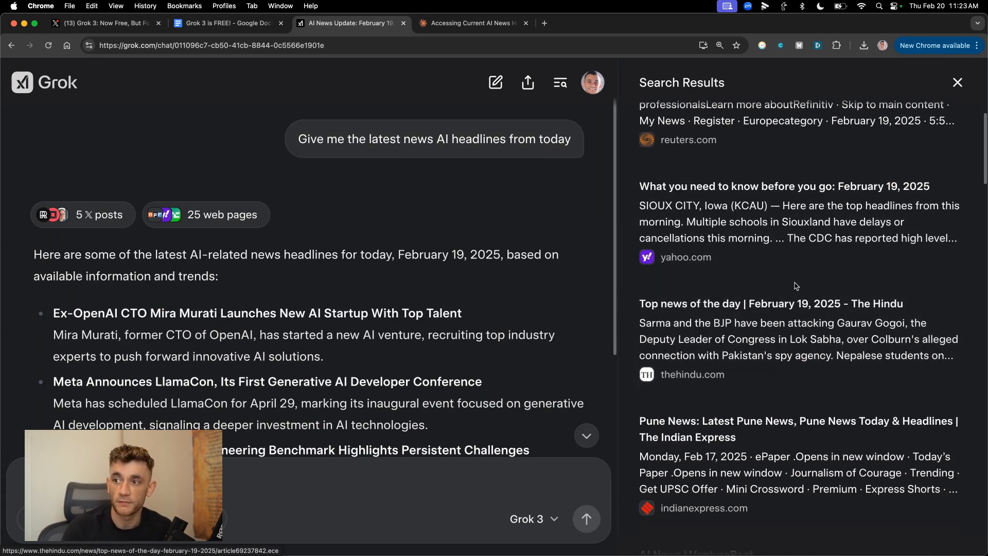
scroll(down, 3)
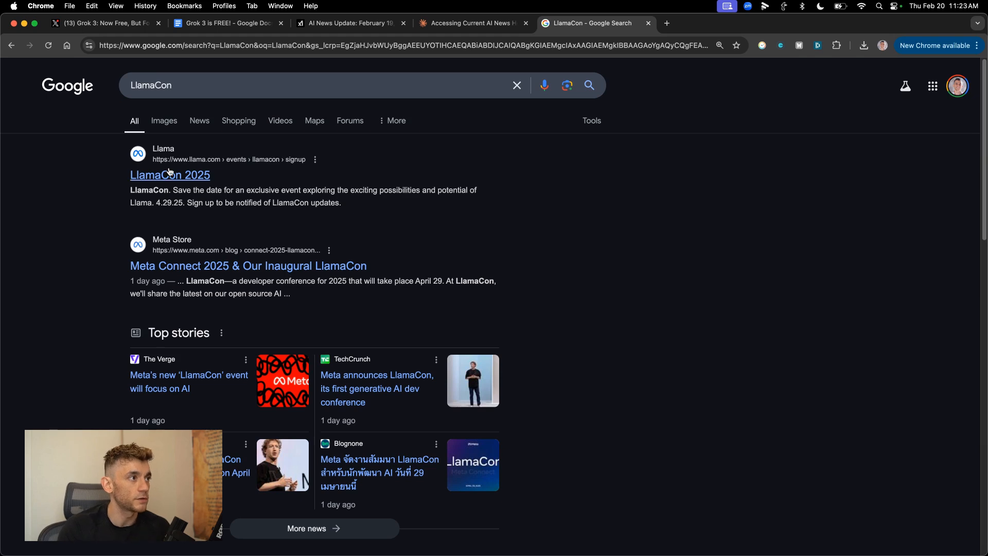
mouse_move(451, 22)
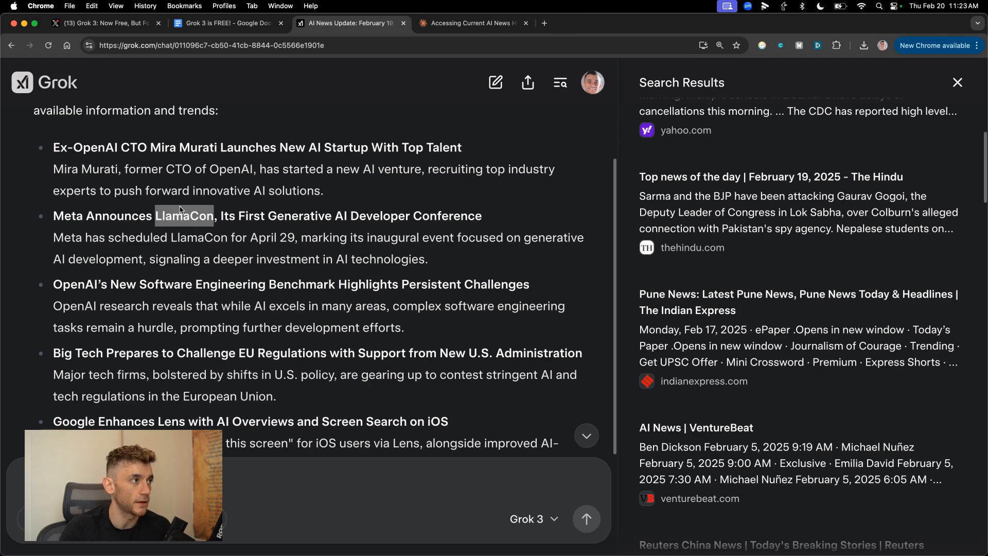
scroll(down, 3)
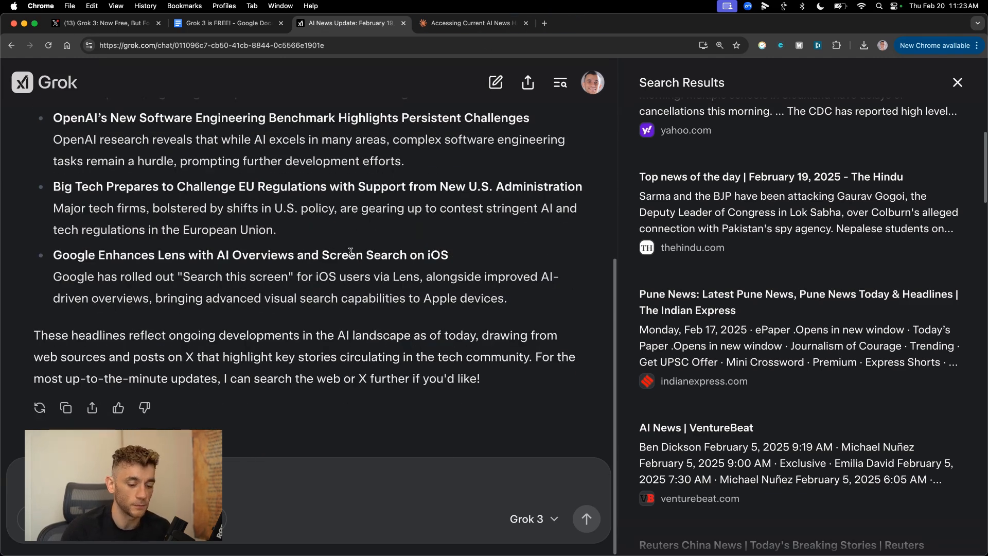
Step: Send the SEO article prompt from the Google Doc to Grok
click(227, 23)
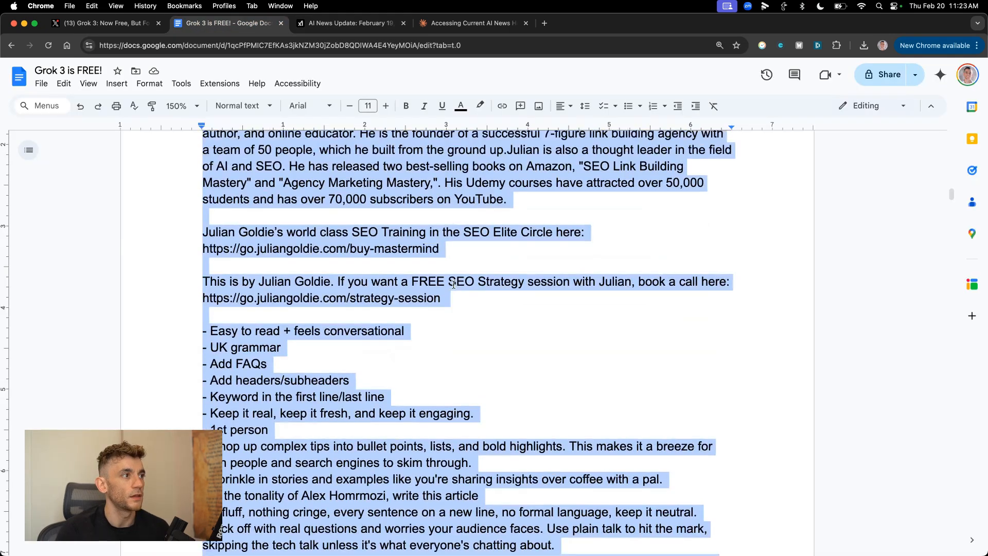
scroll(up, 3)
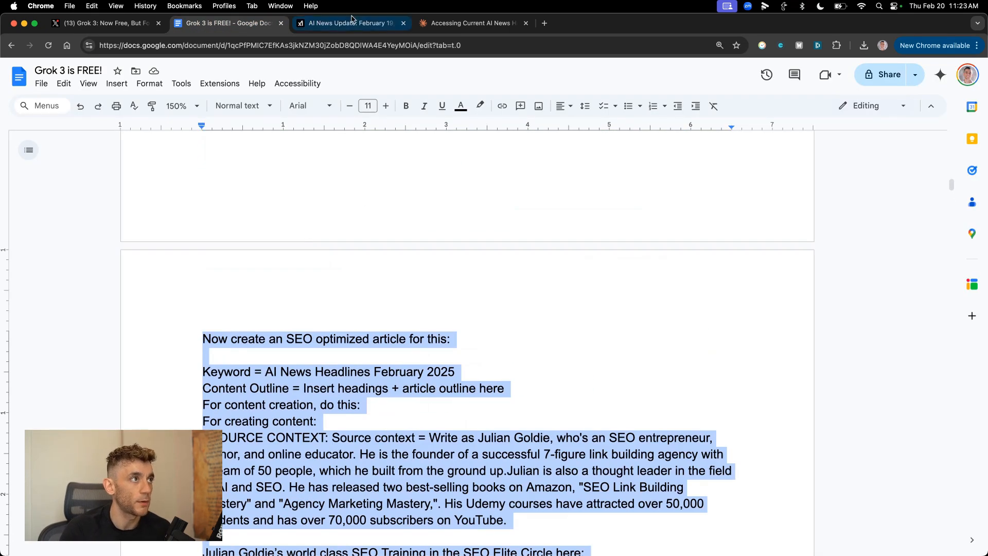
click(350, 23)
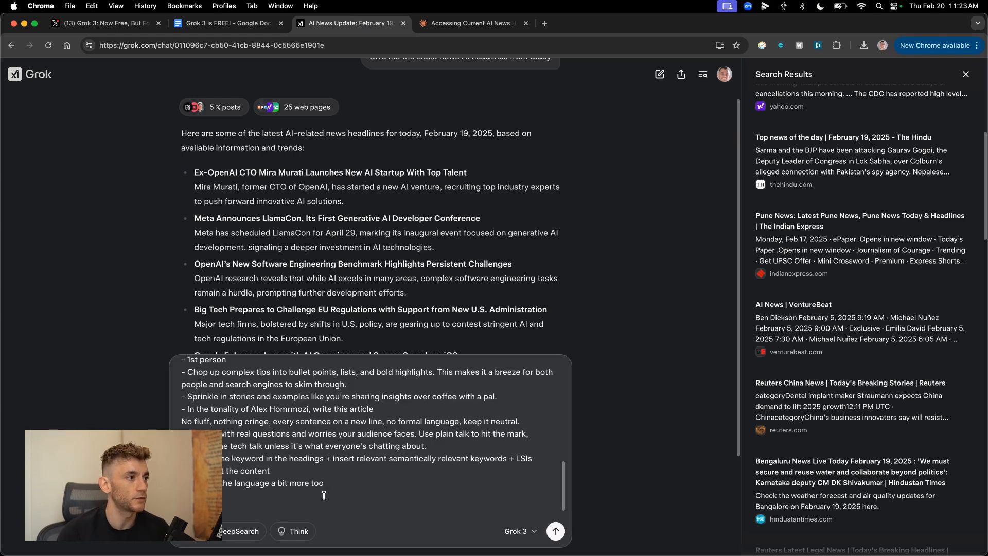
click(555, 531)
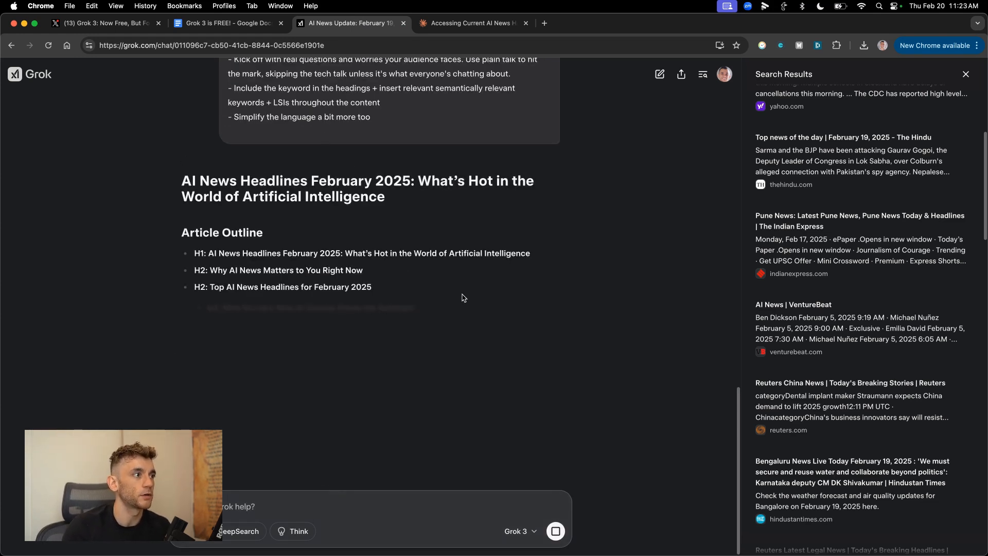
Step: Scroll through the generated article and hide the search sources panel
scroll(down, 3)
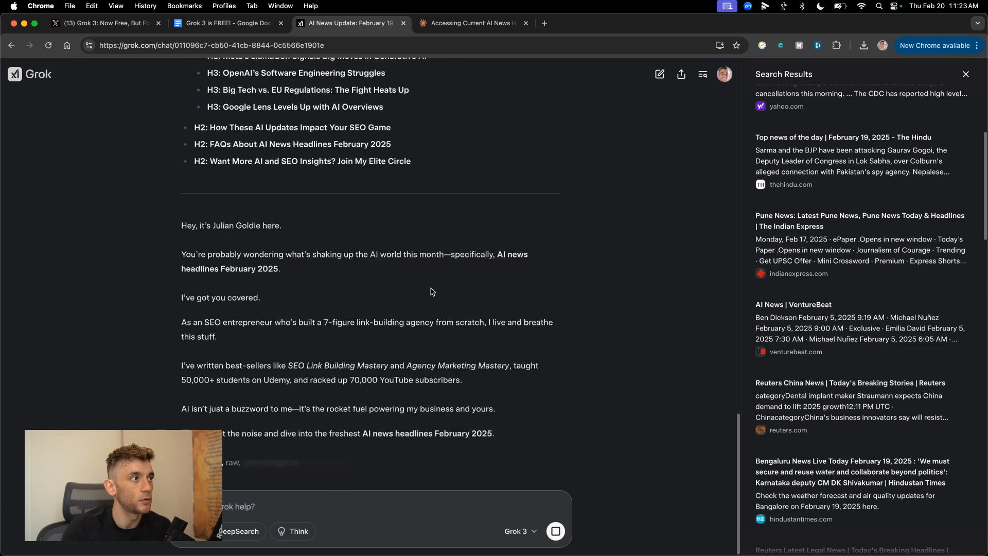
scroll(down, 3)
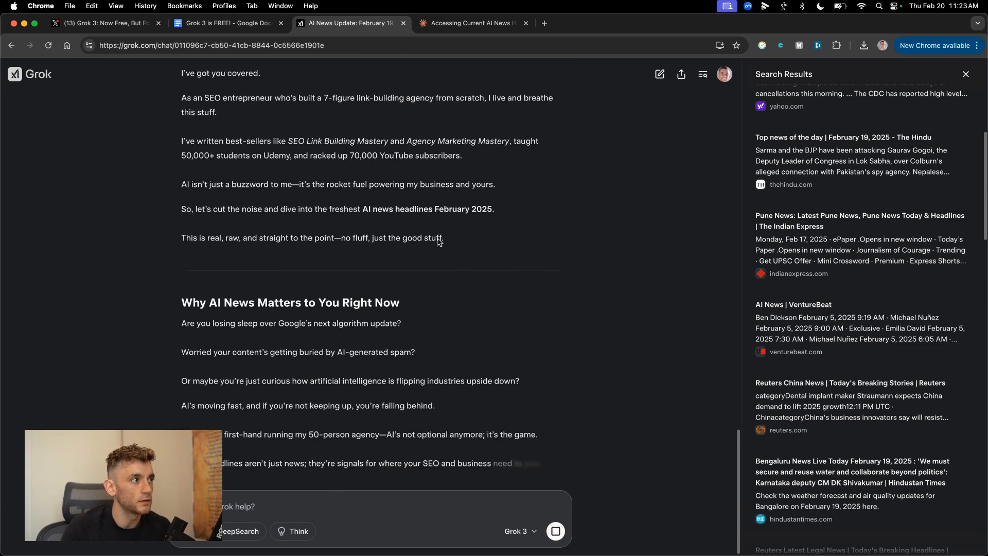
scroll(up, 3)
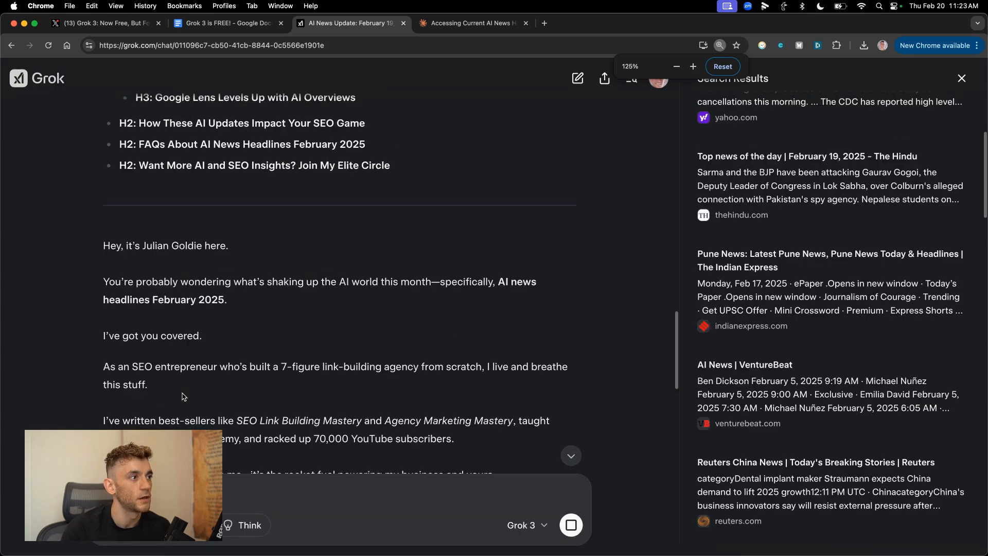
scroll(down, 3)
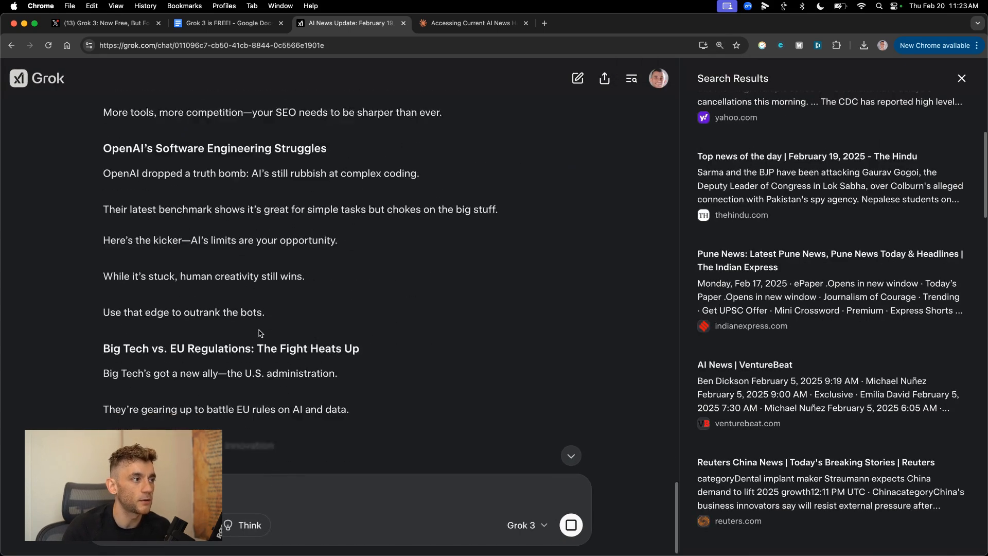
scroll(up, 3)
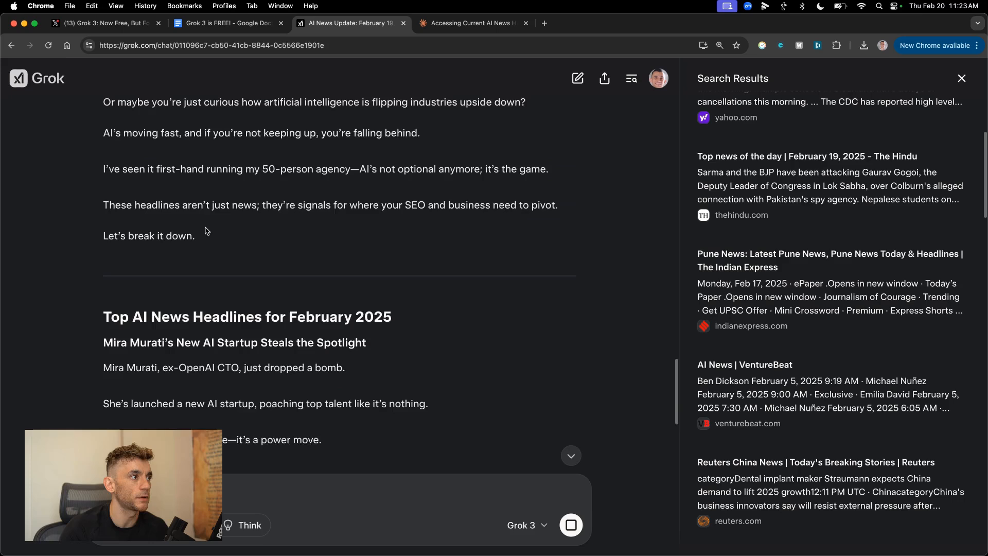
scroll(up, 3)
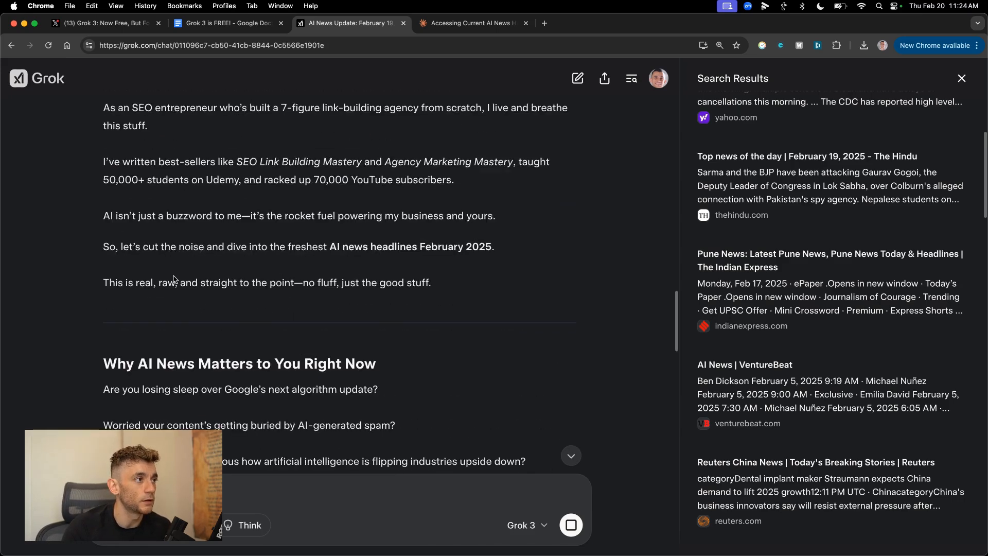
scroll(up, 3)
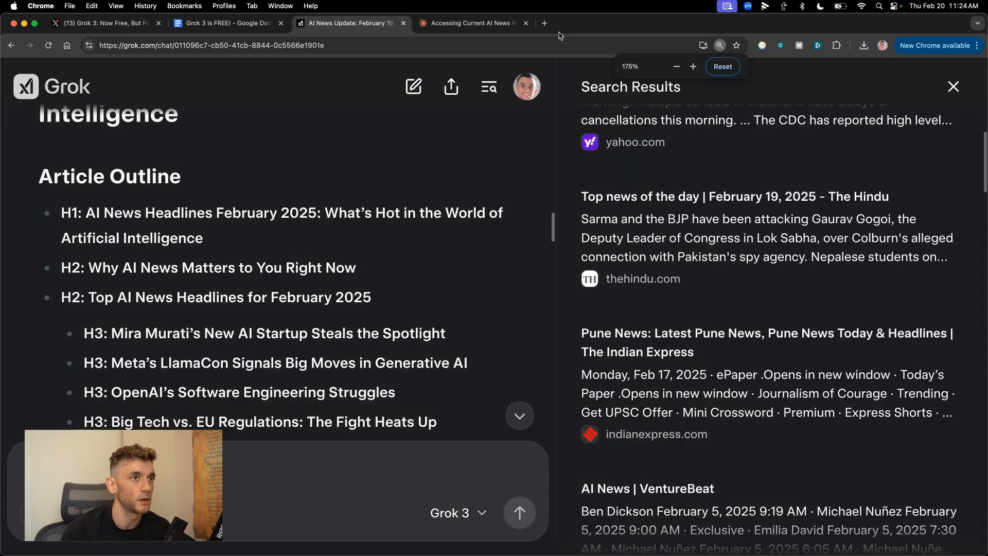
click(952, 86)
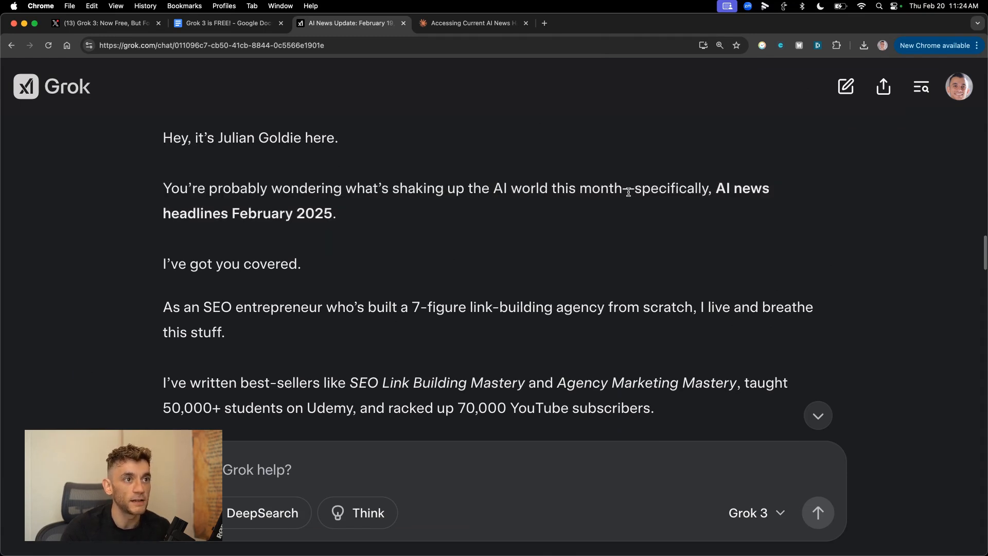
mouse_move(379, 222)
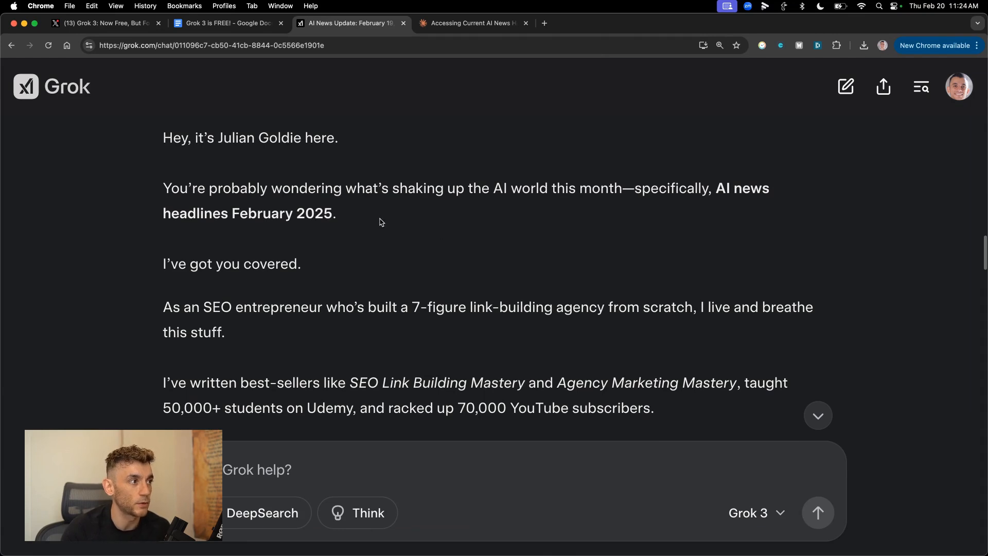
Step: Copy the February 2025 AI news article text and bring it to ZeroGPT
scroll(down, 3)
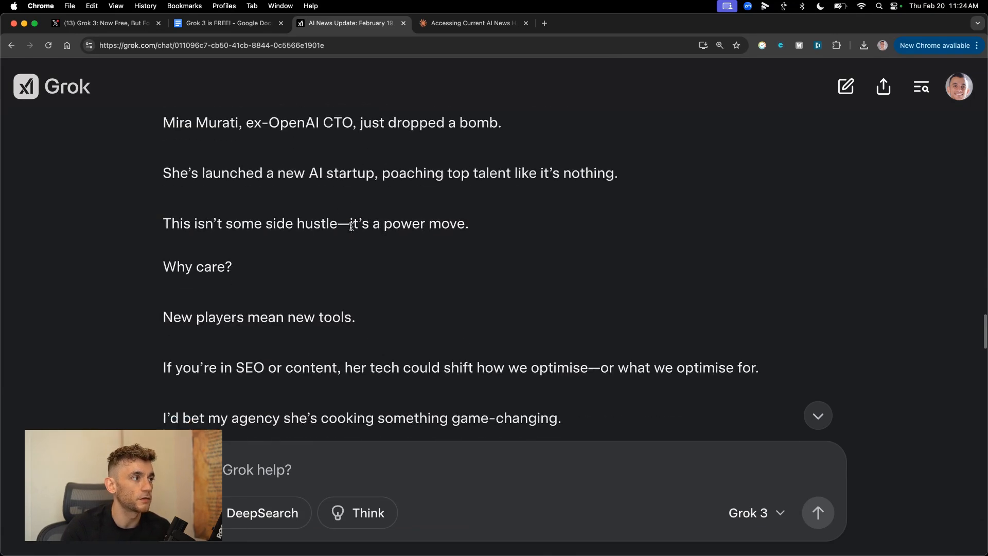
scroll(down, 3)
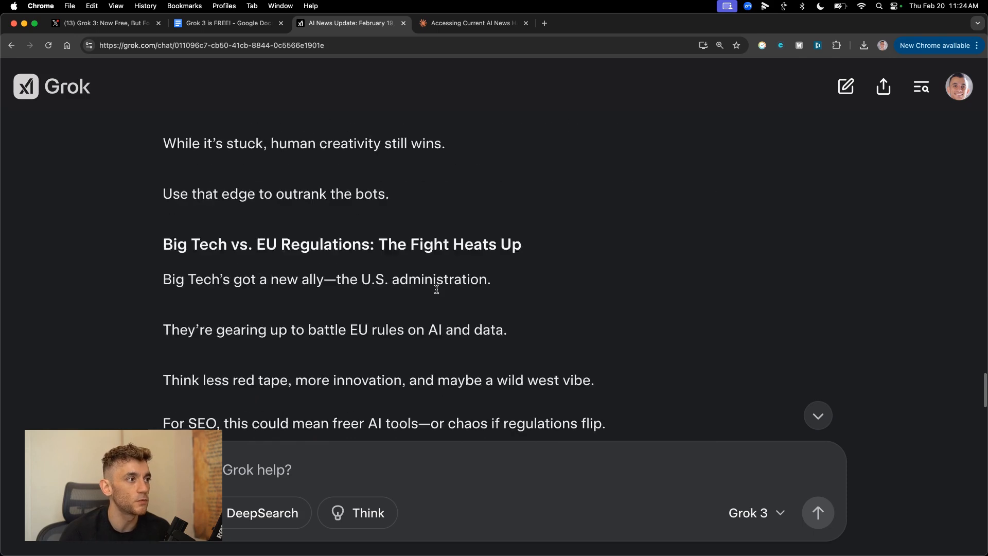
scroll(up, 3)
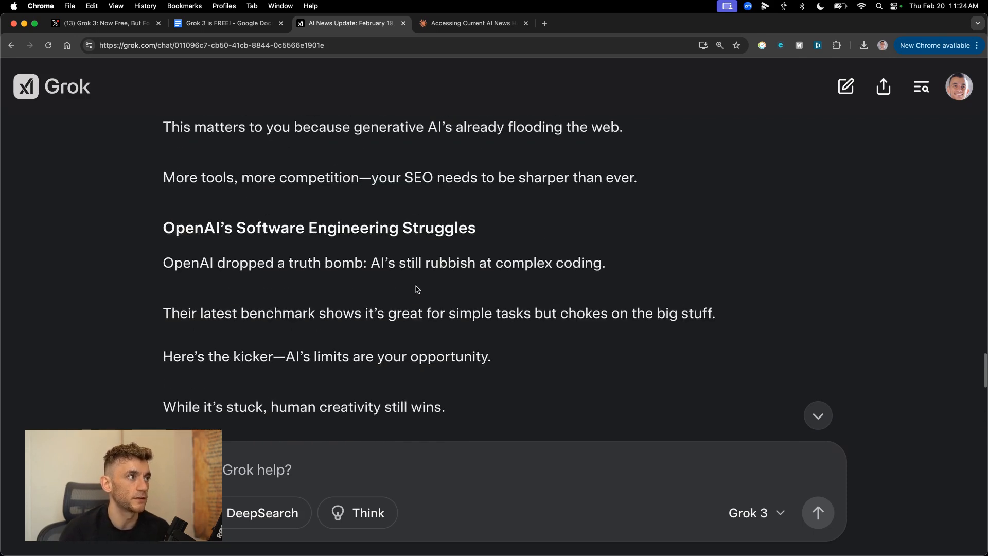
scroll(up, 3)
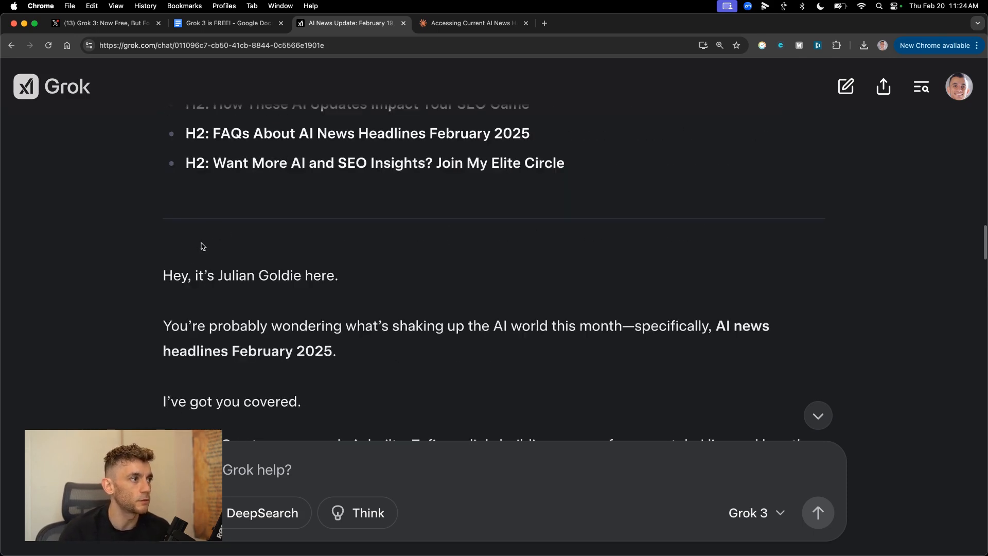
scroll(down, 3)
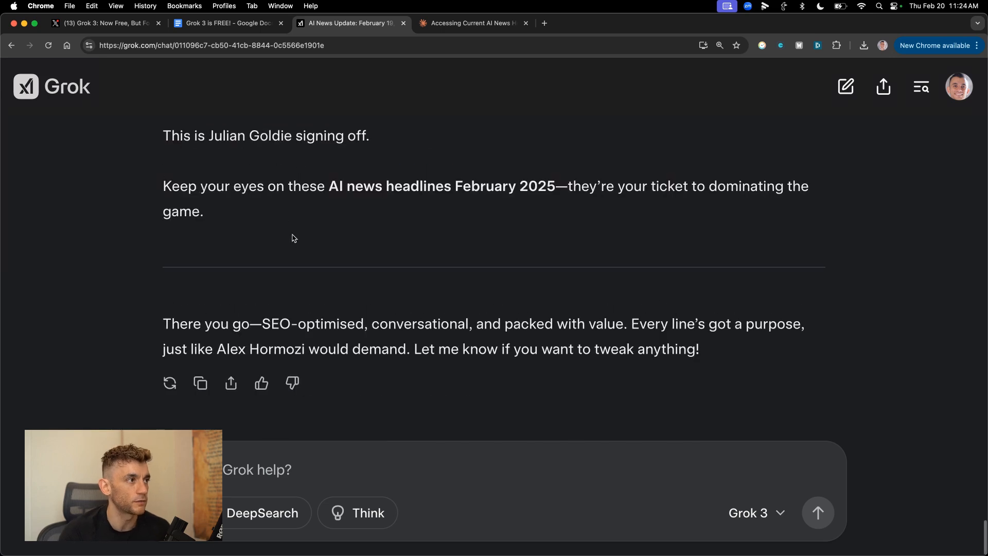
right_click(293, 238)
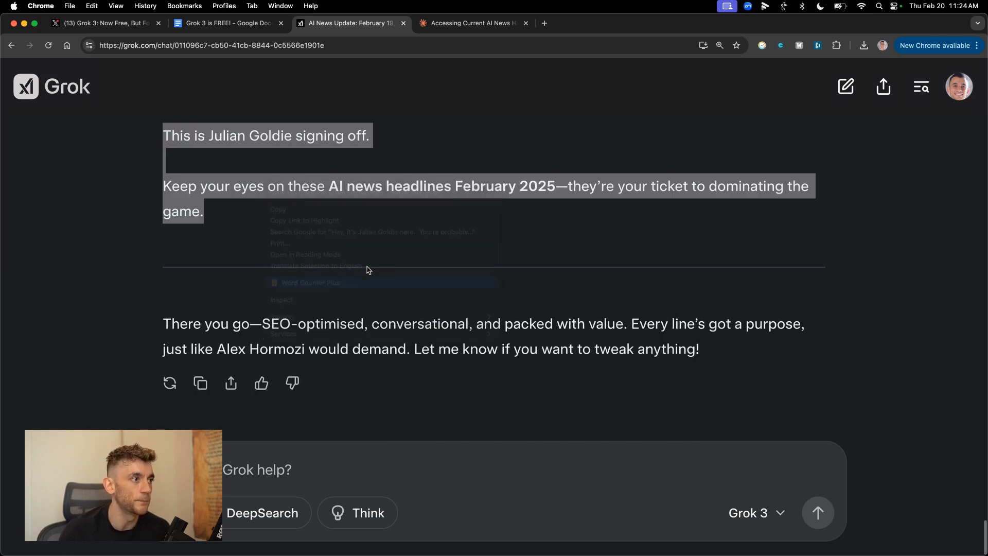
scroll(down, 3)
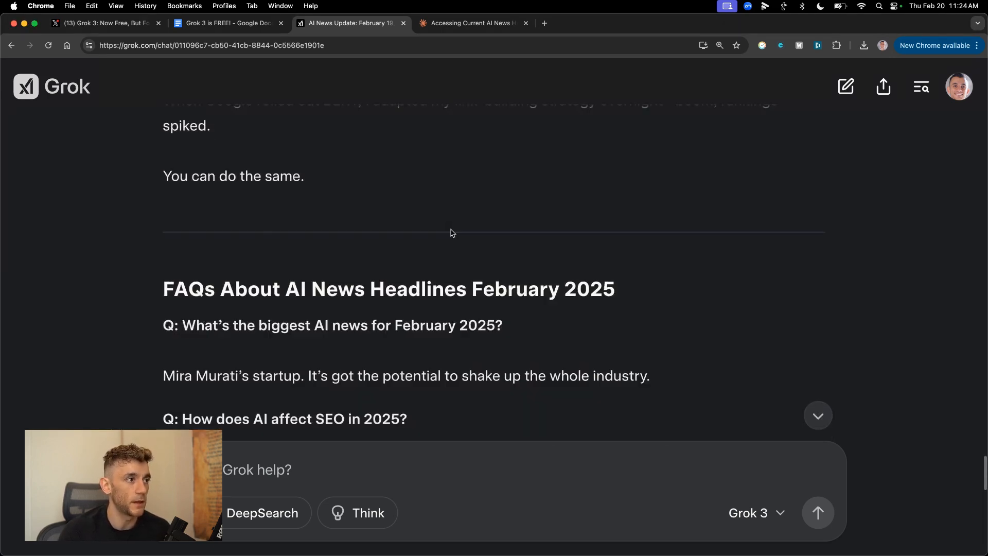
scroll(up, 3)
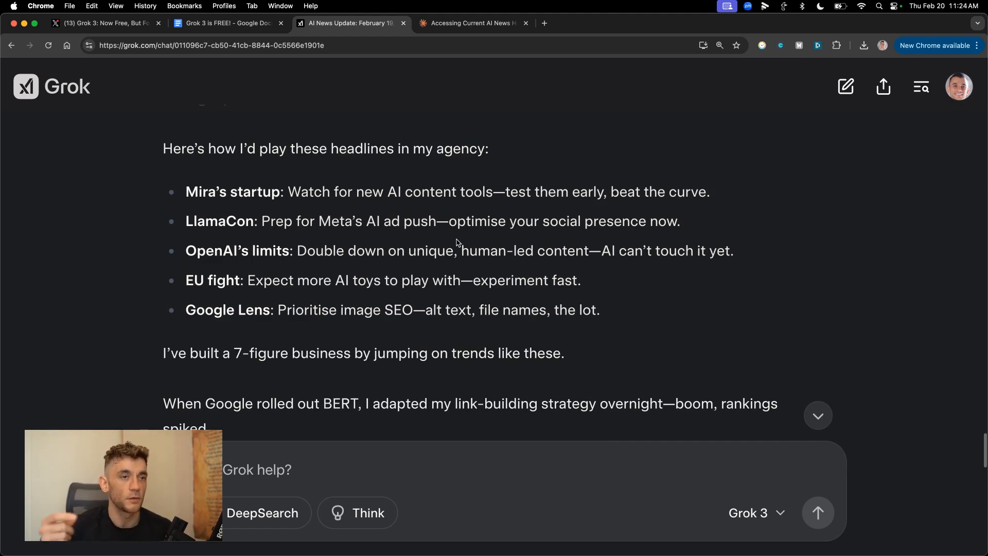
mouse_move(412, 214)
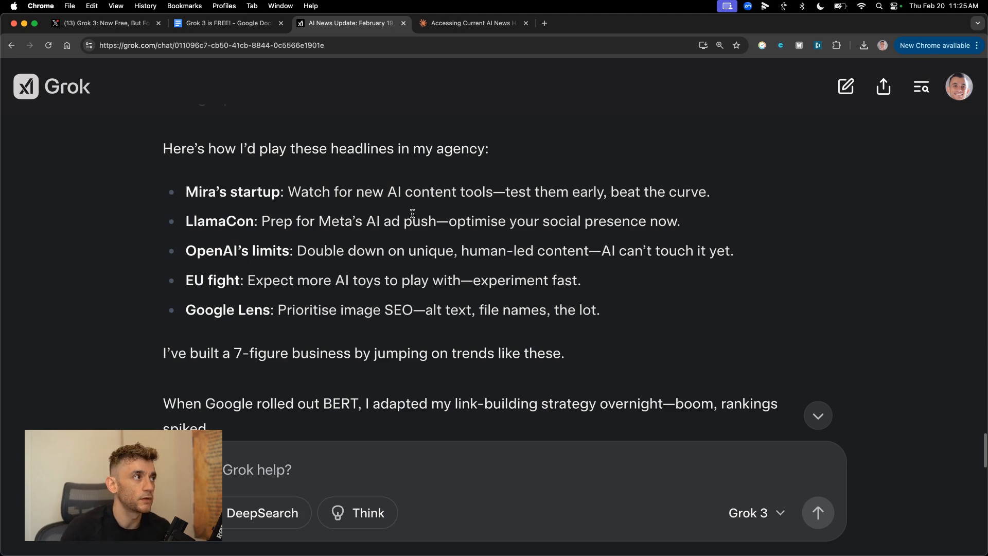
mouse_move(244, 126)
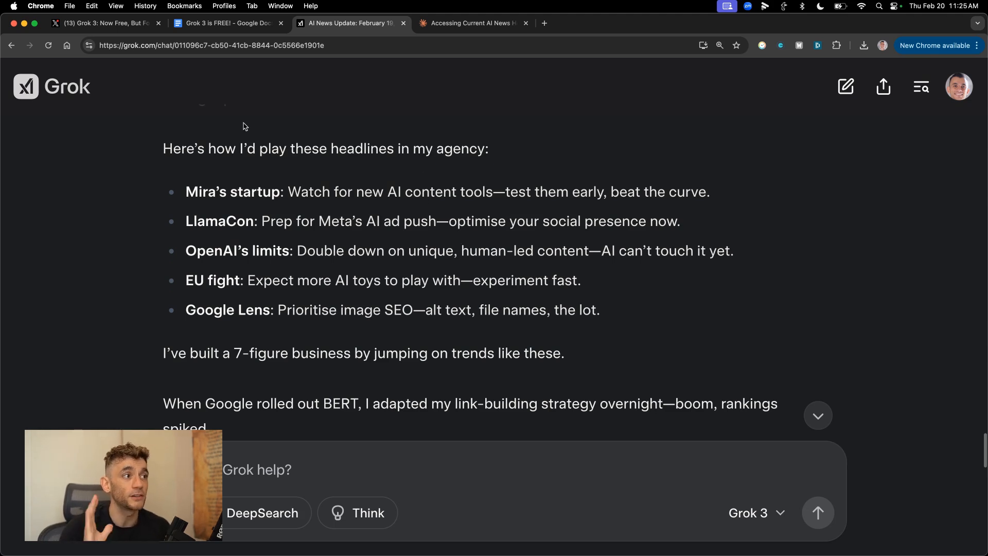
click(525, 24)
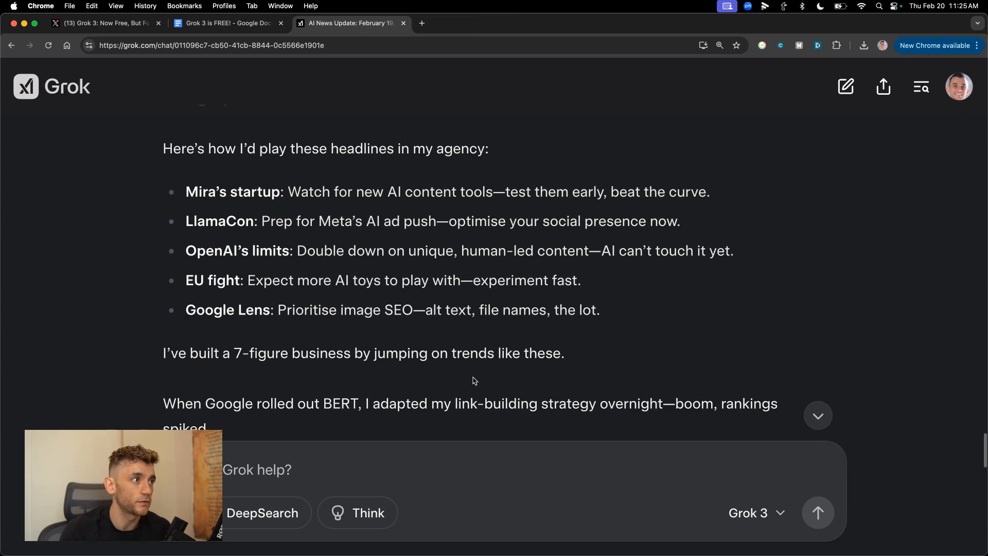
scroll(up, 3)
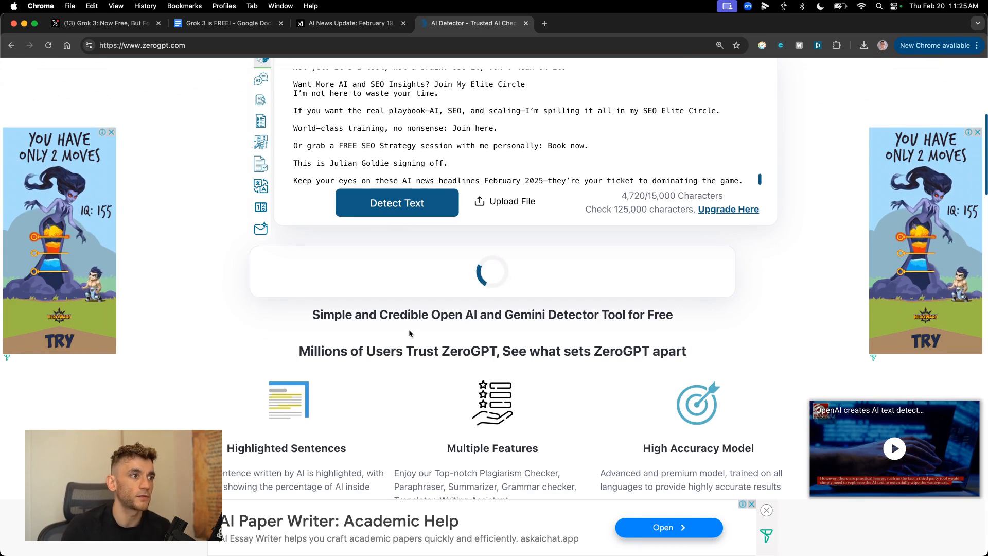
mouse_move(403, 333)
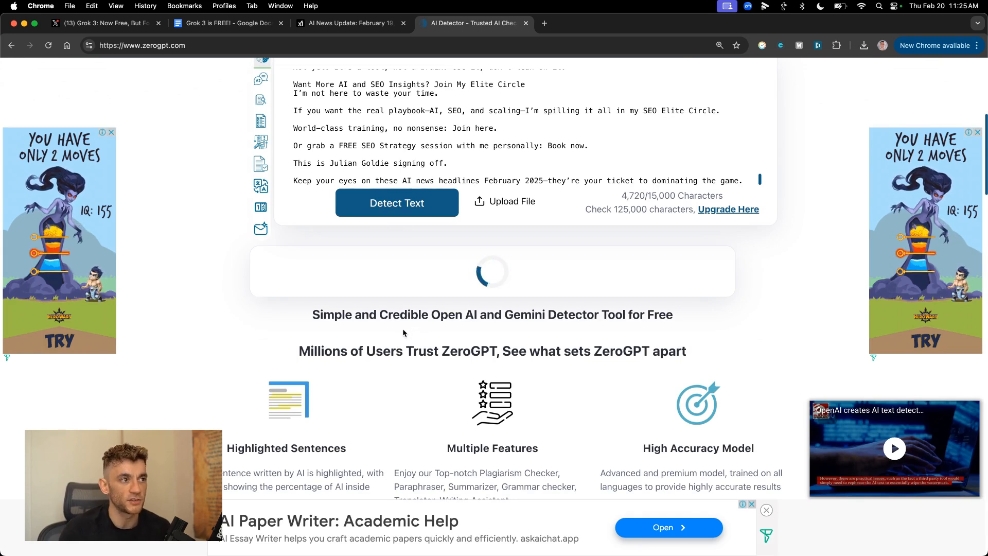
Step: Run ZeroGPT's detection and highlight the 'human written', 0% AI verdict
click(396, 203)
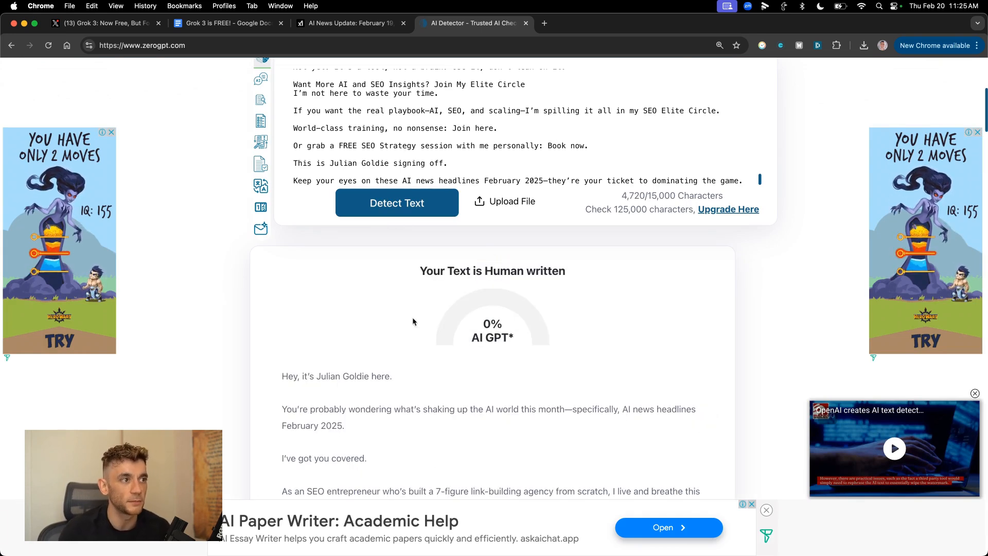
scroll(down, 3)
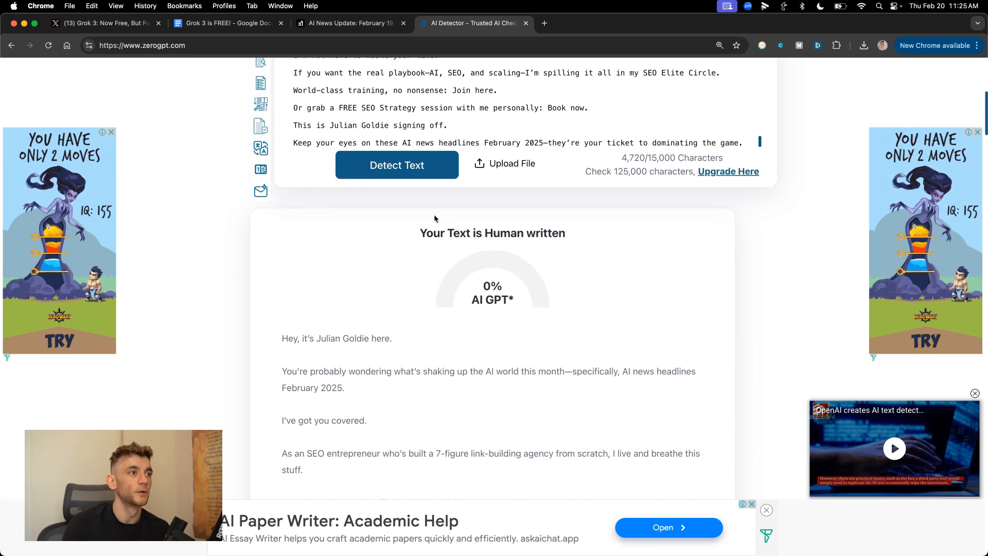
double_click(492, 233)
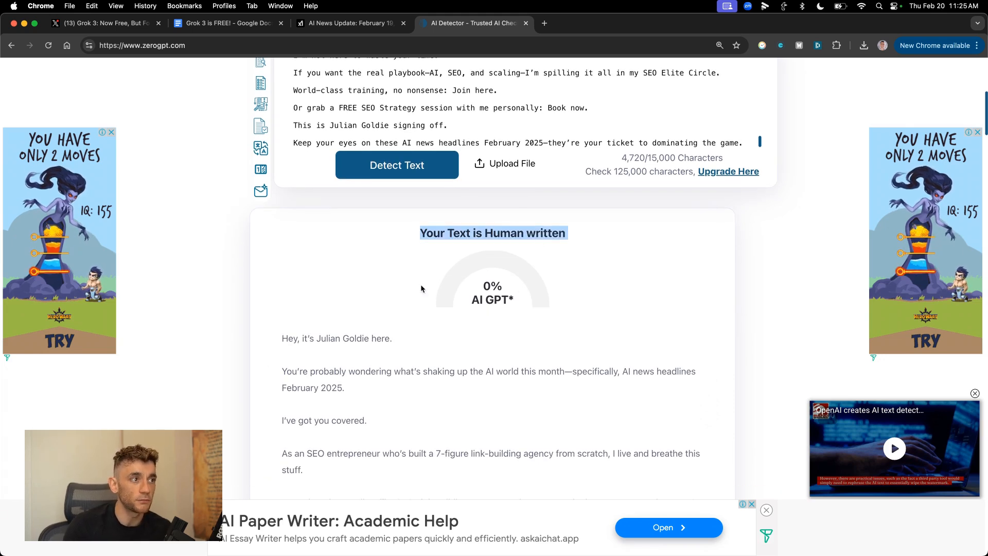
scroll(down, 3)
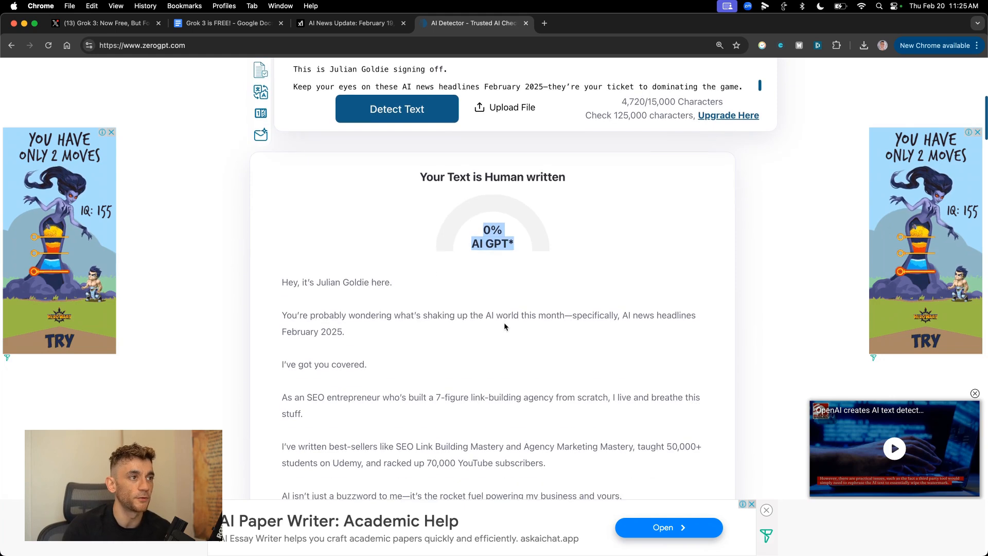
click(719, 46)
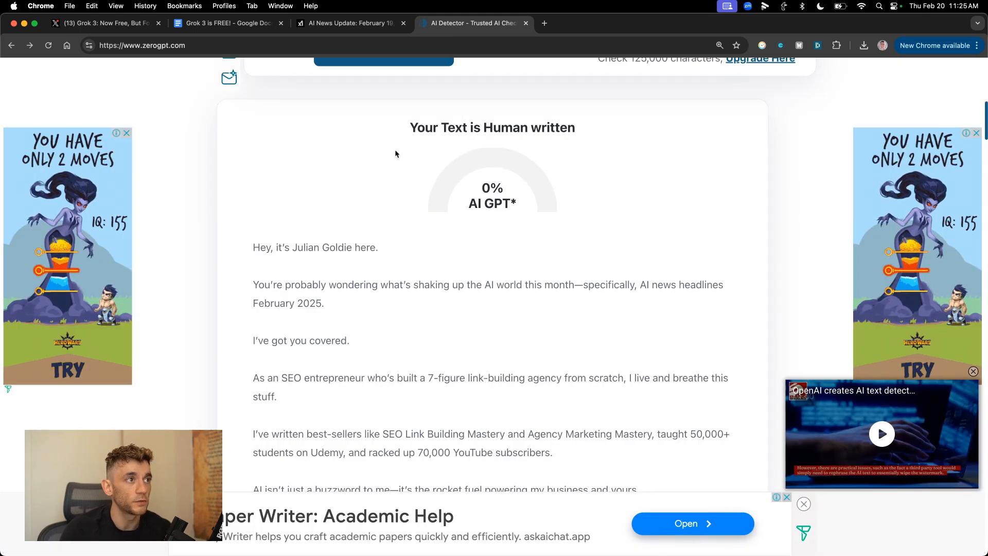
scroll(down, 3)
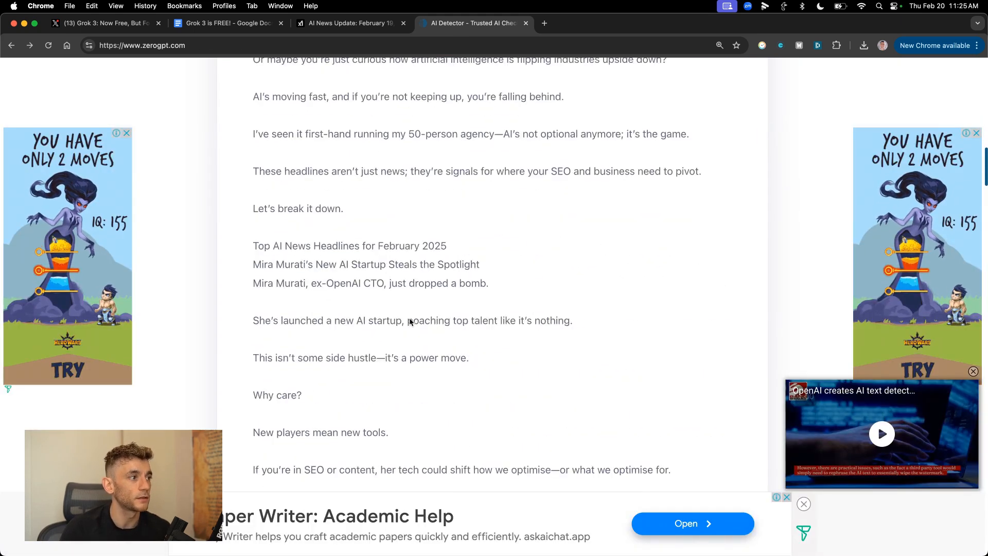
scroll(up, 3)
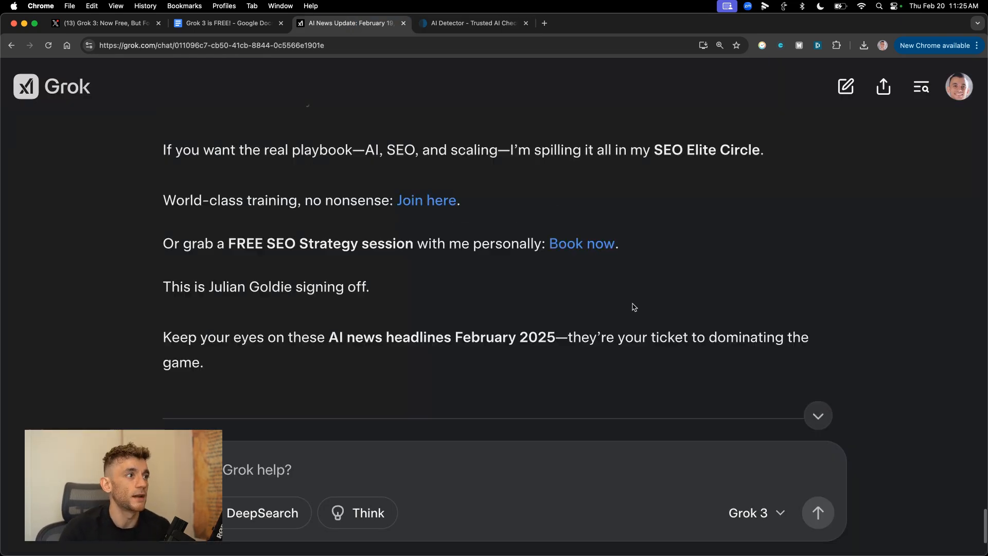
scroll(up, 3)
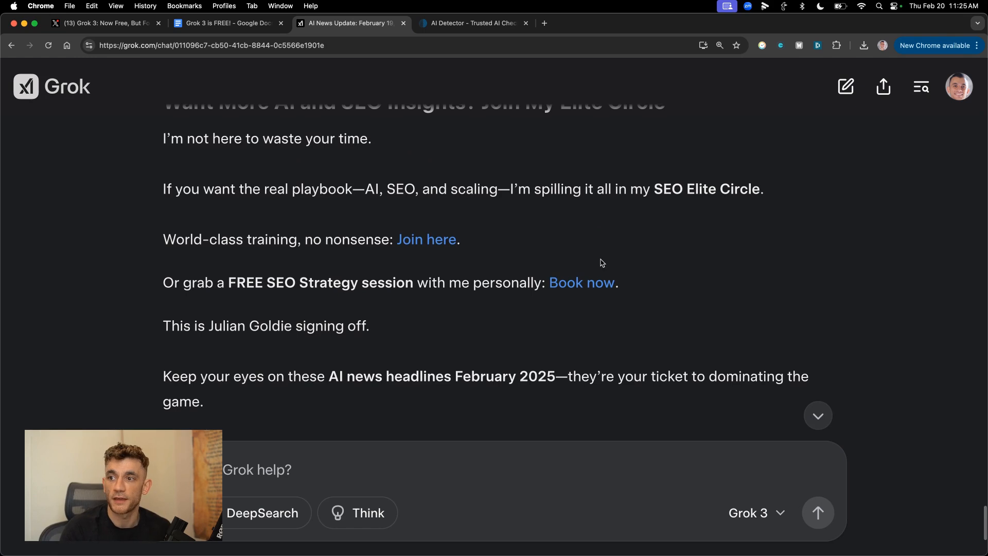
scroll(up, 3)
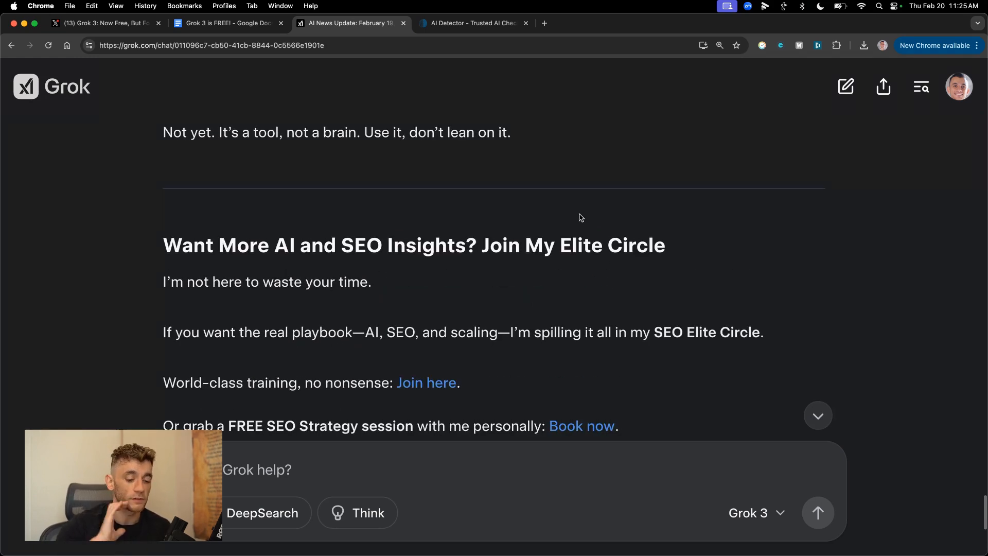
mouse_move(520, 111)
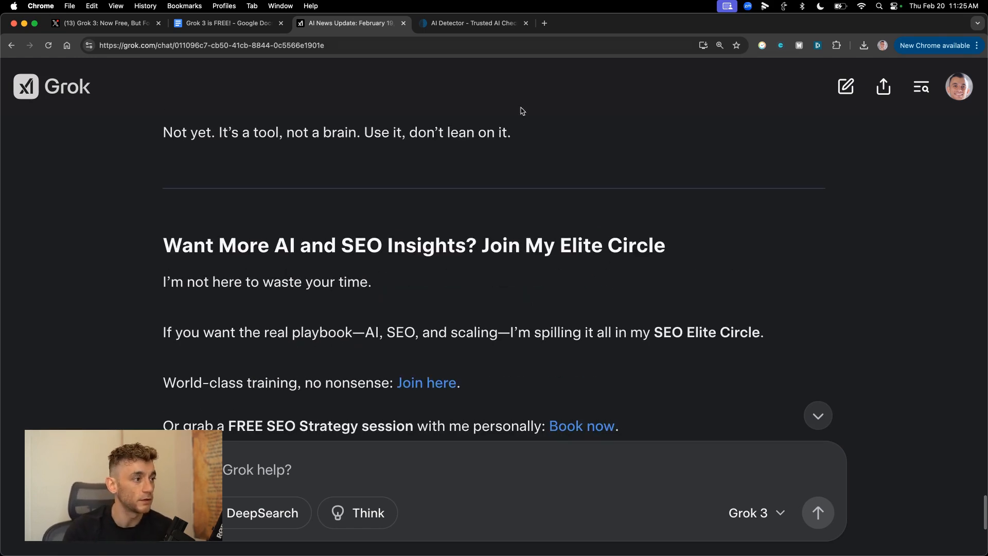
scroll(down, 3)
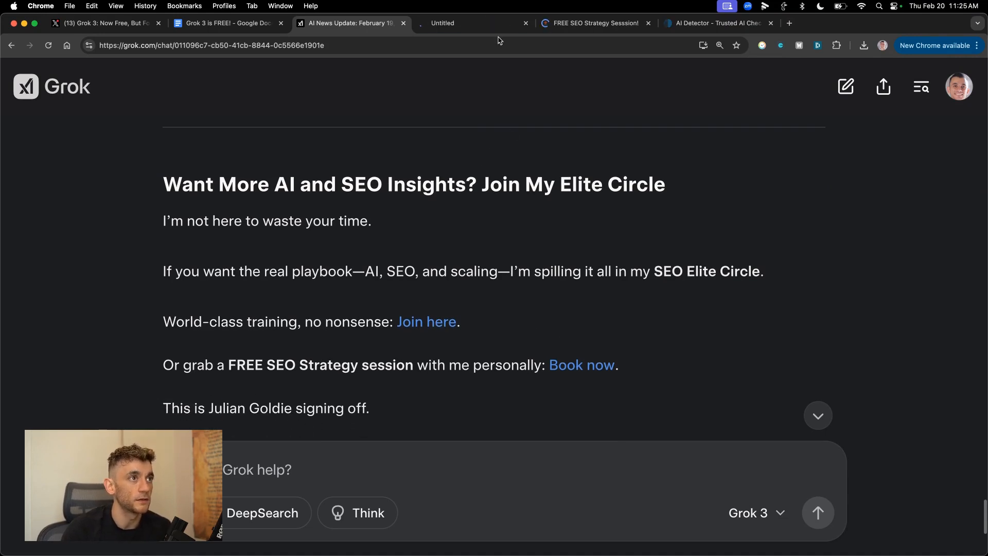
click(525, 22)
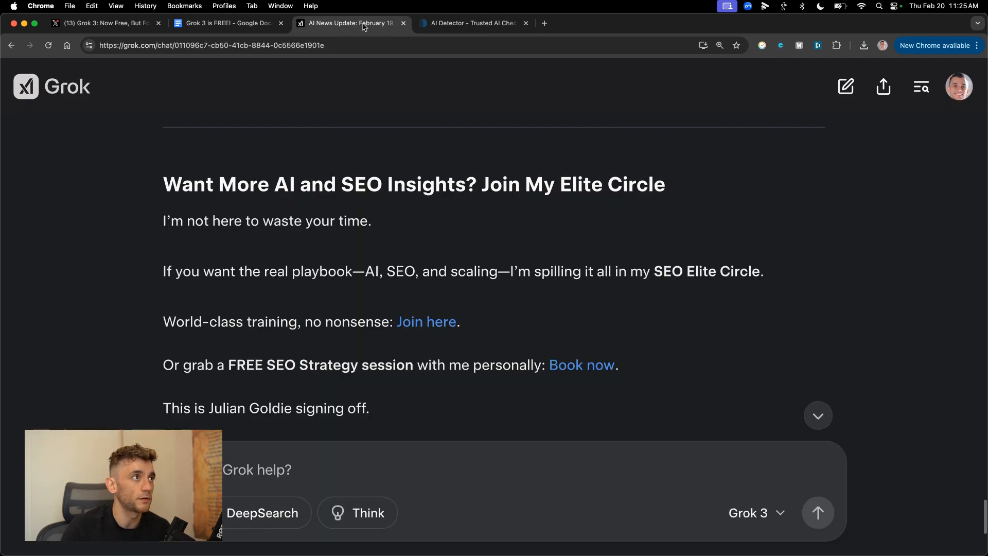
scroll(up, 3)
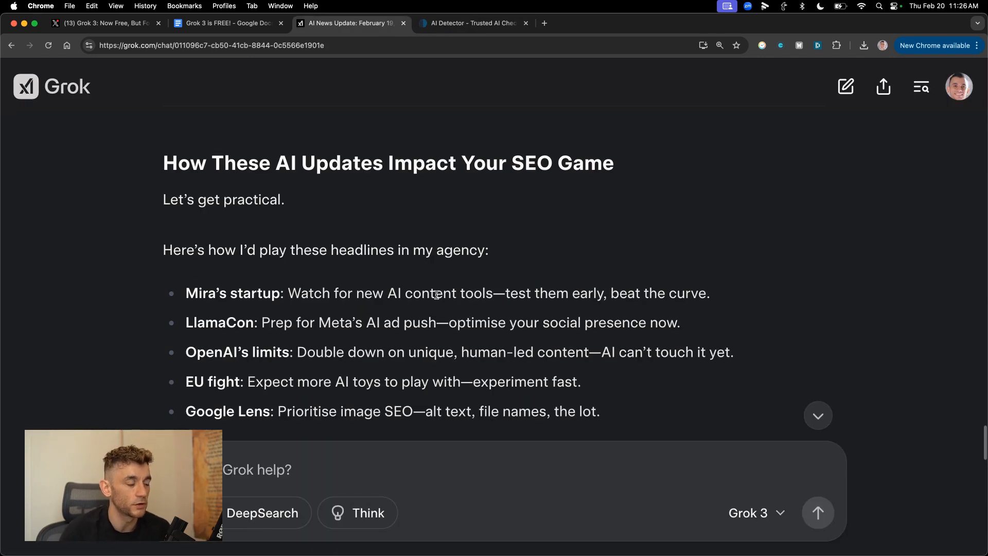
click(592, 23)
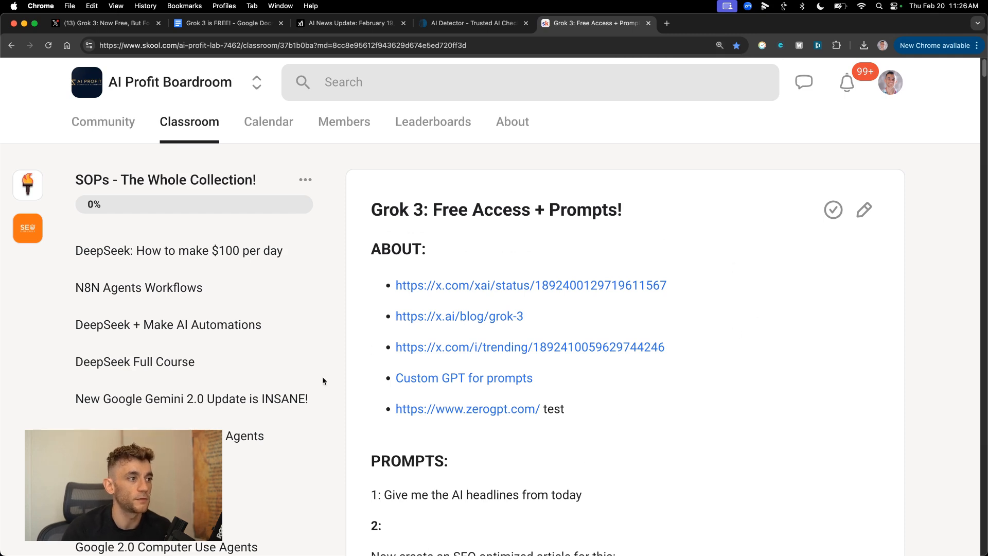
mouse_move(379, 374)
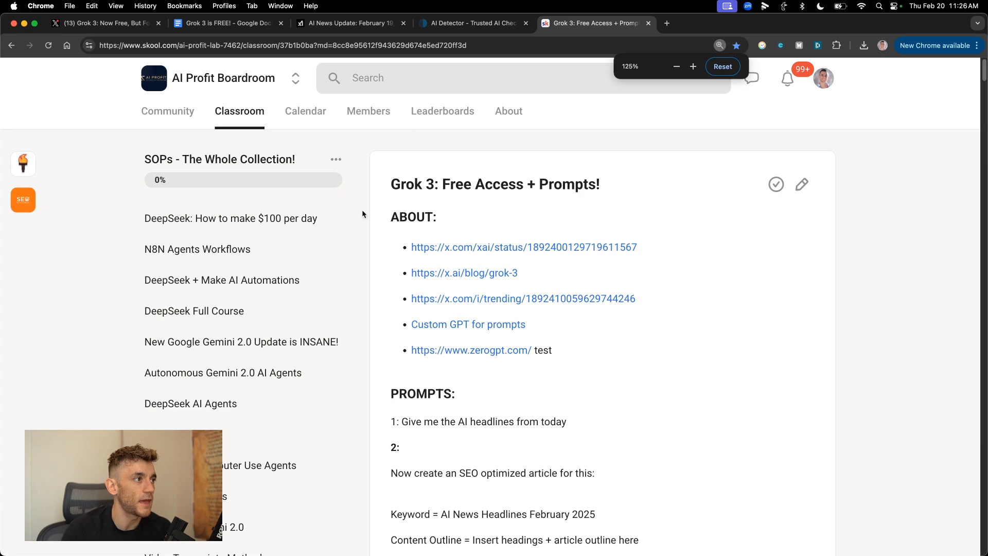
Step: Open the DeepSeek $100 per day and N8N Agents Workflows lessons
click(230, 218)
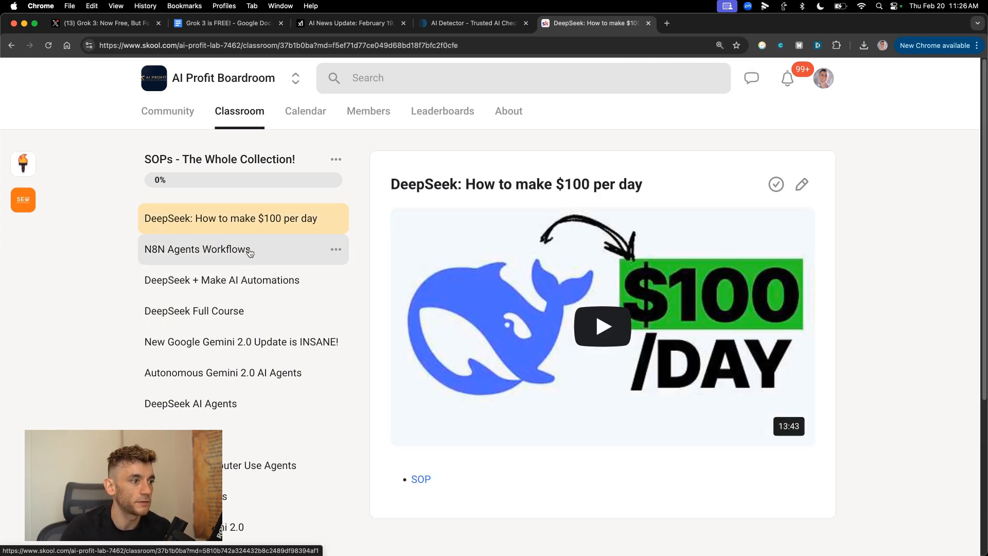
click(197, 249)
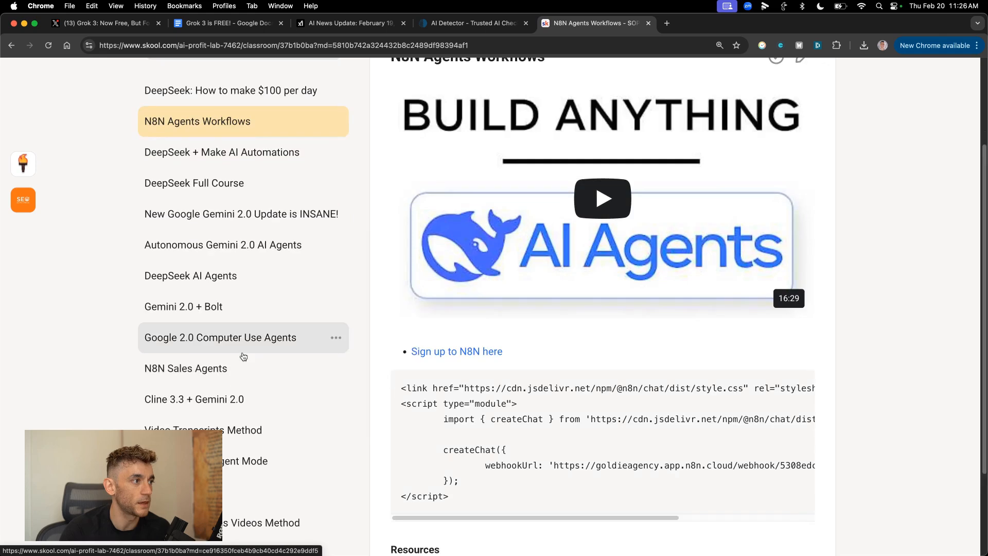
scroll(down, 3)
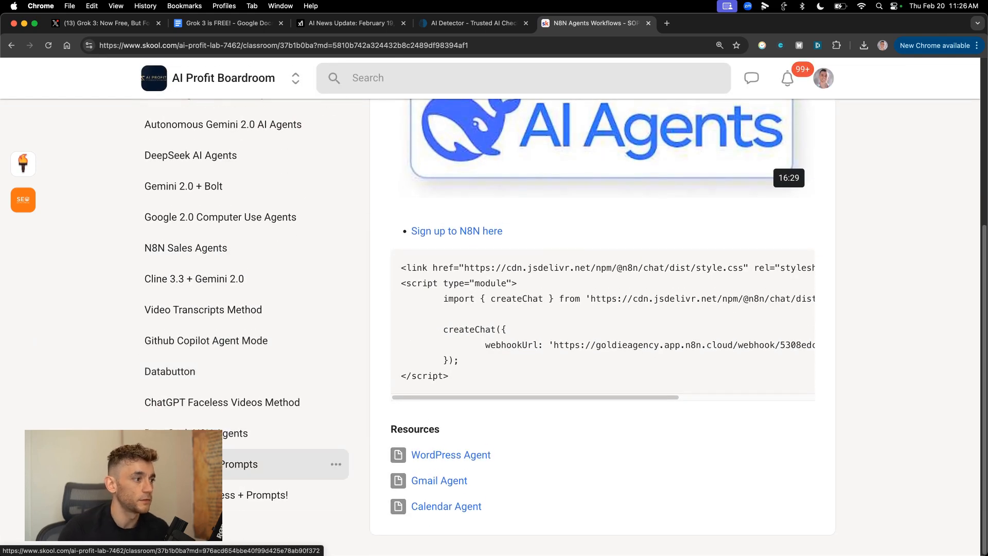
Step: View the event calendar, then scroll the community discussion feed
click(306, 111)
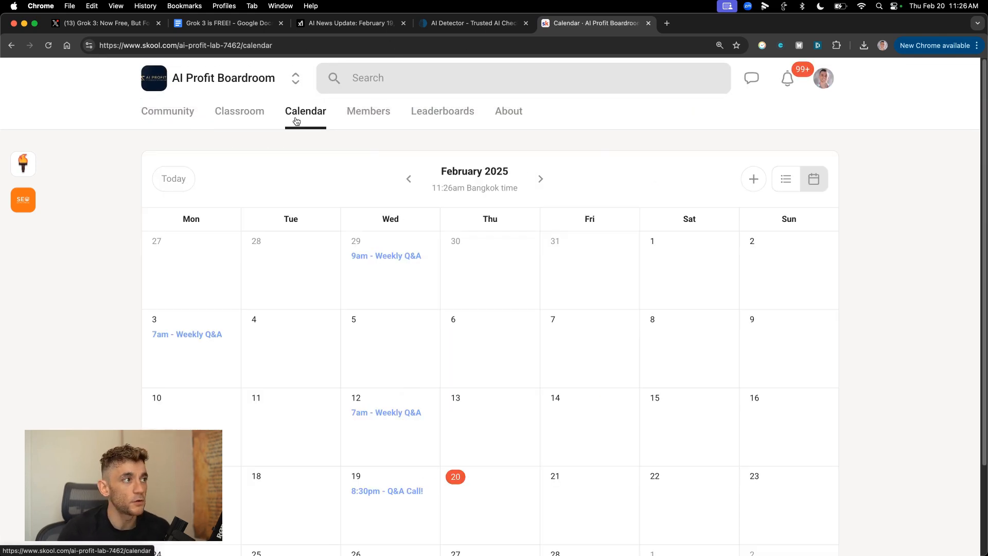
click(168, 111)
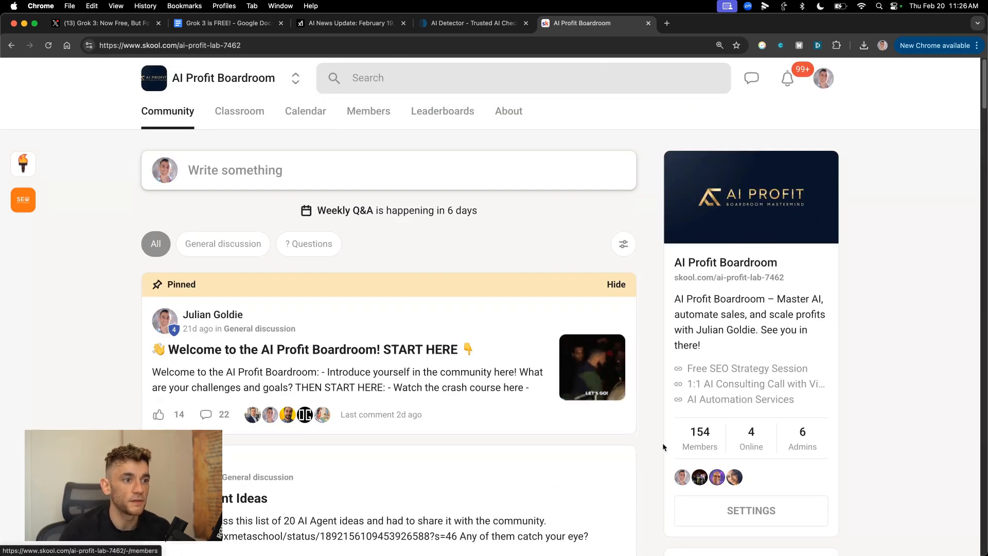
scroll(down, 3)
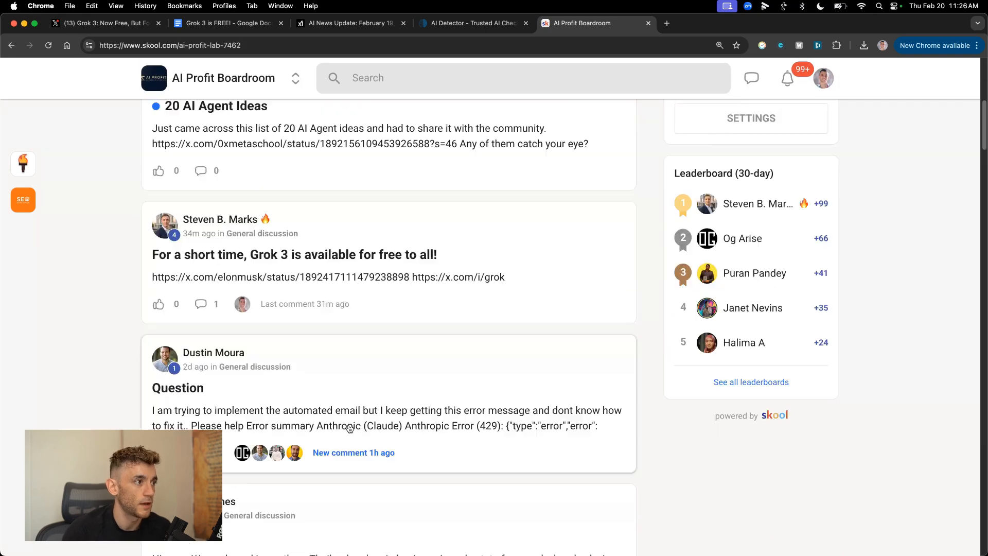
scroll(down, 3)
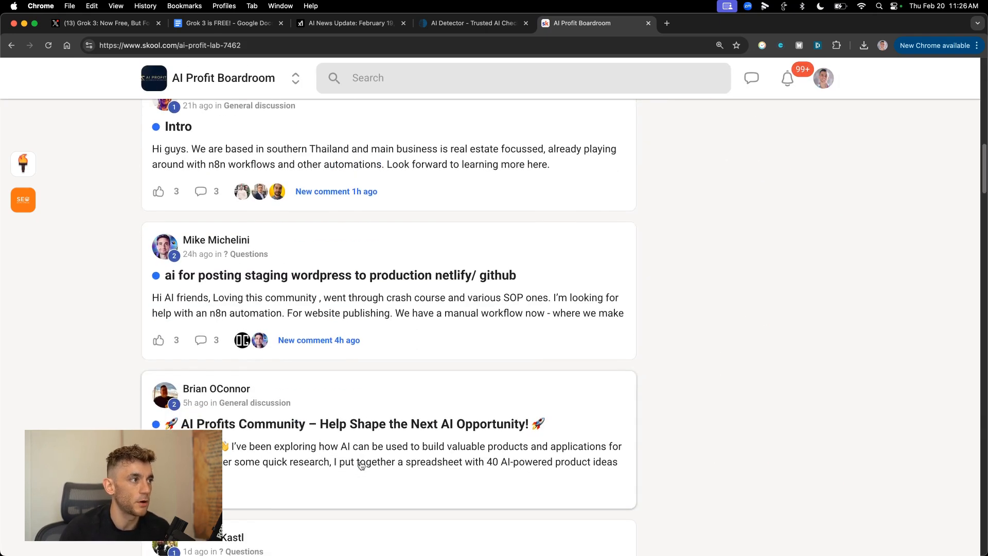
scroll(up, 3)
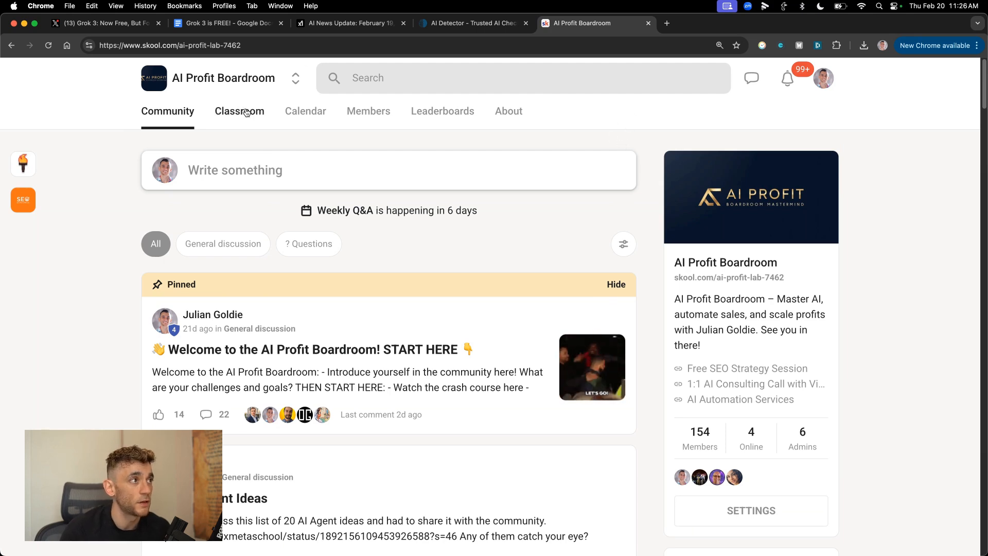
Step: Open the Classroom tab and browse the course catalogue cards
click(239, 111)
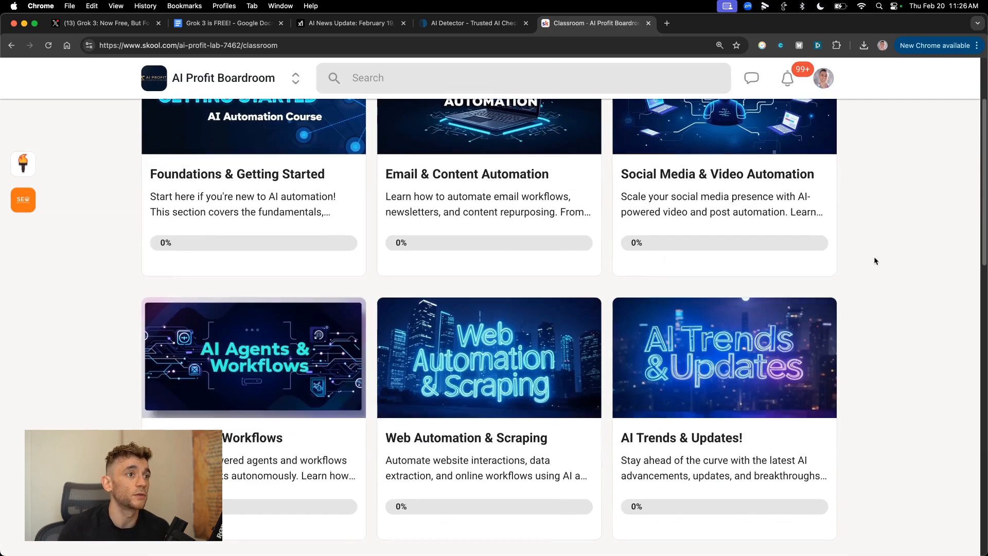
scroll(down, 3)
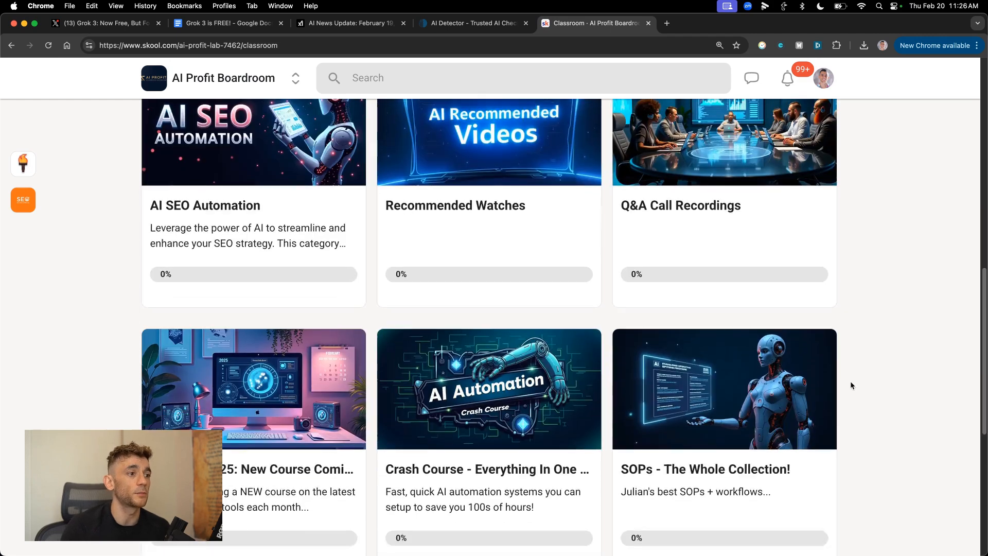
scroll(down, 3)
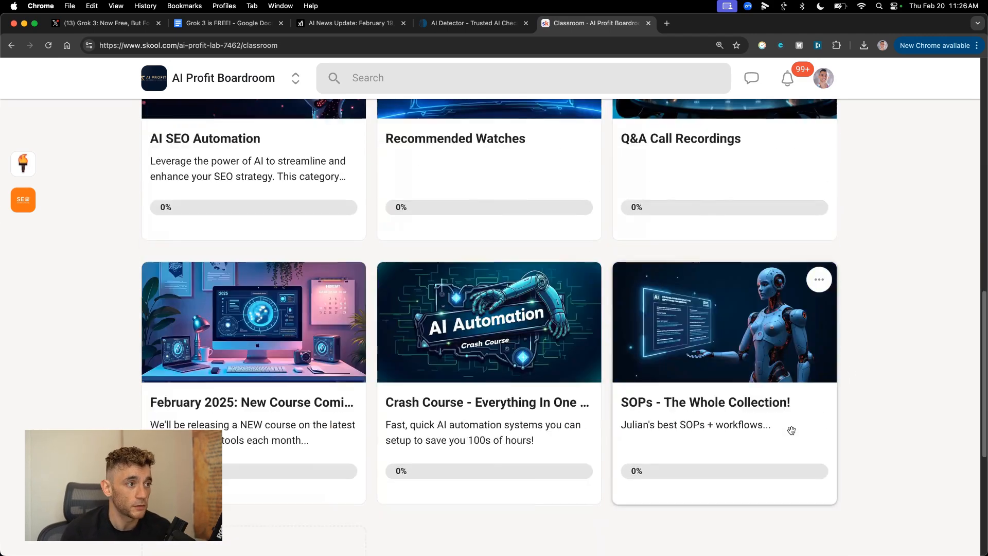
scroll(up, 3)
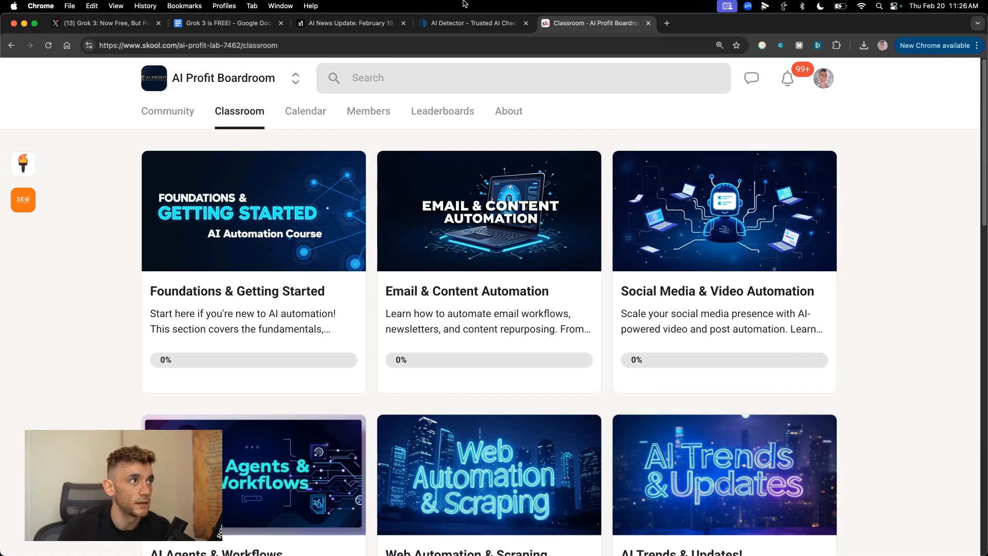
Step: Select 'Based on AI News Round Up blog you wrote before:' in the Grok 3 doc, then return
click(227, 23)
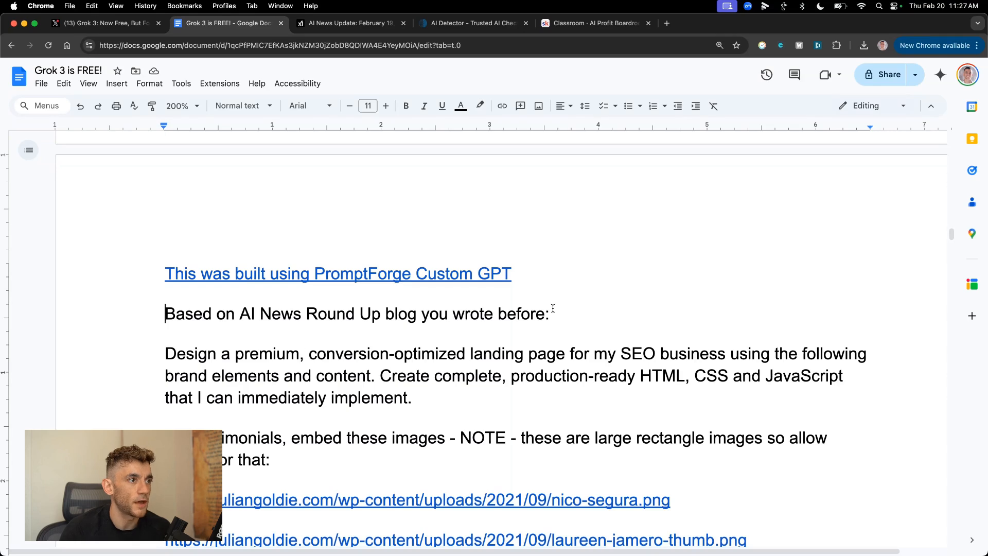
mouse_move(375, 348)
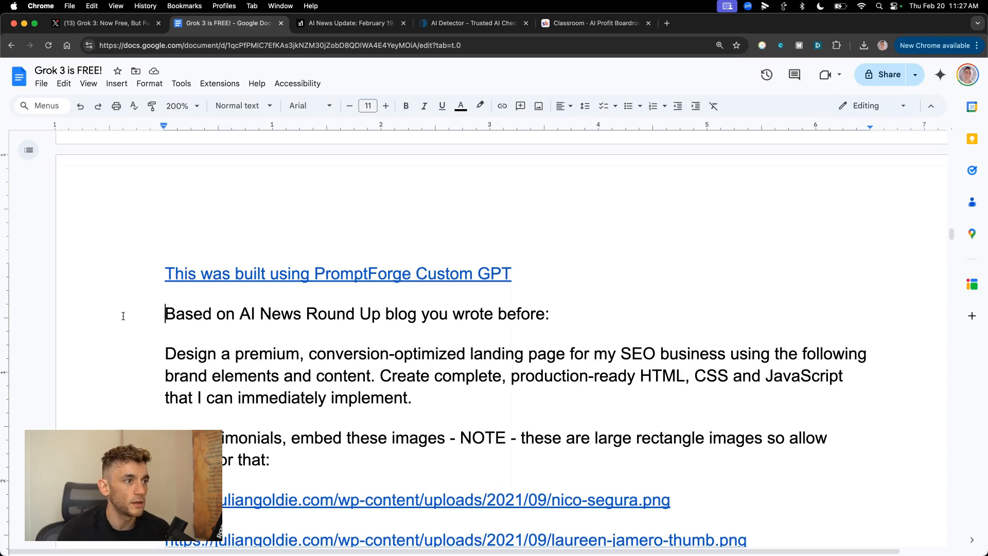
triple_click(356, 314)
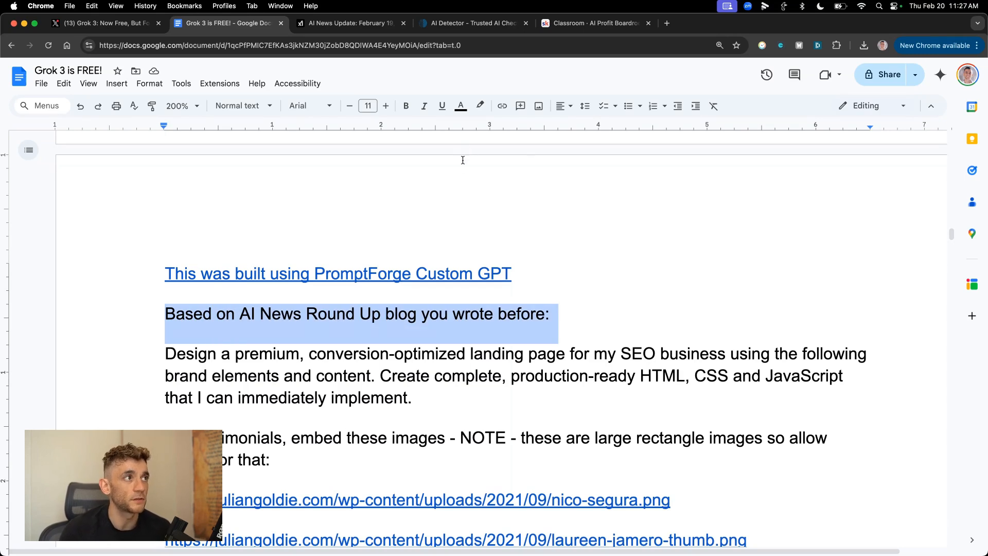
mouse_move(679, 314)
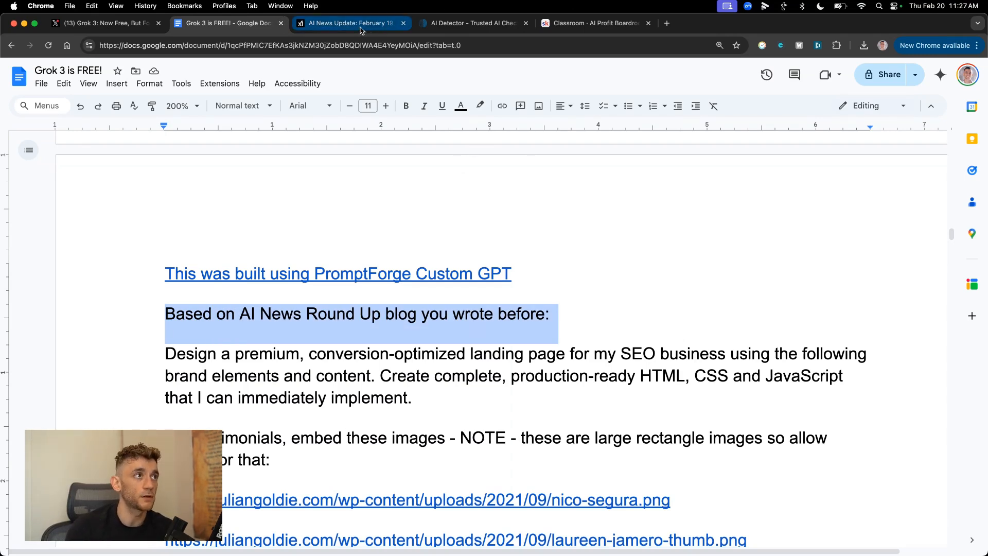
click(350, 23)
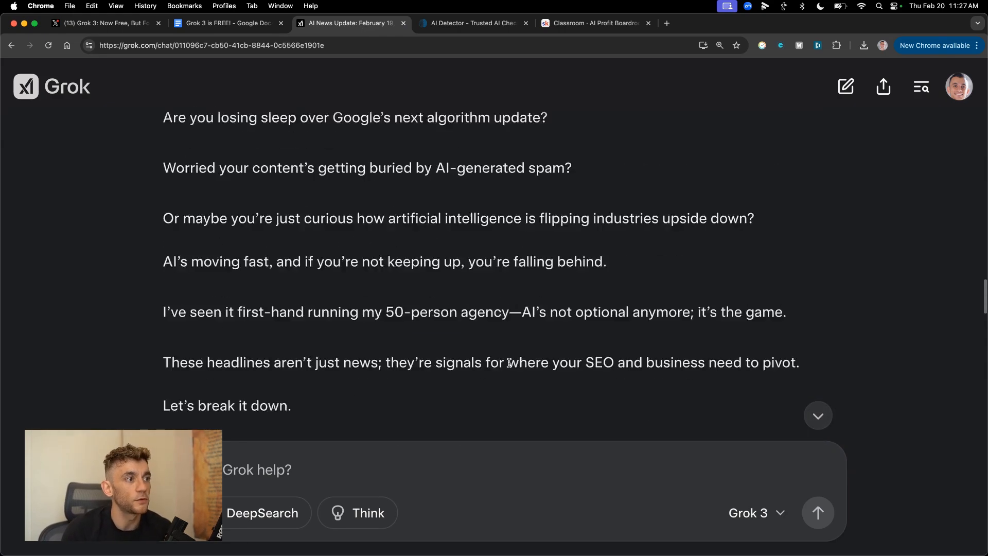
scroll(down, 3)
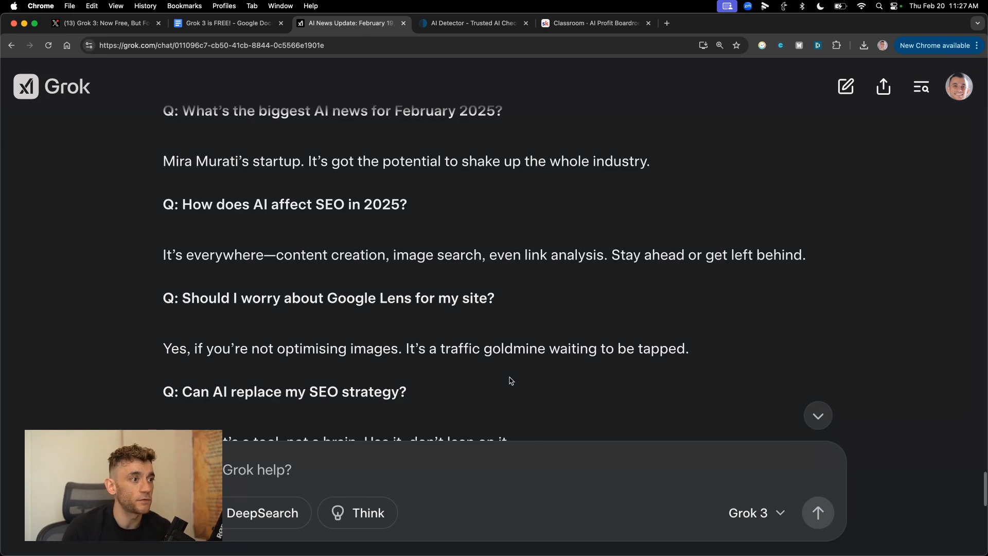
scroll(down, 3)
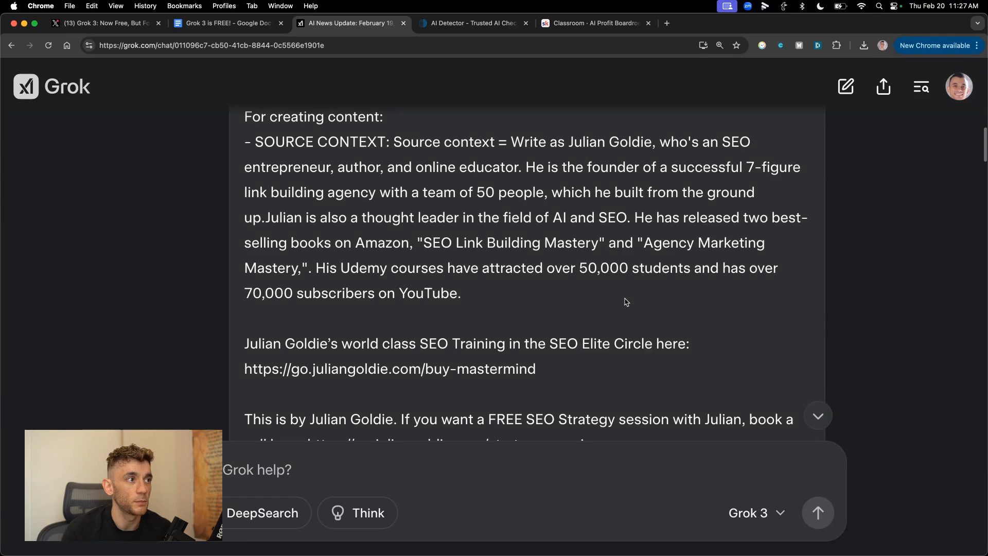
scroll(down, 3)
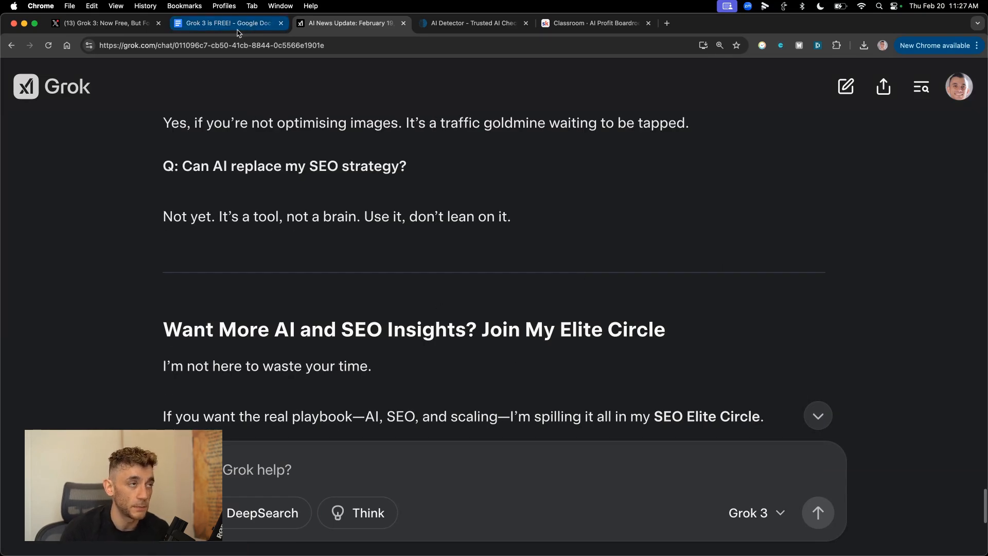
click(350, 23)
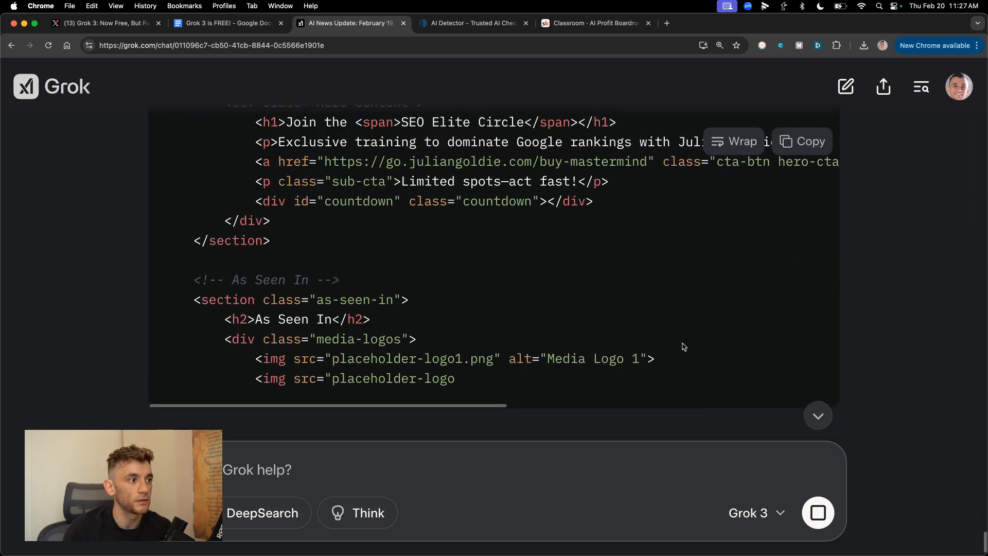
Step: Scroll the streaming landing-page code, review the Design Style prompt in Docs, then return
scroll(down, 3)
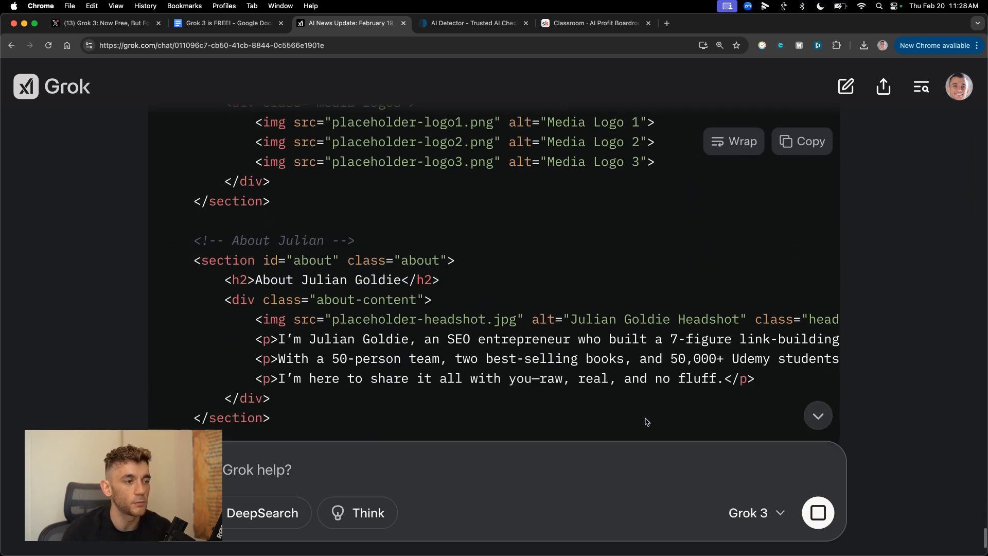
scroll(down, 3)
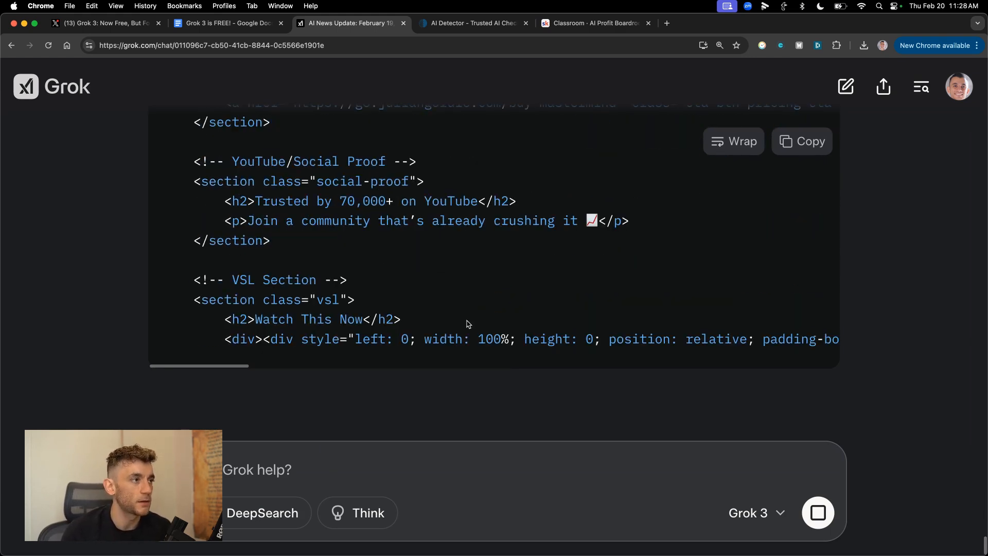
scroll(down, 3)
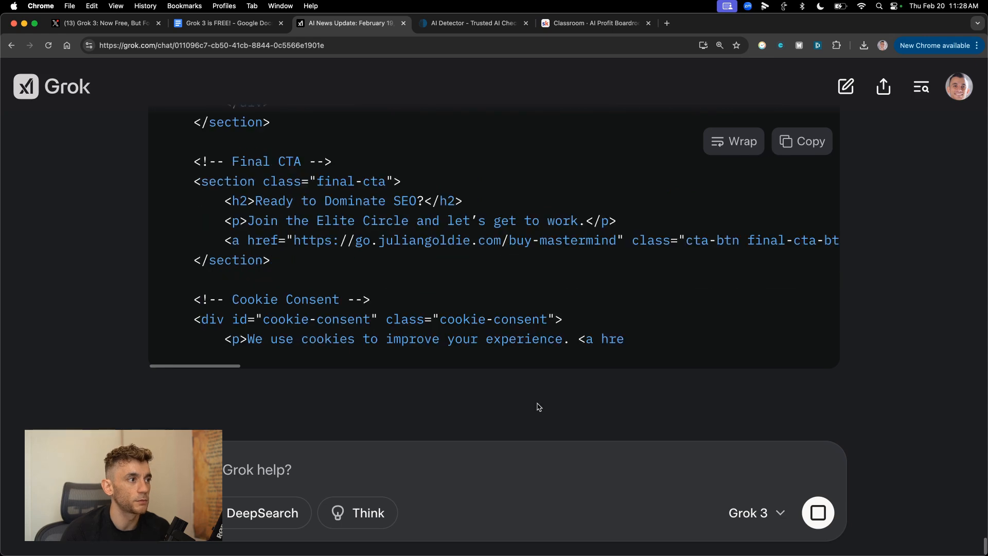
click(227, 23)
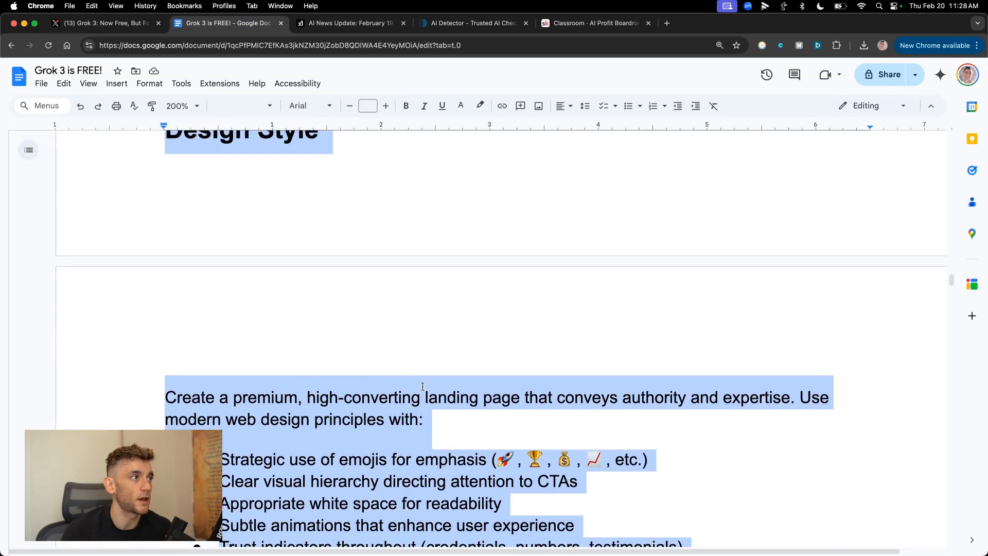
scroll(down, 3)
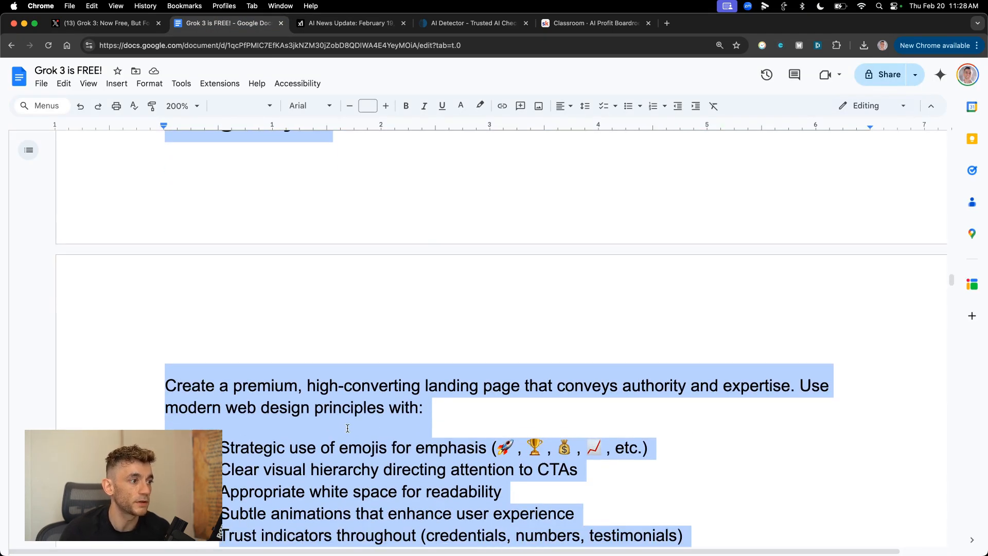
click(348, 23)
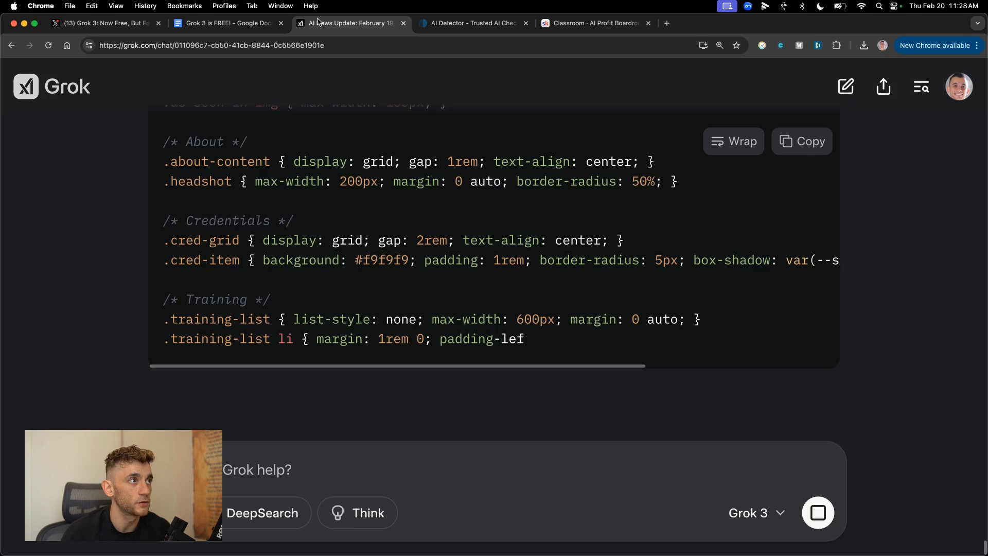
Step: Scroll to the end of Grok's landing-page HTML, CSS and JavaScript output
scroll(down, 3)
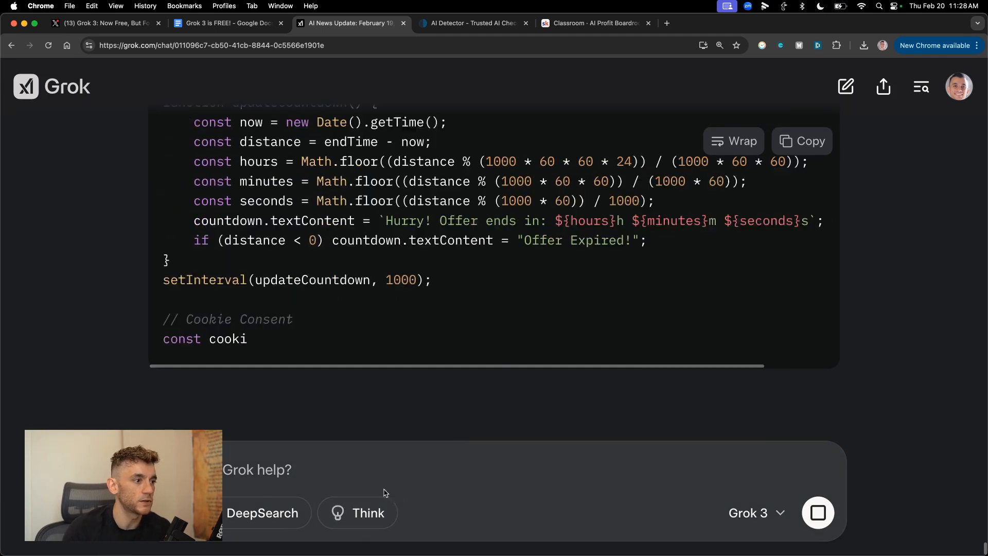
scroll(down, 3)
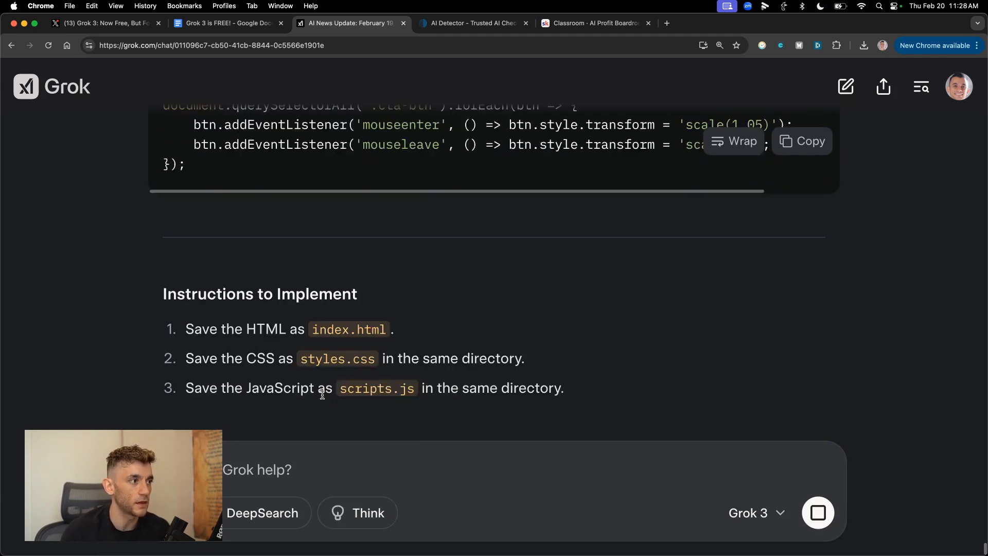
scroll(down, 3)
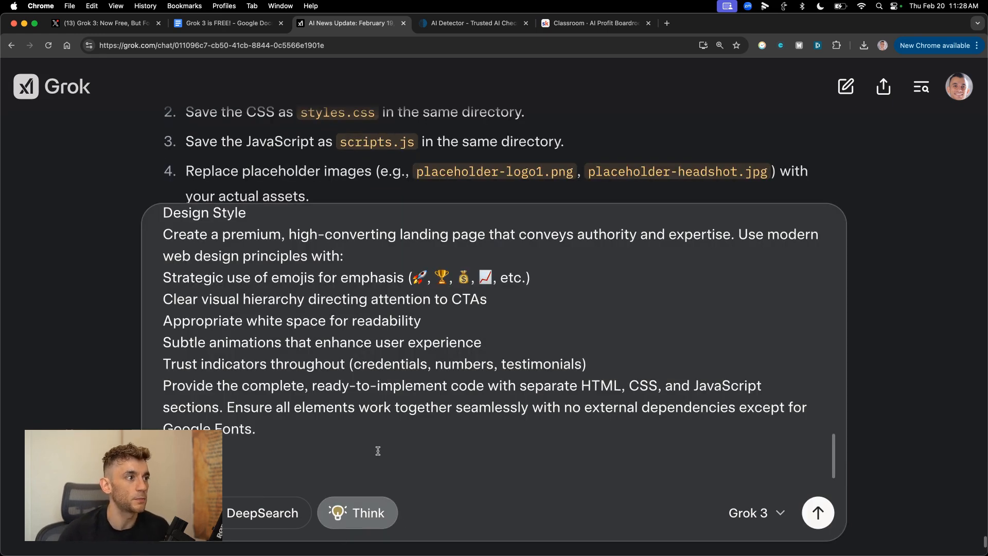
Step: Send the Design Style prompt, then copy the revised HTML and CSS code blocks
click(817, 513)
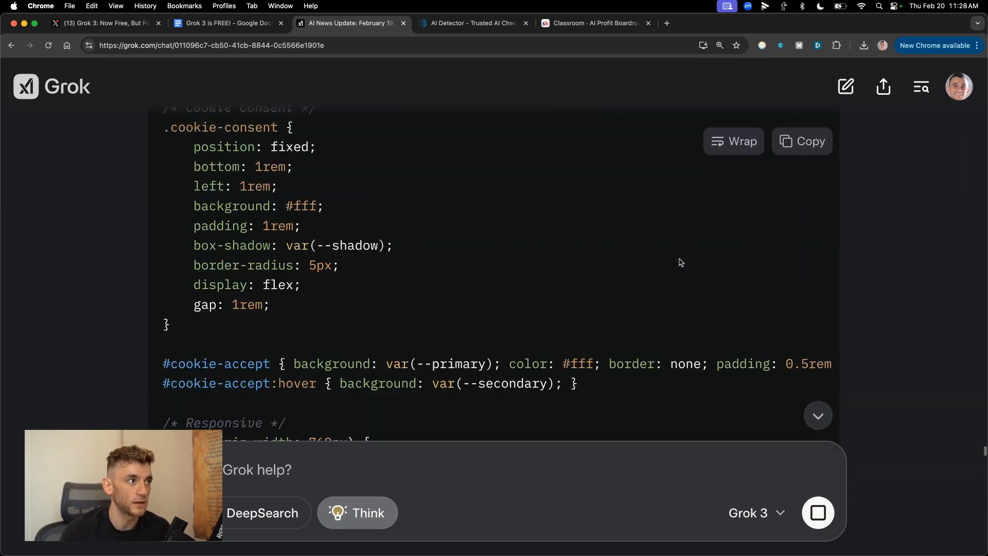
scroll(up, 3)
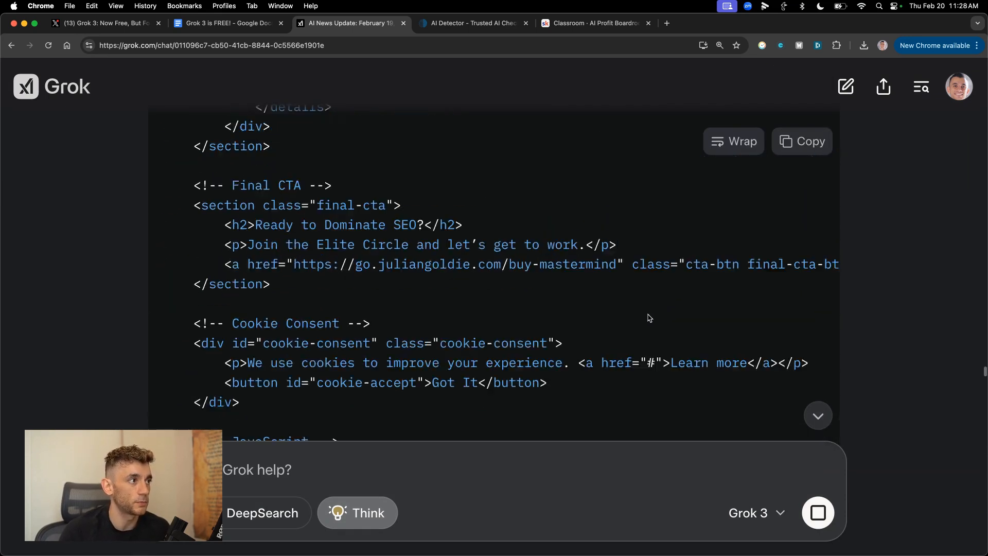
scroll(up, 3)
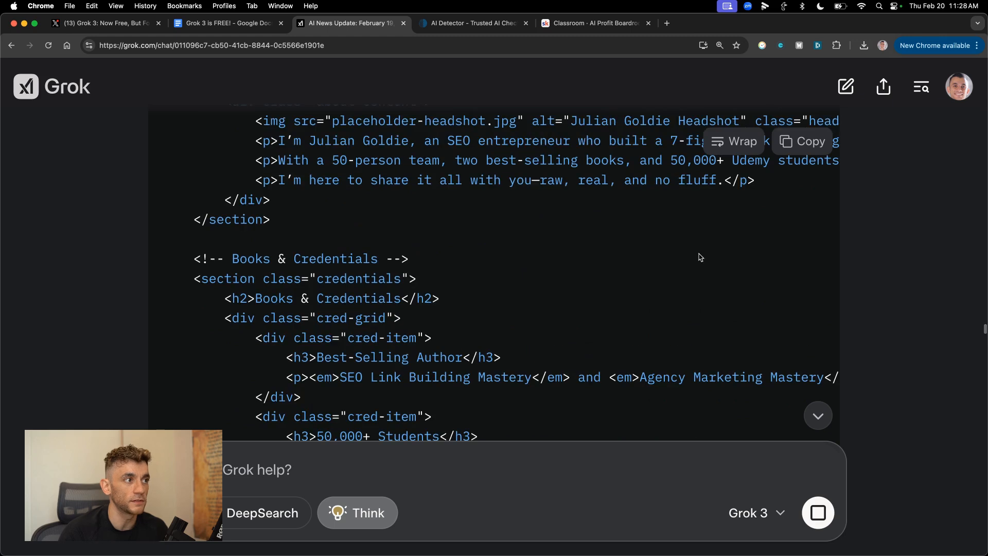
scroll(up, 3)
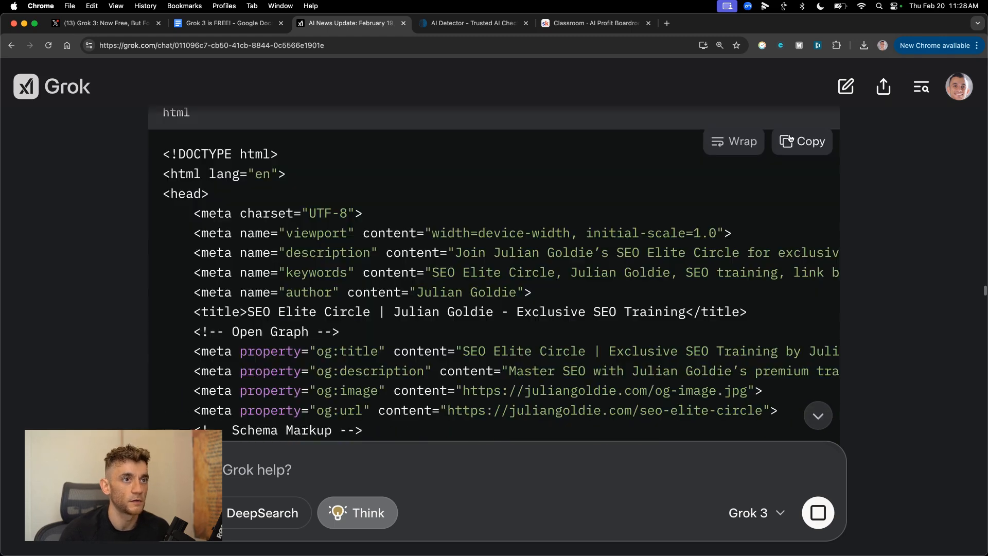
click(469, 23)
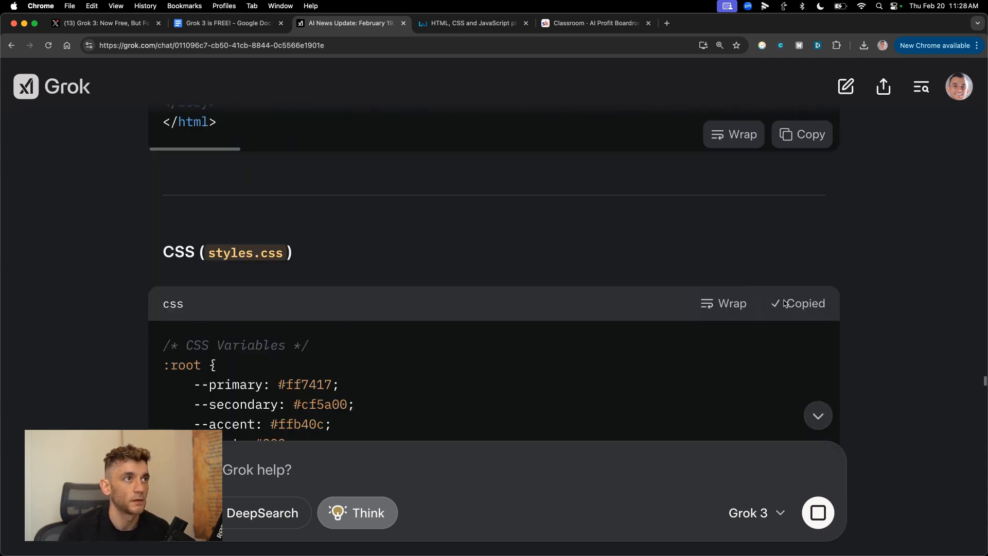
click(470, 23)
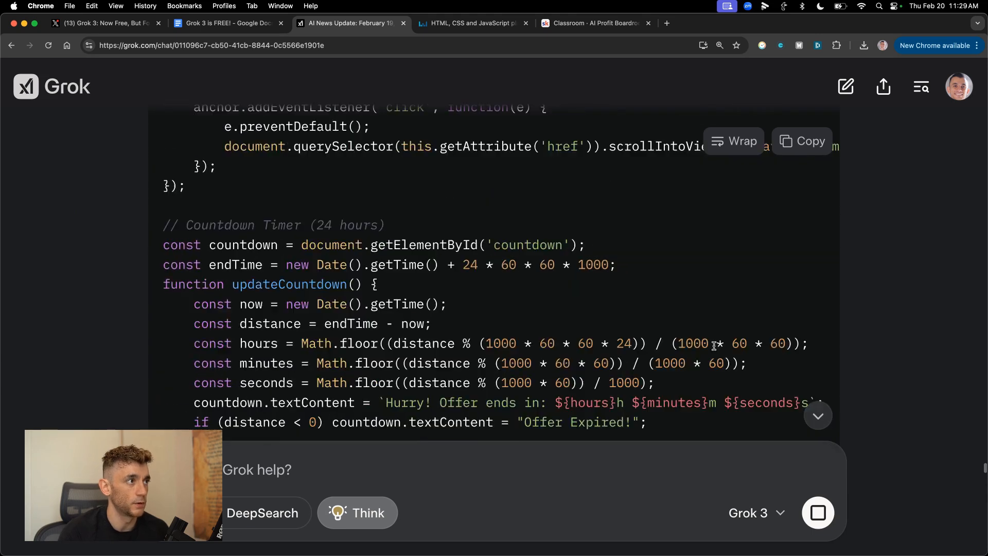
Step: Copy the JavaScript and scroll Liveweave's preview through countdown, testimonials, CTA and video sections
click(470, 23)
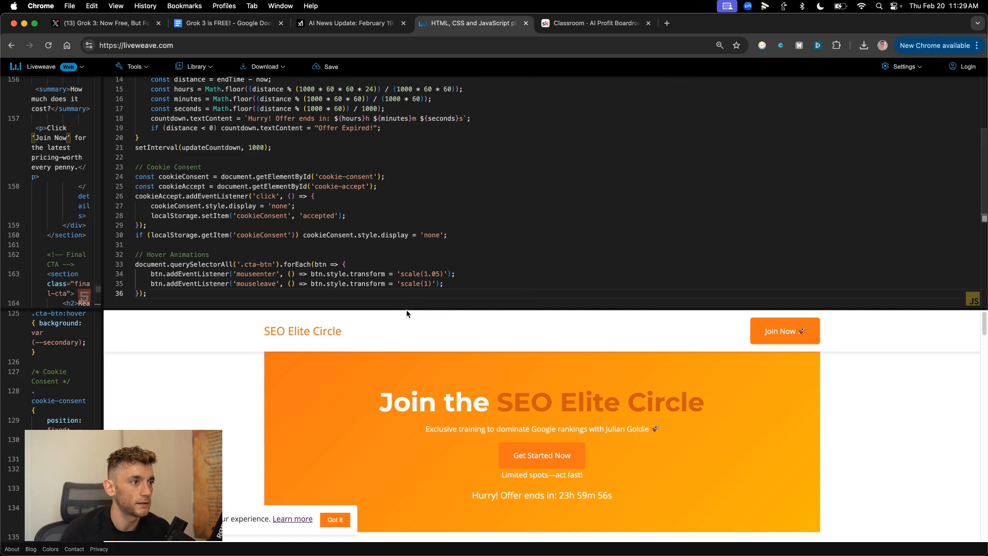
mouse_move(407, 309)
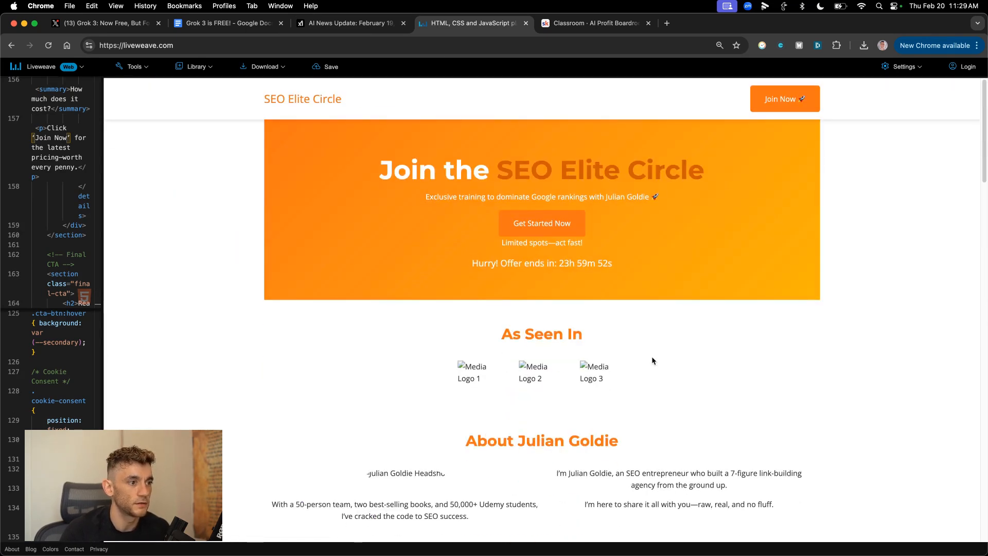
scroll(down, 3)
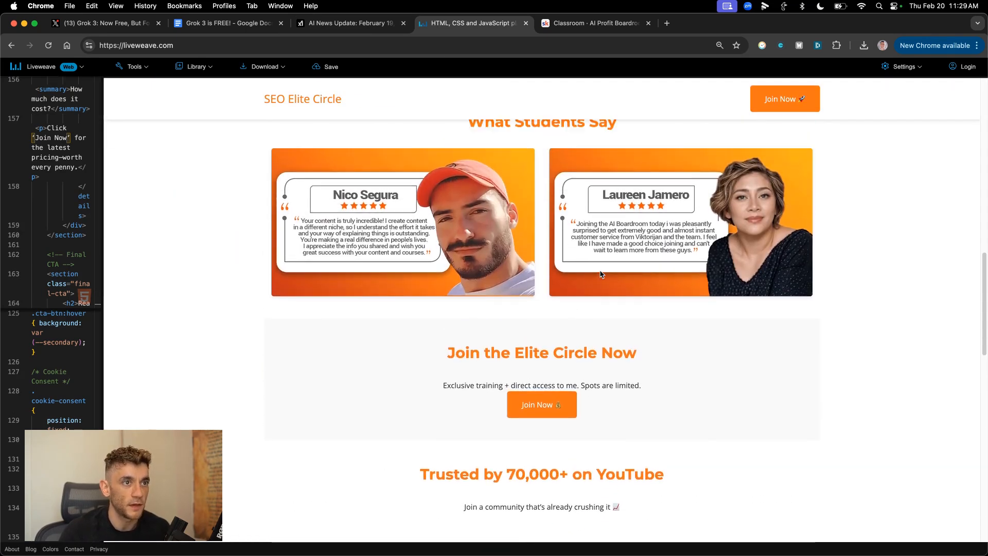
scroll(down, 3)
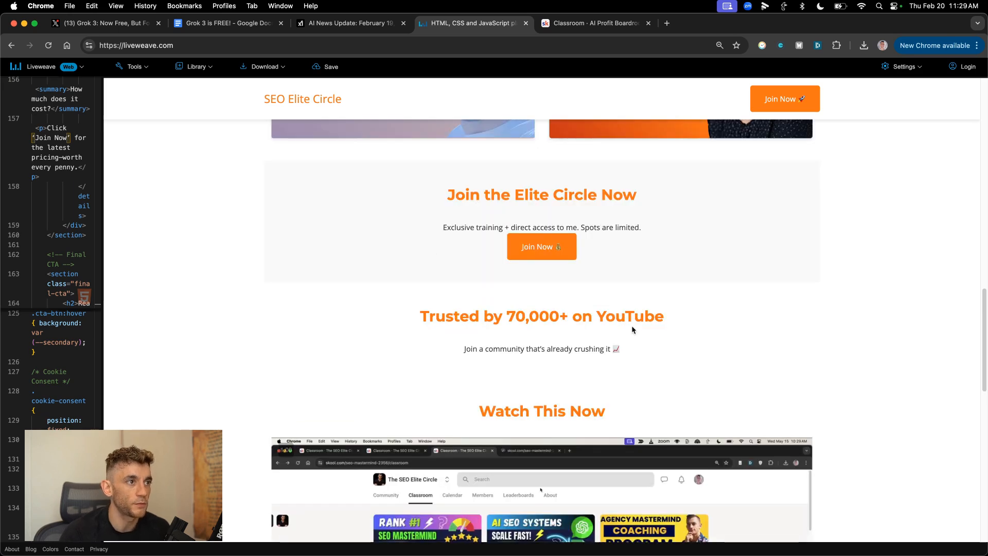
scroll(down, 3)
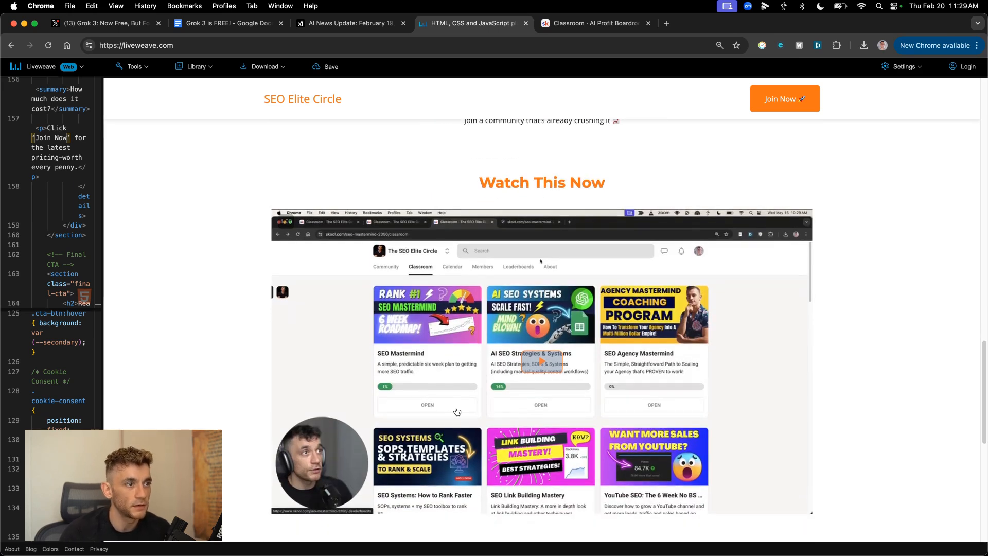
mouse_move(859, 332)
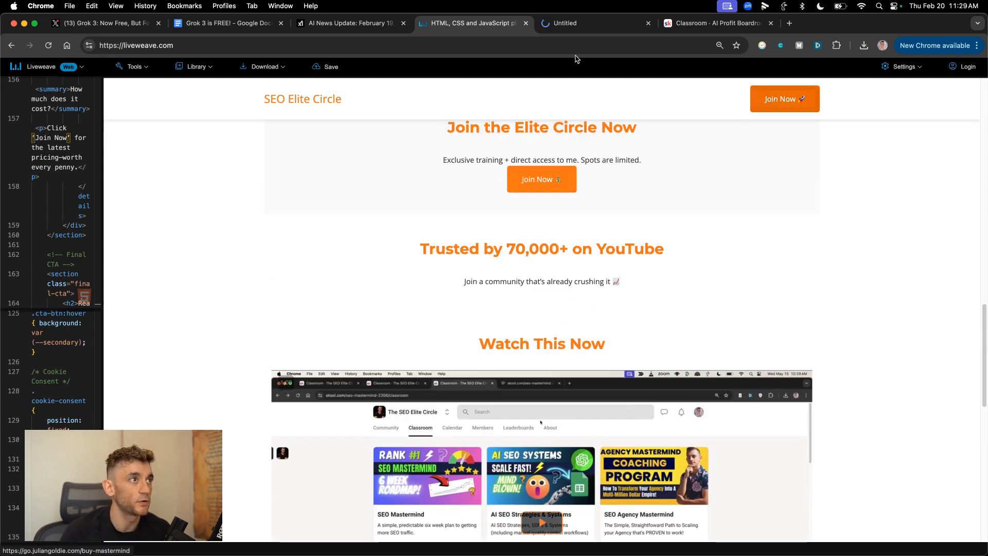
scroll(up, 3)
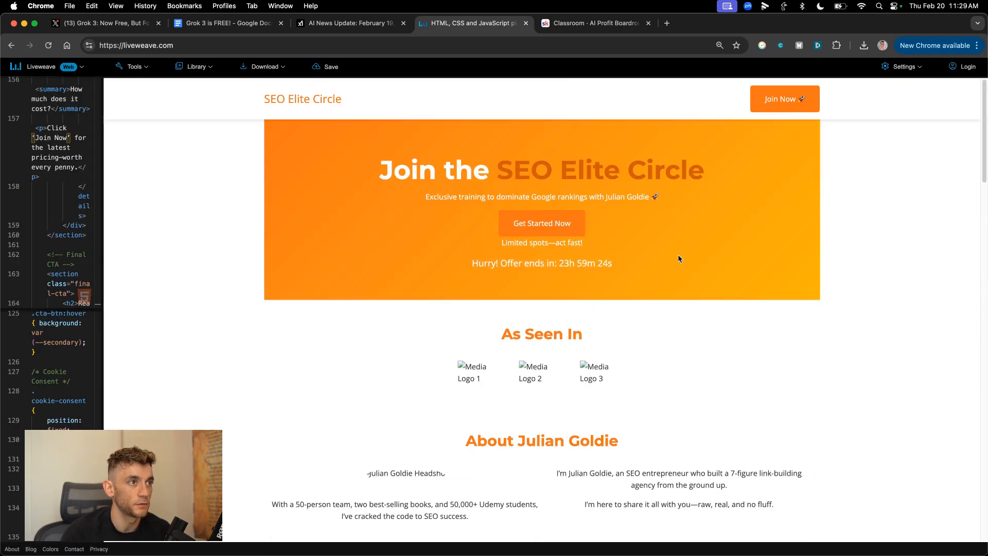
scroll(down, 3)
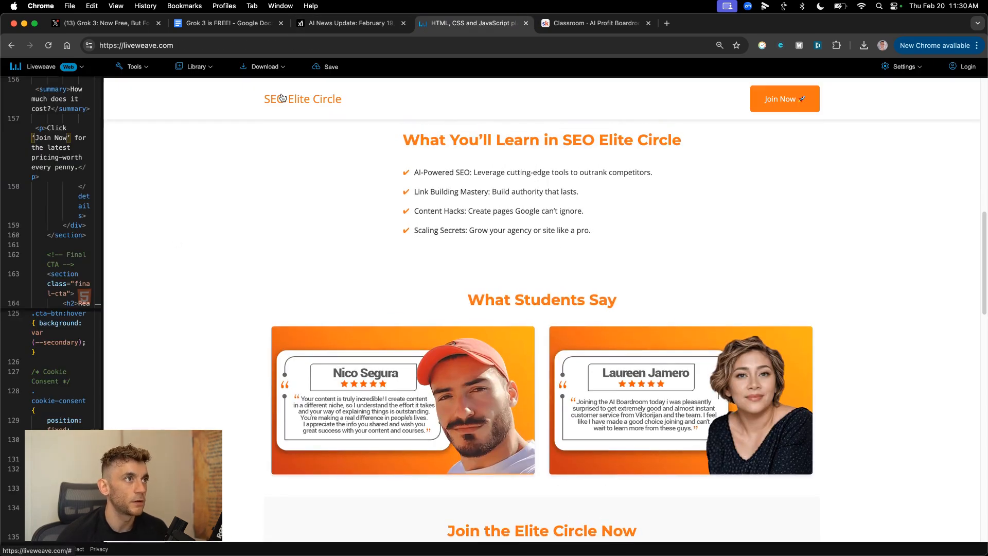
click(666, 23)
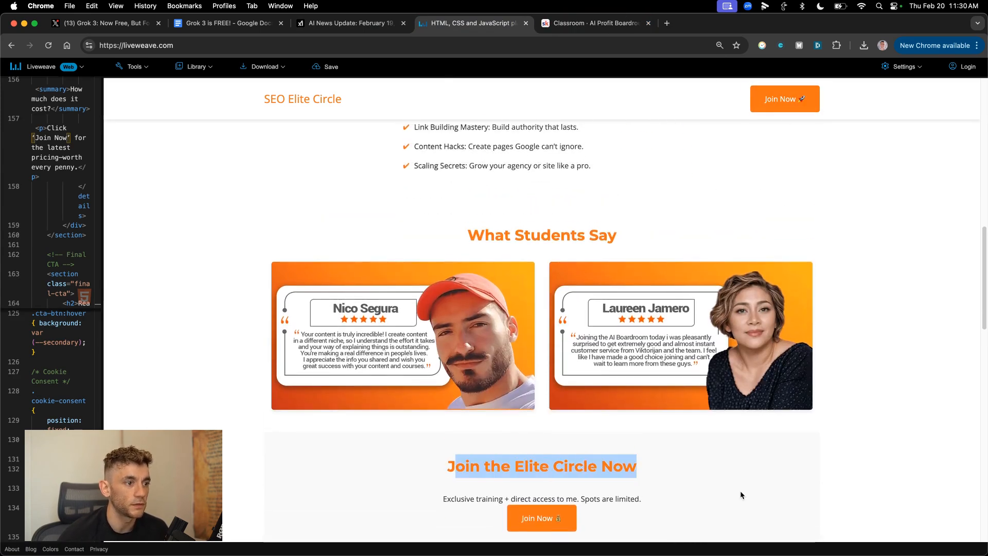
scroll(up, 3)
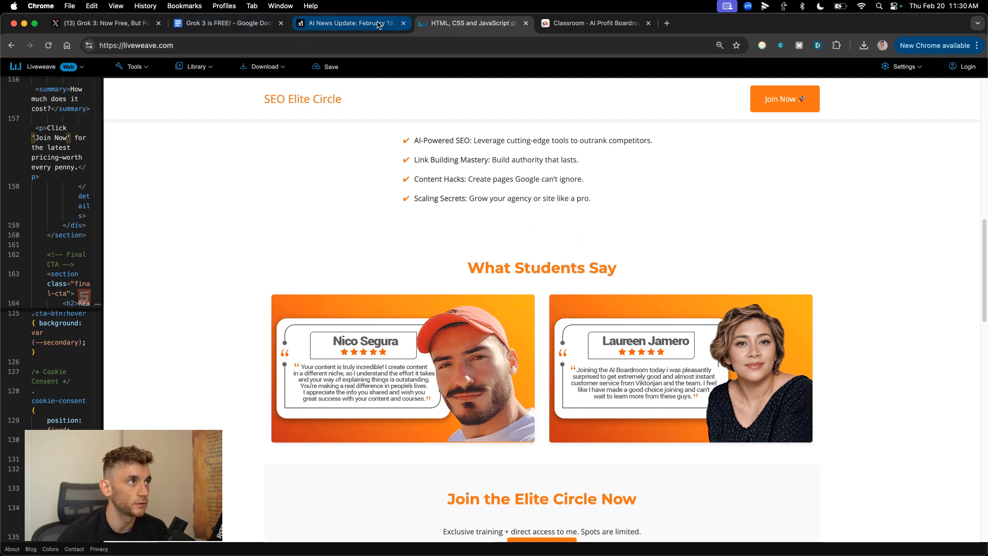
Step: Follow Grok's 83-second reasoning until the SEO Elite Circle landing-page HTML starts appearing
click(350, 22)
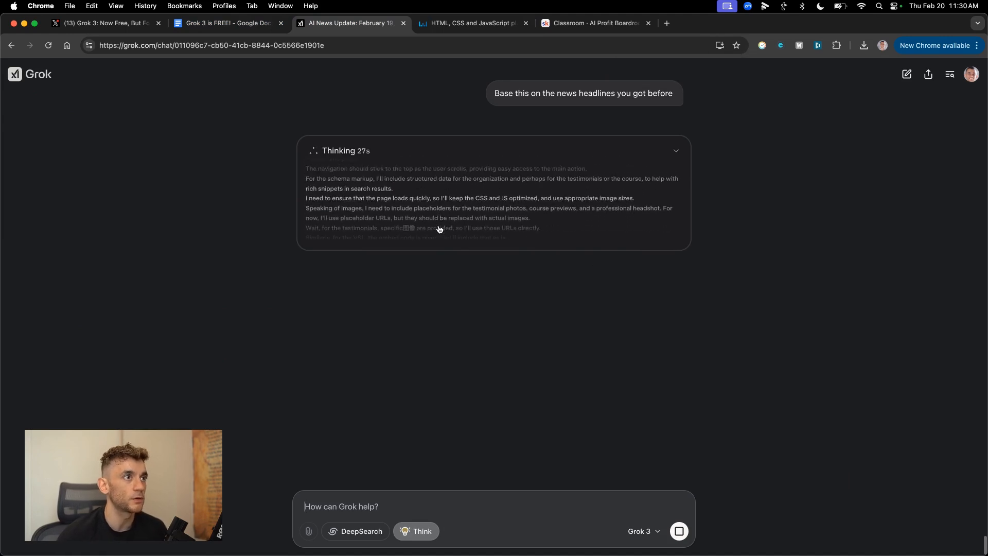
scroll(down, 3)
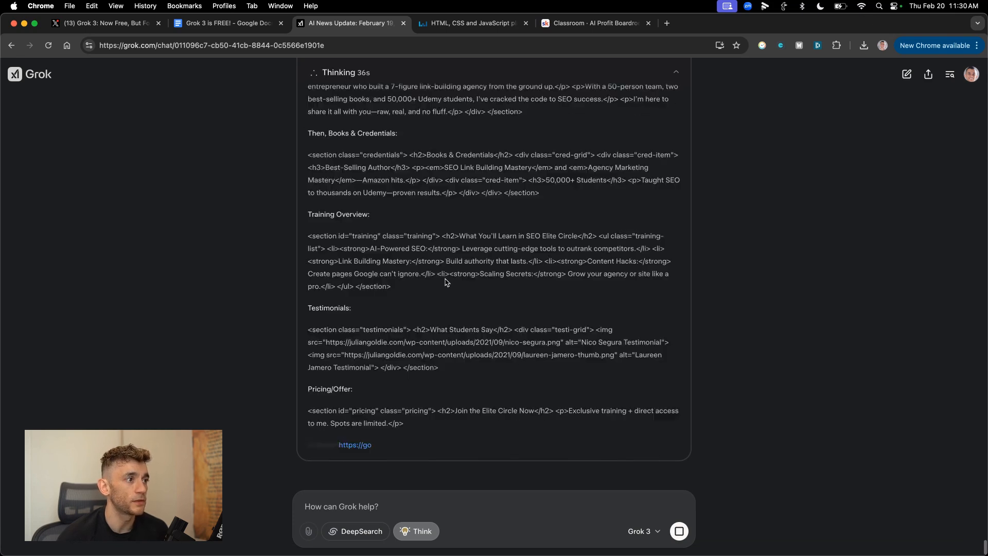
scroll(up, 3)
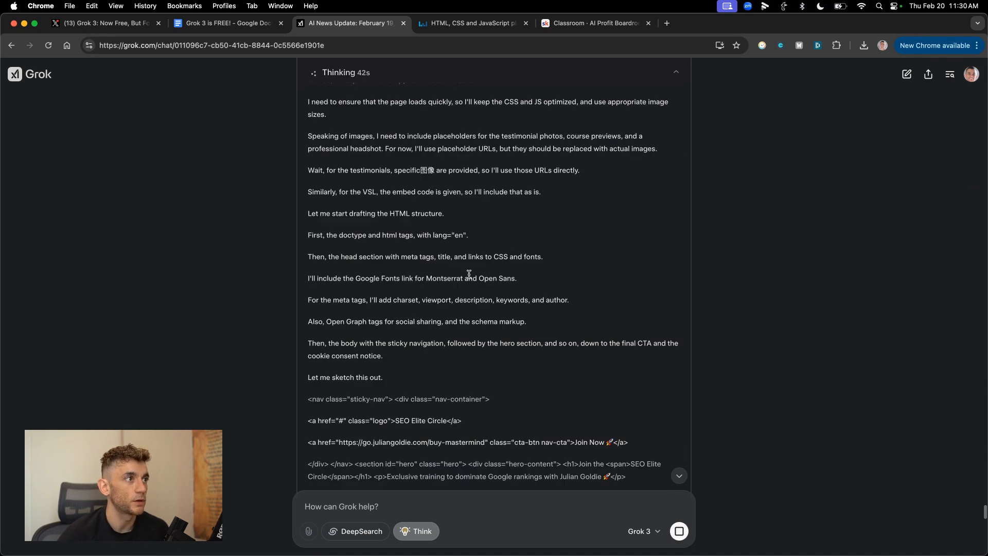
scroll(down, 3)
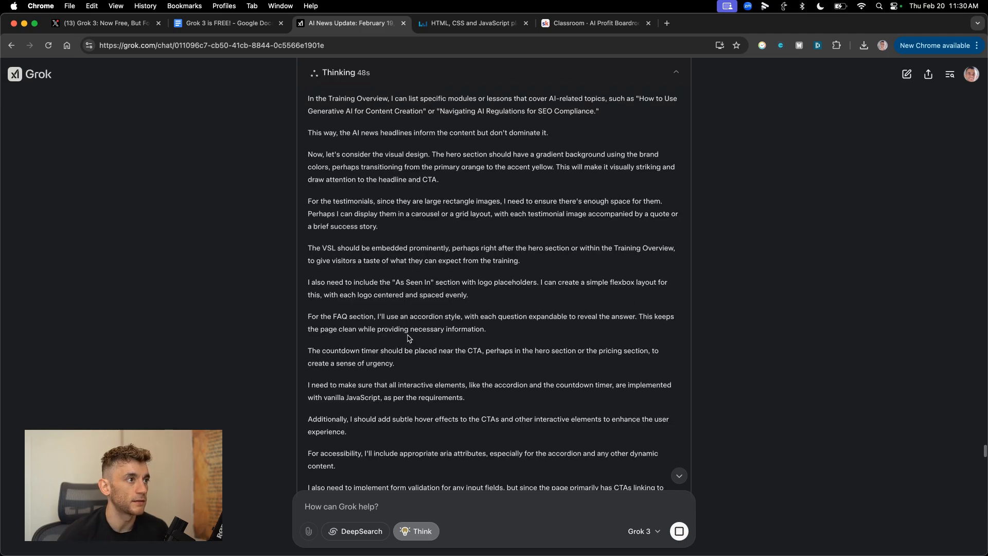
scroll(down, 3)
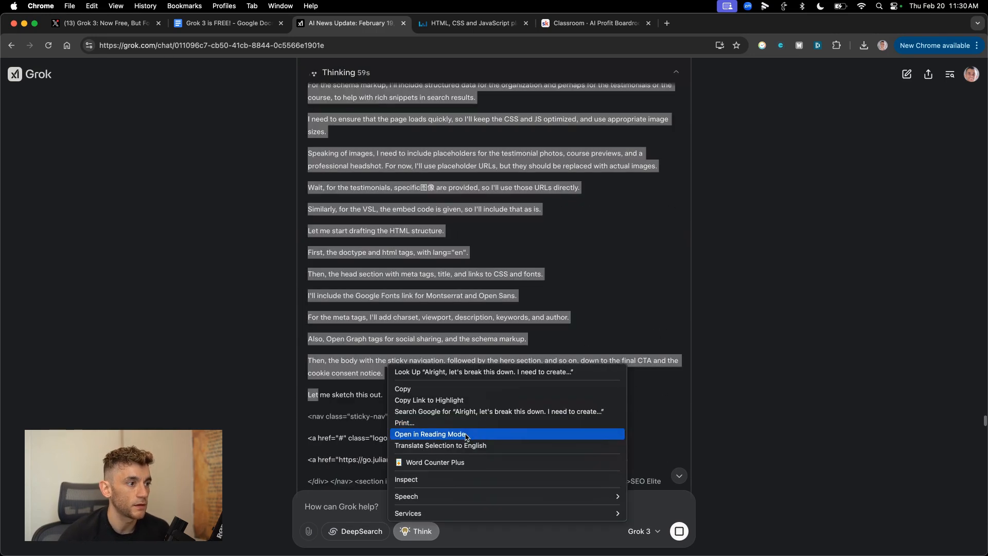
click(453, 328)
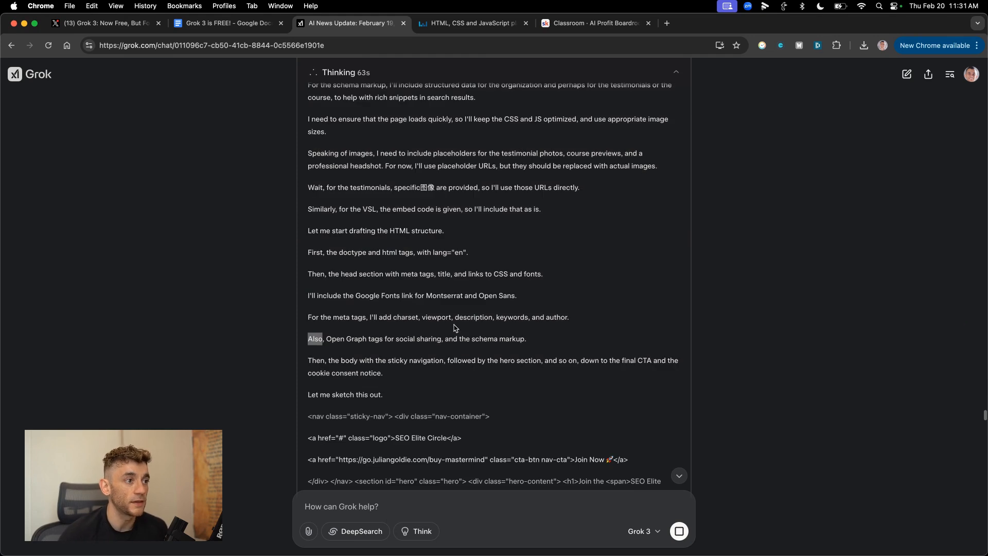
scroll(down, 3)
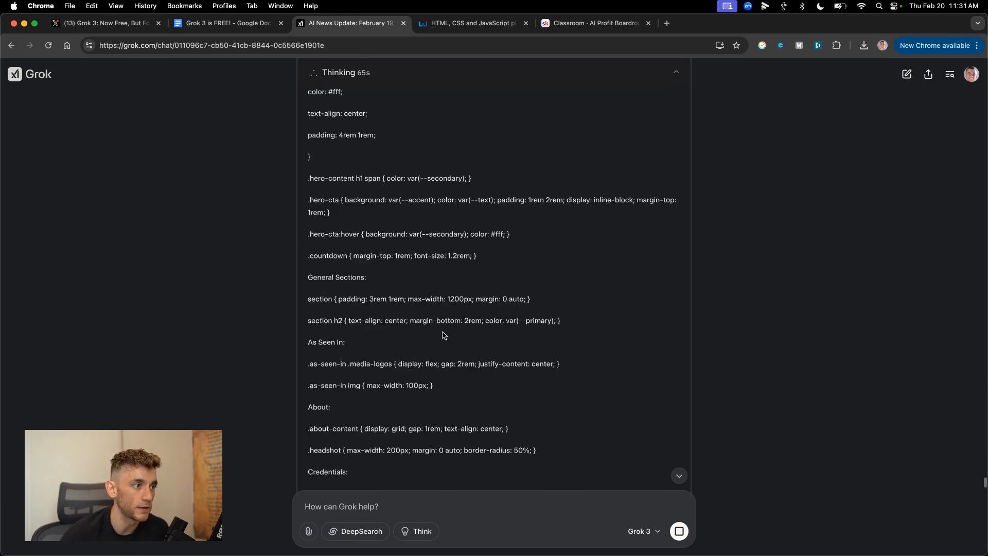
scroll(up, 3)
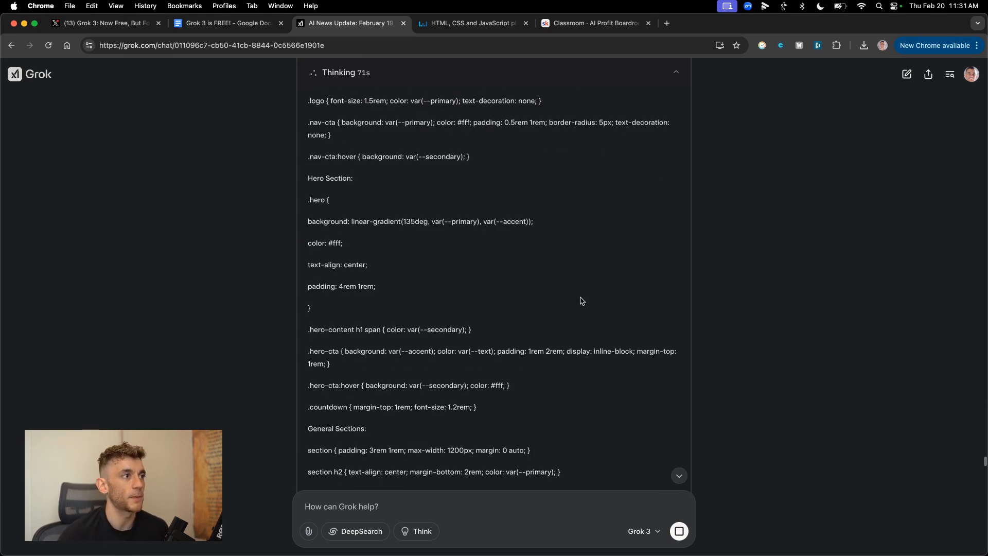
scroll(down, 3)
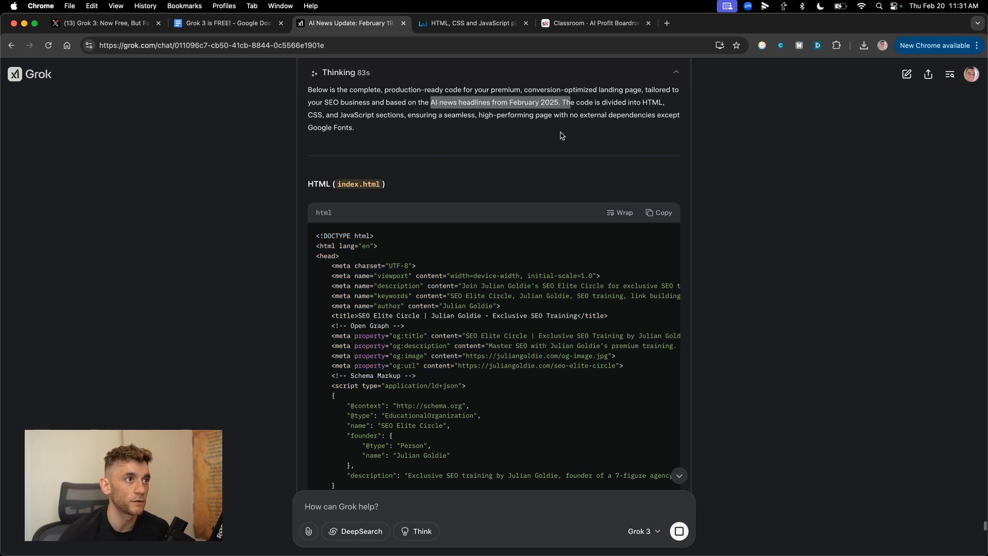
Step: Copy the landing page HTML from Grok into the Liveweave editor
click(658, 212)
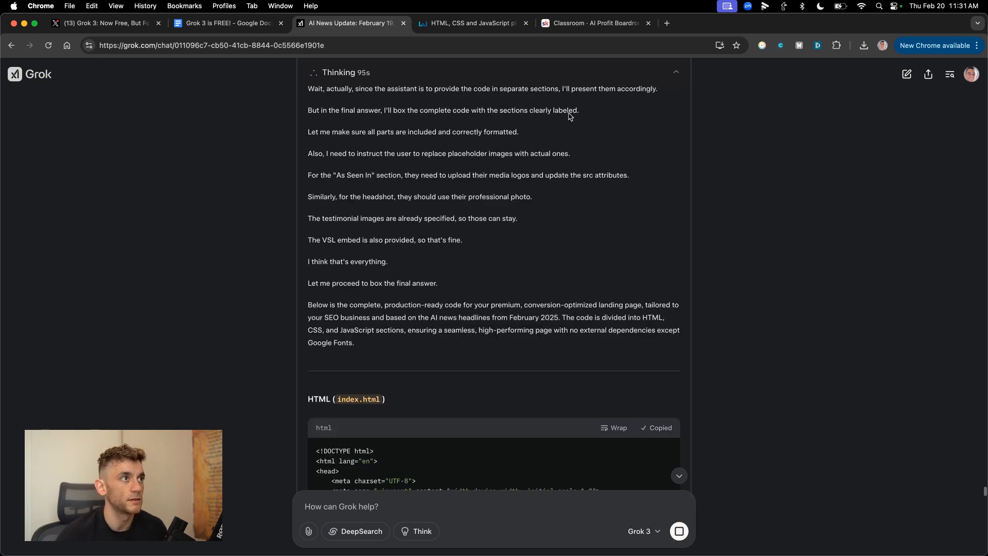
click(104, 23)
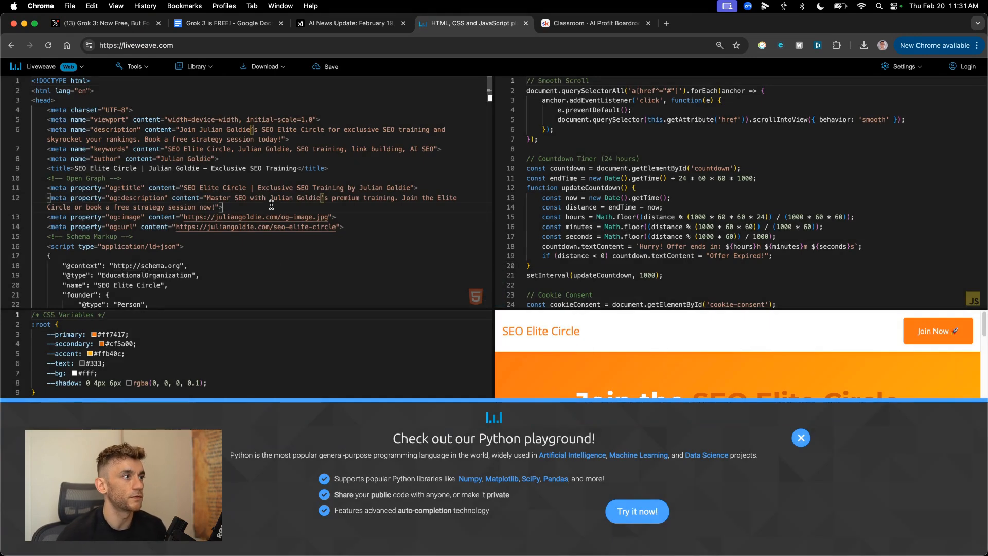
scroll(down, 3)
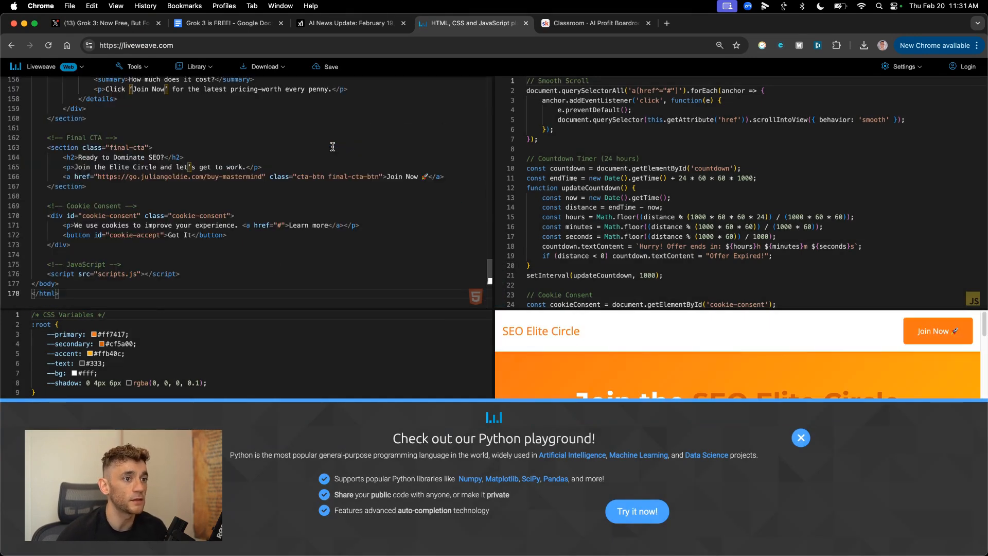
Step: Find the landing page CSS block in Grok and copy it
click(351, 23)
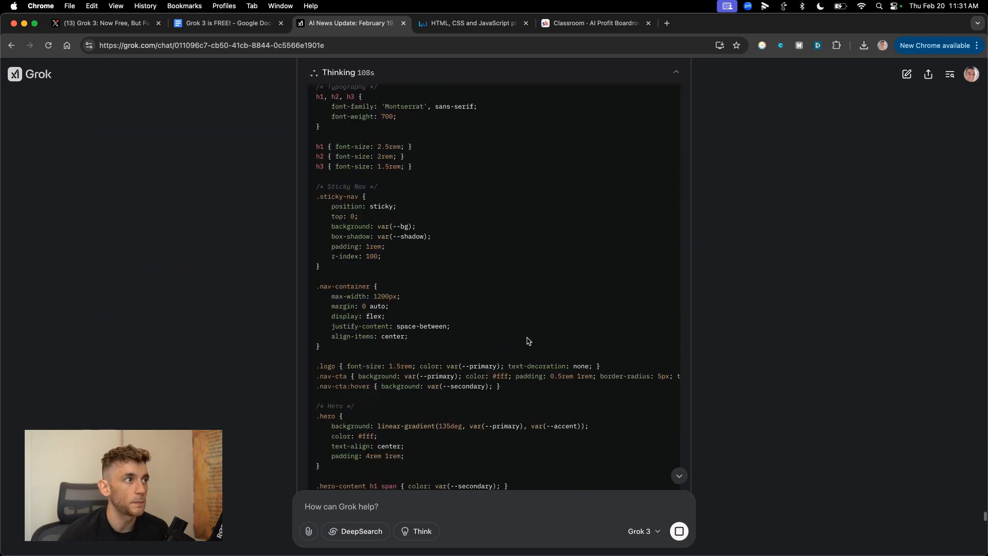
scroll(down, 3)
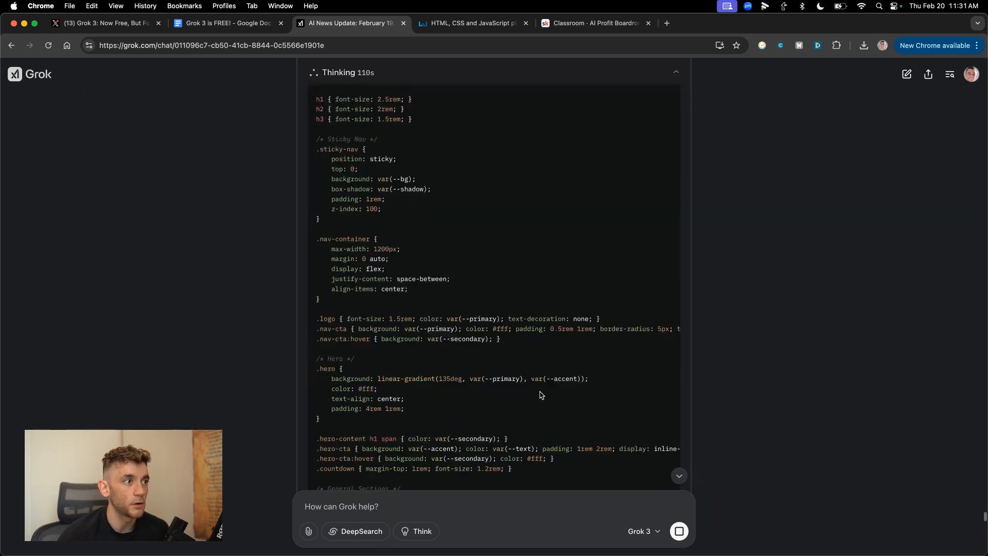
scroll(up, 3)
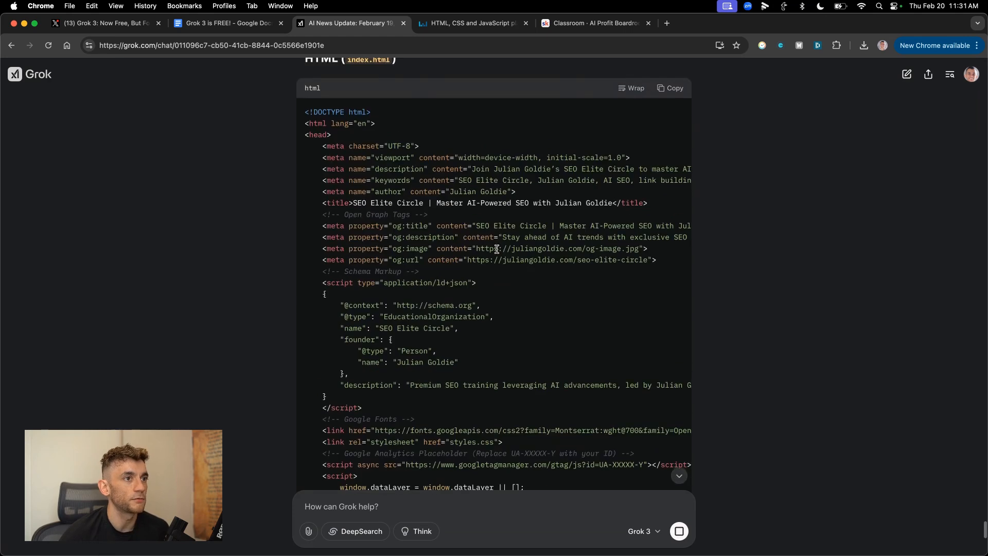
scroll(up, 3)
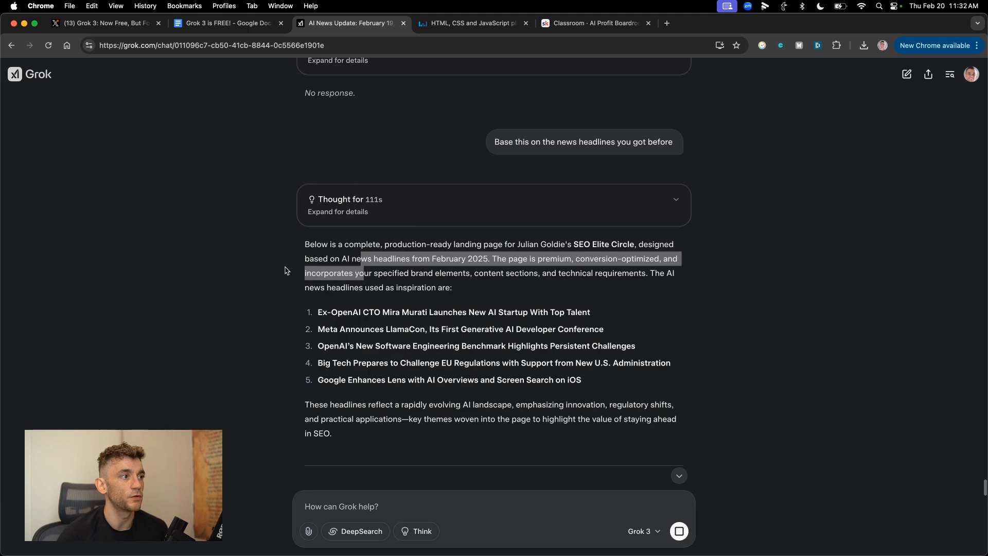
scroll(down, 3)
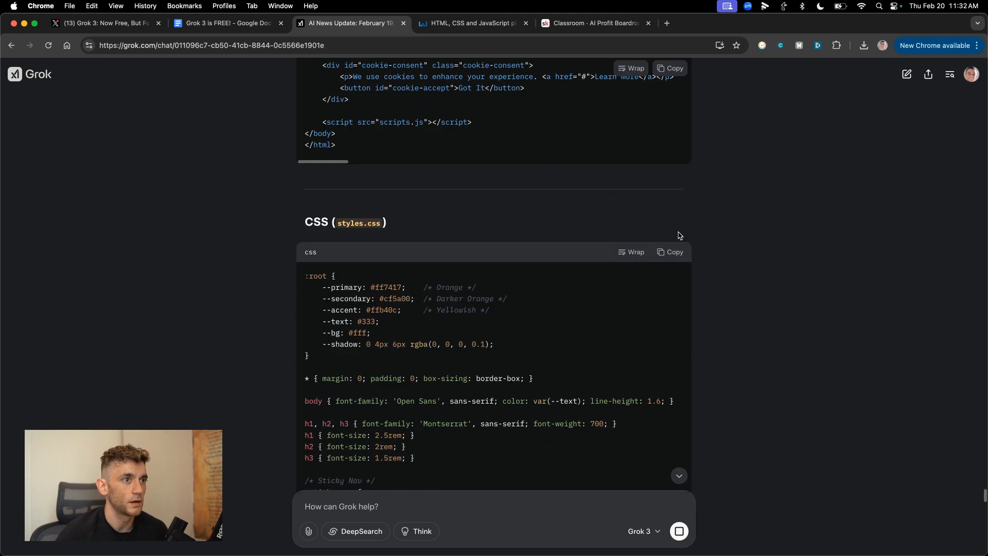
click(469, 23)
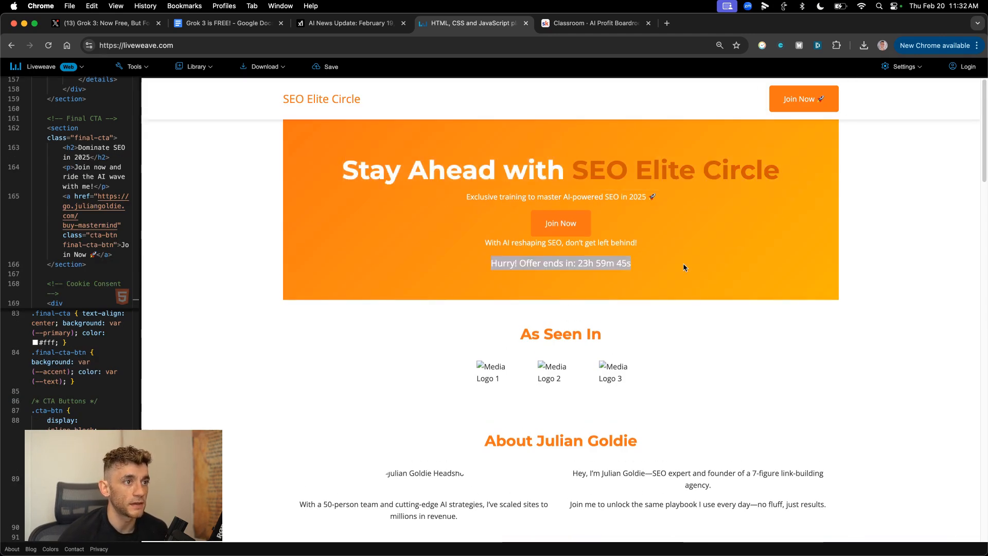
scroll(down, 3)
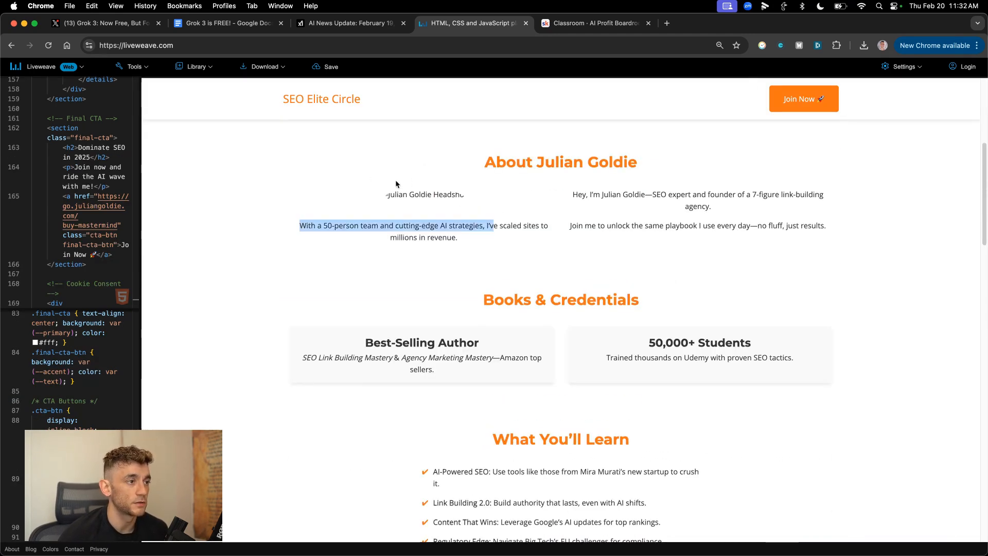
scroll(down, 3)
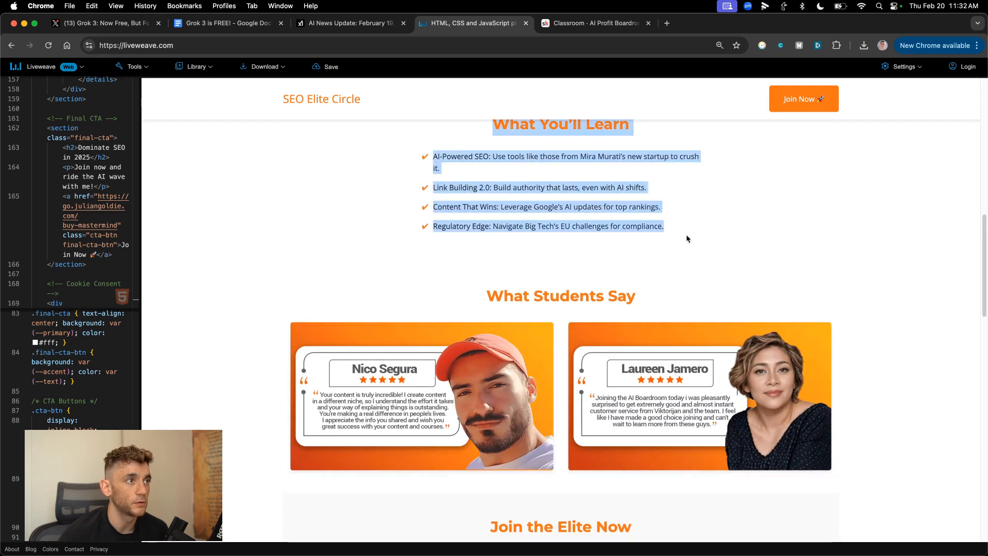
scroll(down, 3)
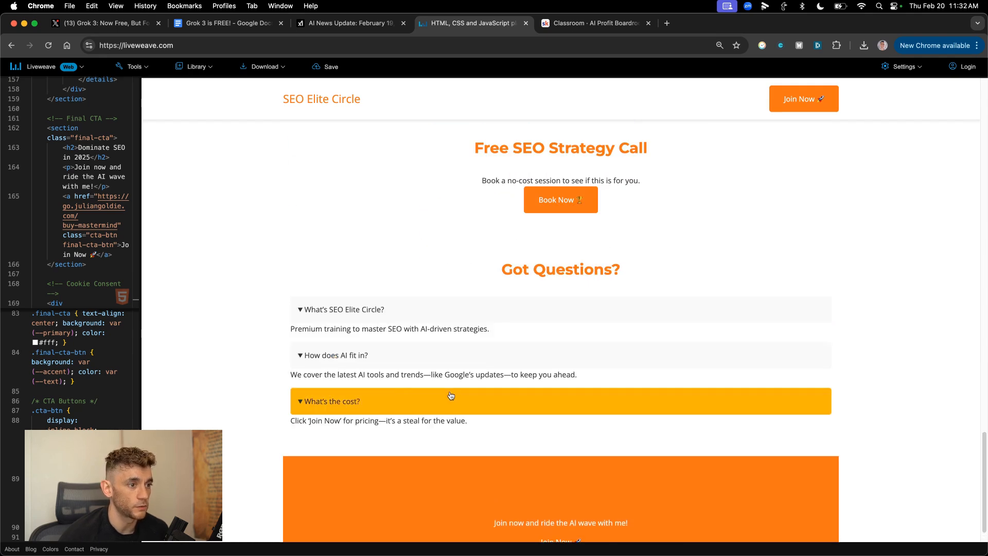
scroll(up, 3)
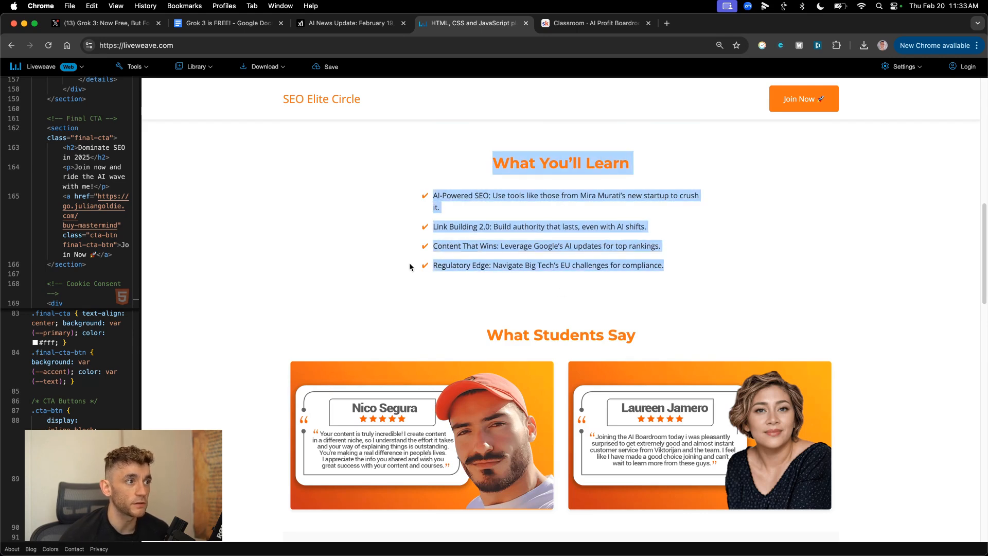
click(778, 309)
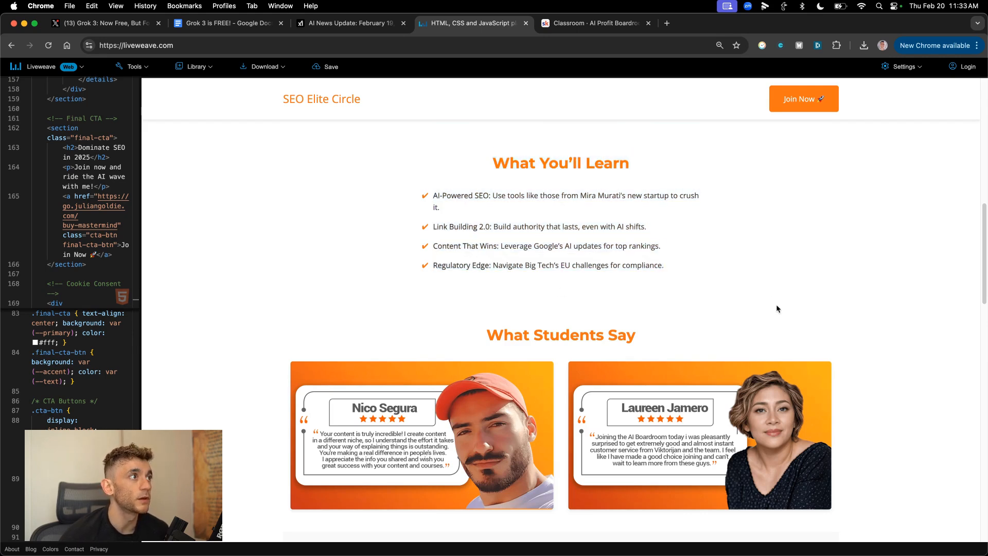
scroll(down, 3)
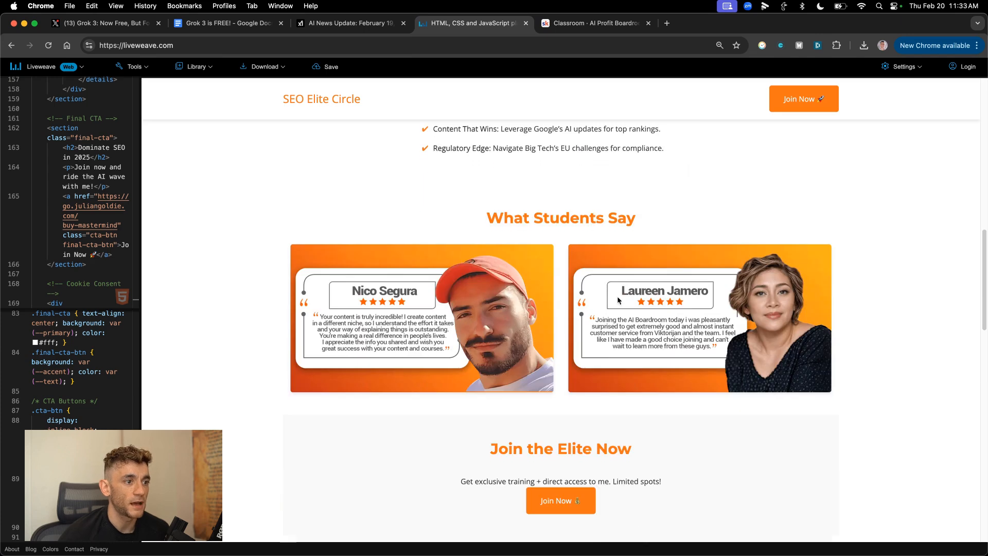
scroll(down, 3)
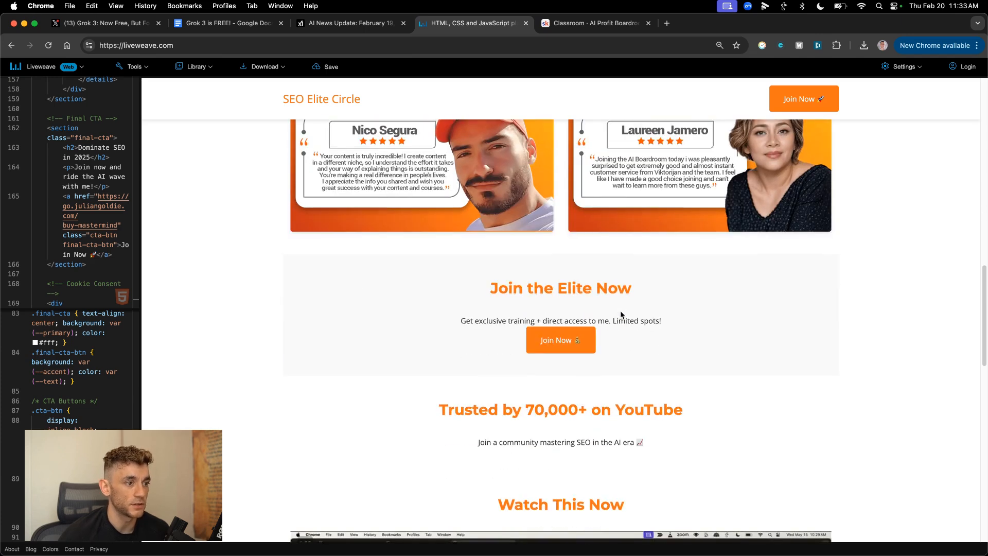
scroll(down, 3)
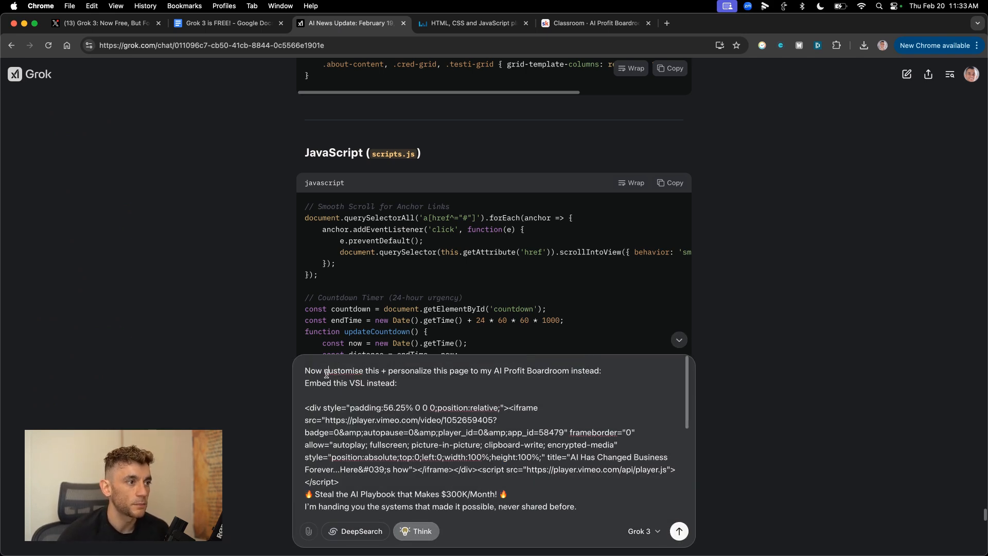
mouse_move(527, 361)
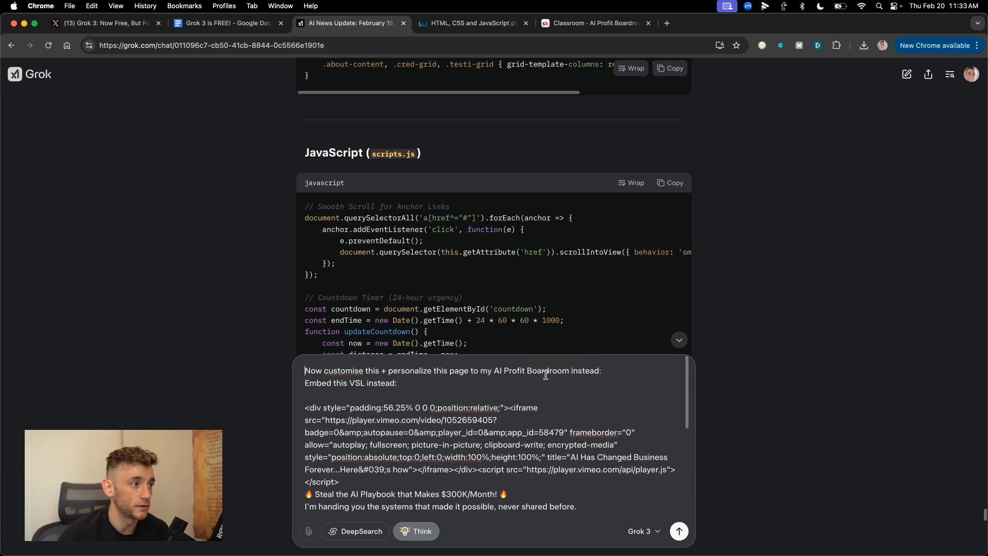
Step: Bring up the AI Profit Boardroom Skool tab, leaving the VSL retargeting prompt unsent
click(593, 23)
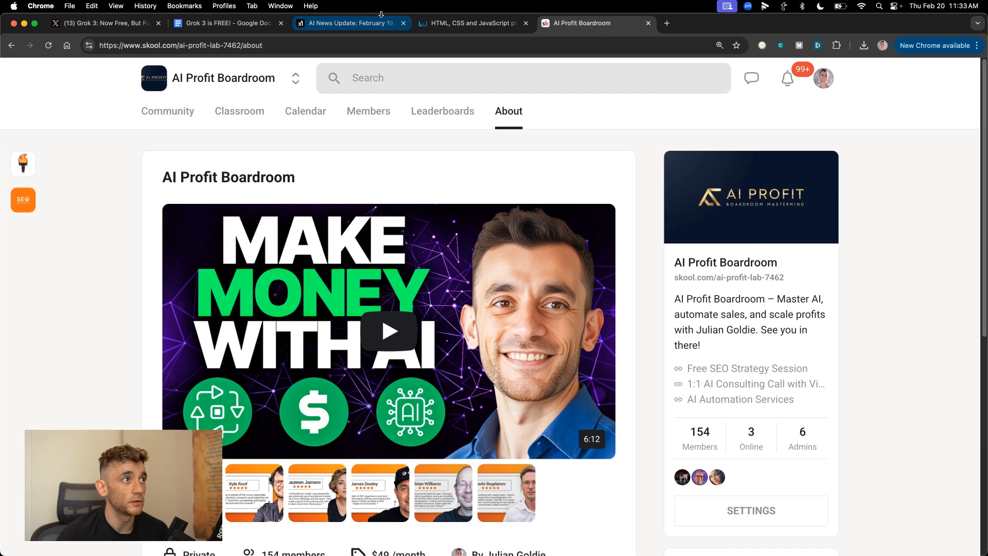
Step: Look over the AI Profit Boardroom About page on Skool, then go back to Grok
double_click(228, 177)
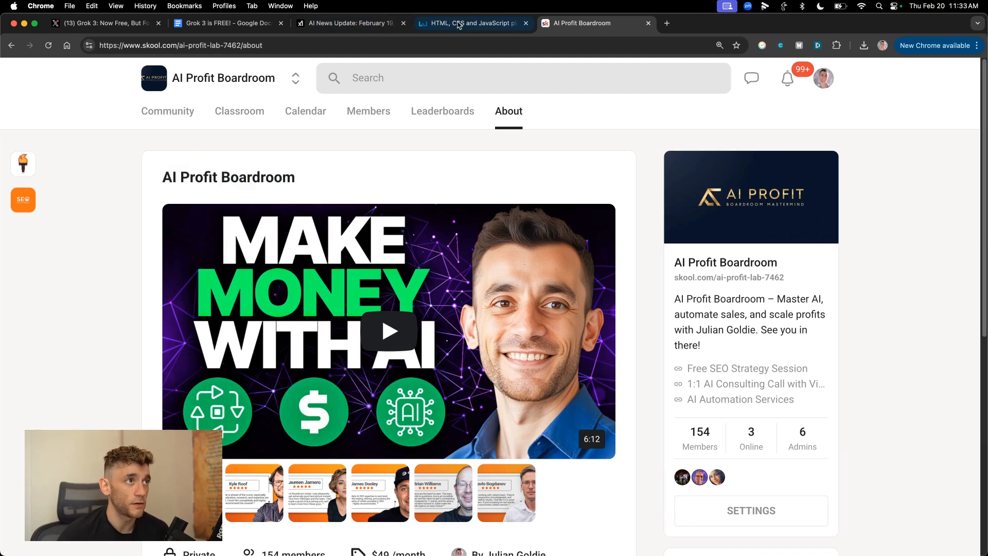
click(350, 23)
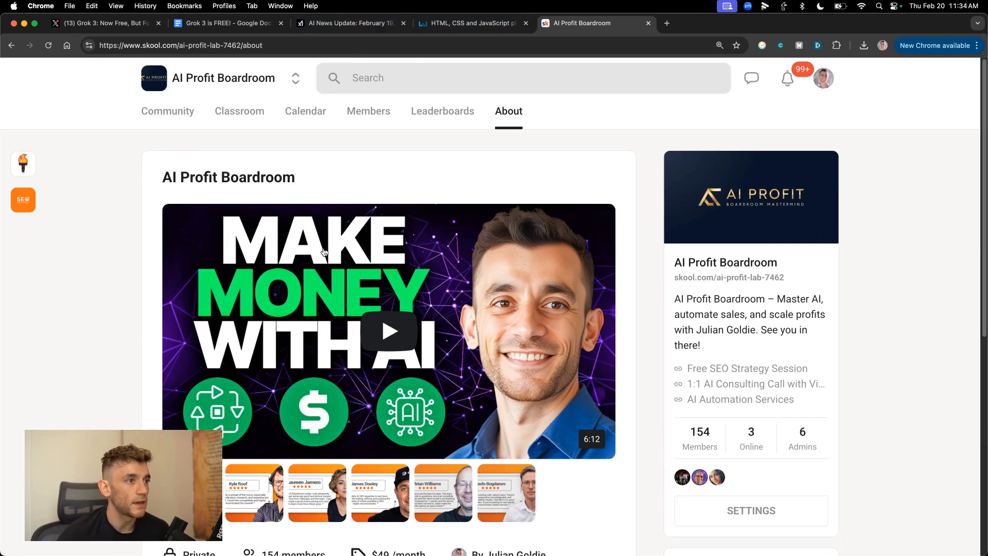
mouse_move(234, 203)
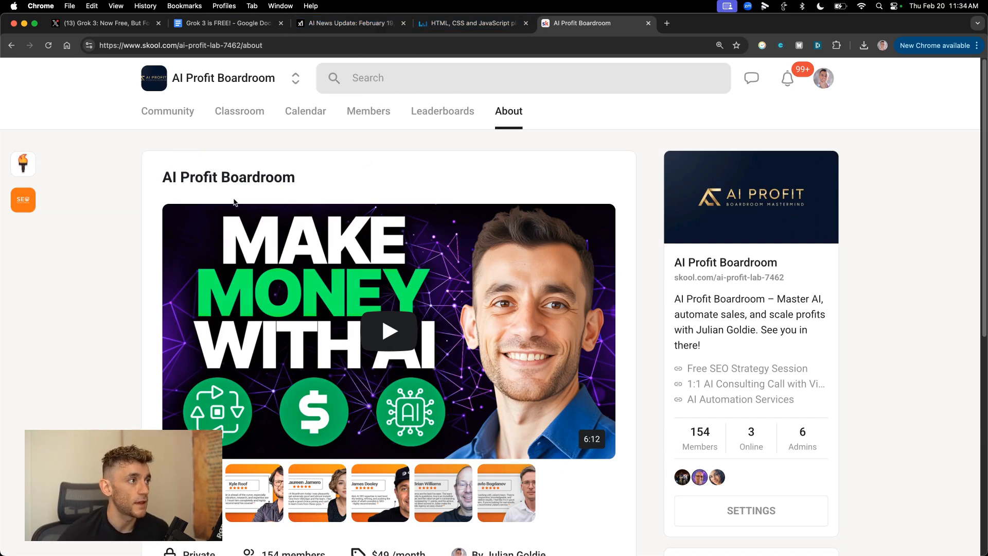
mouse_move(167, 115)
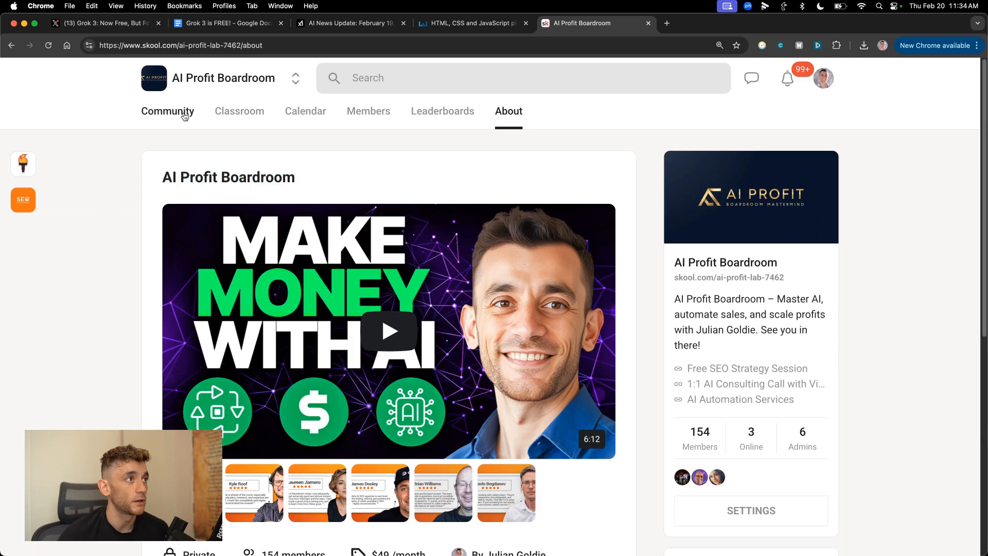
click(349, 23)
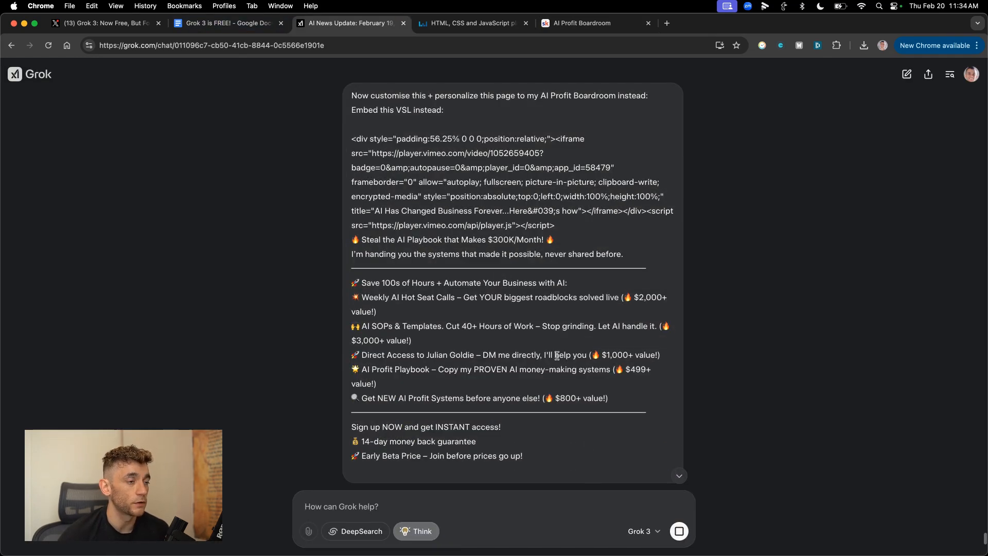
Step: Scroll the Grok page while a fresh, empty chat is opened
scroll(down, 3)
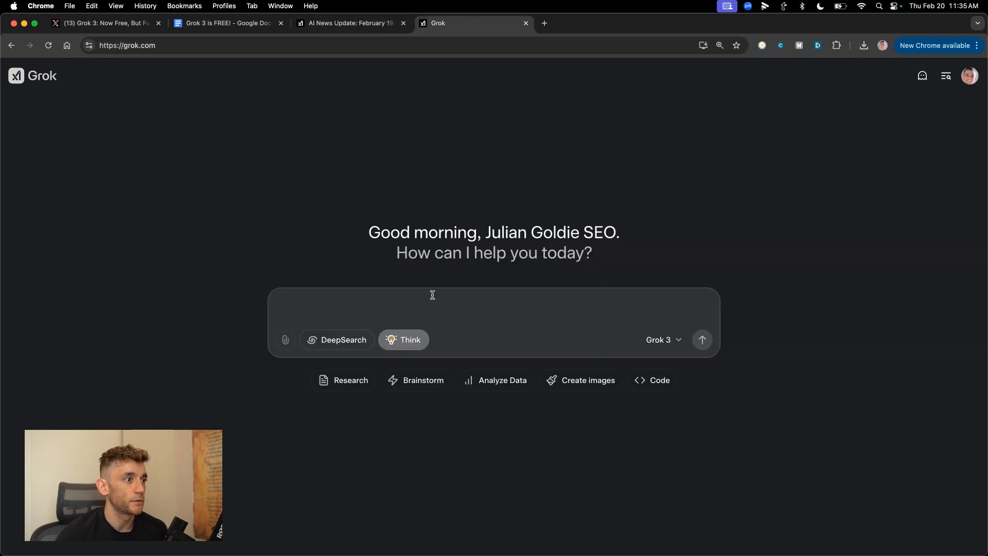
Step: Select the AI Space Race game prompt in the Google Docs notes, then return to Grok
click(227, 23)
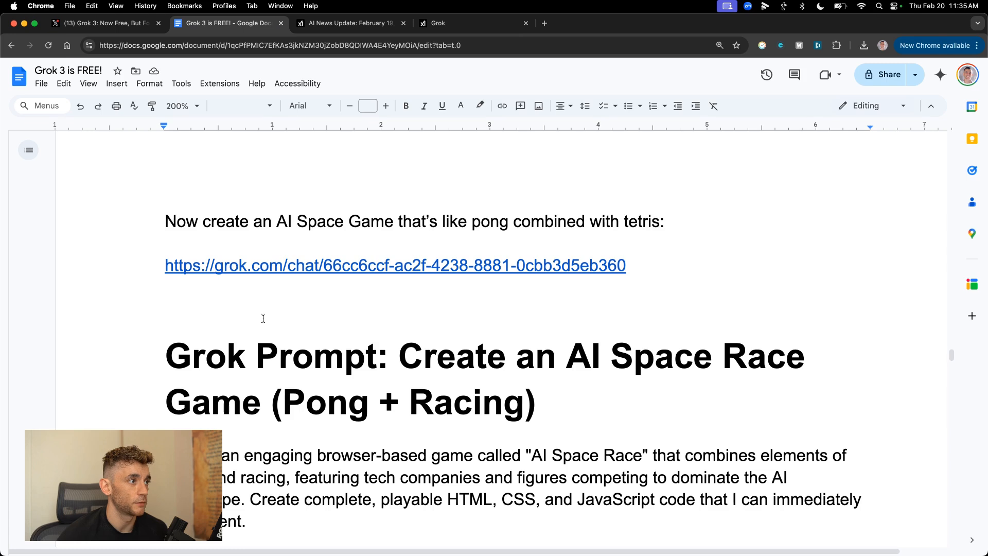
drag(164, 219, 398, 219)
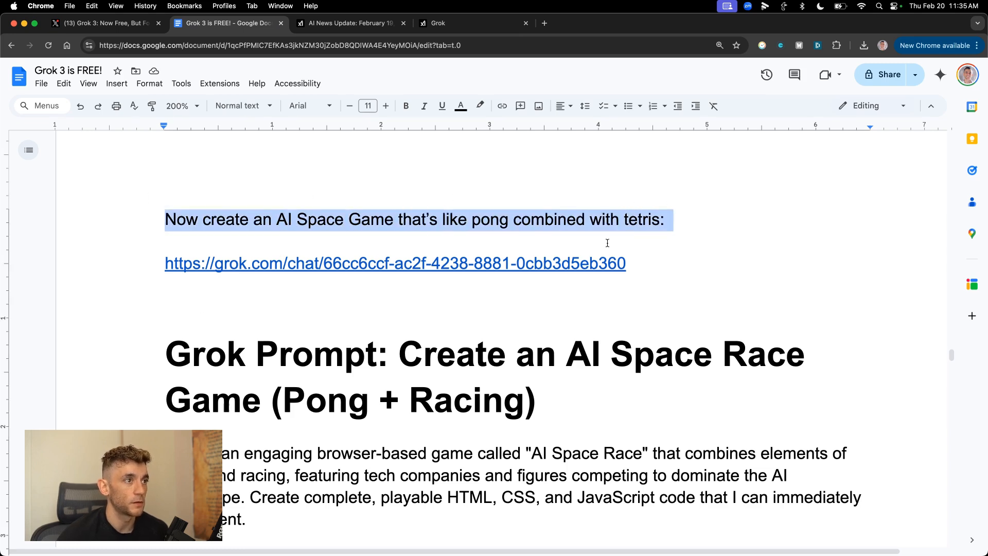
click(165, 353)
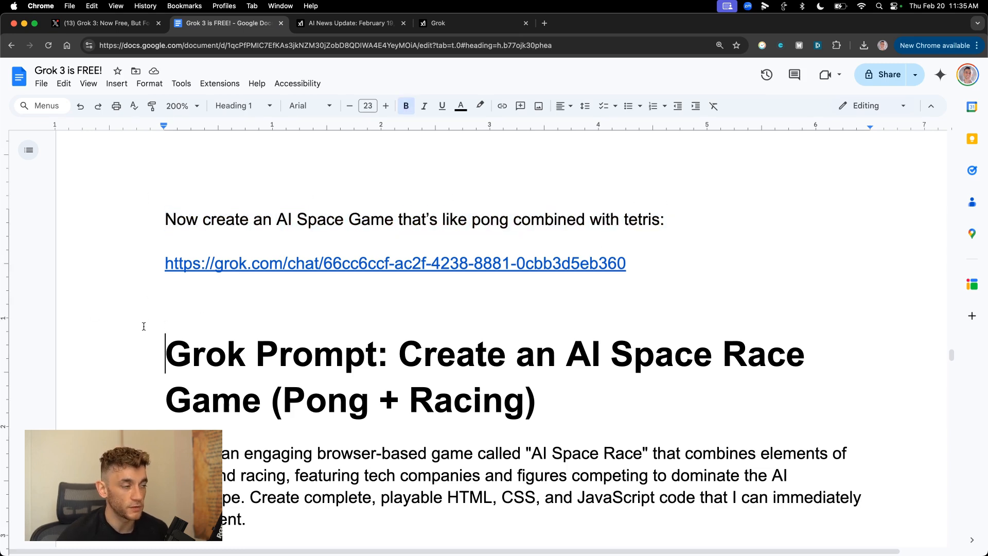
click(469, 24)
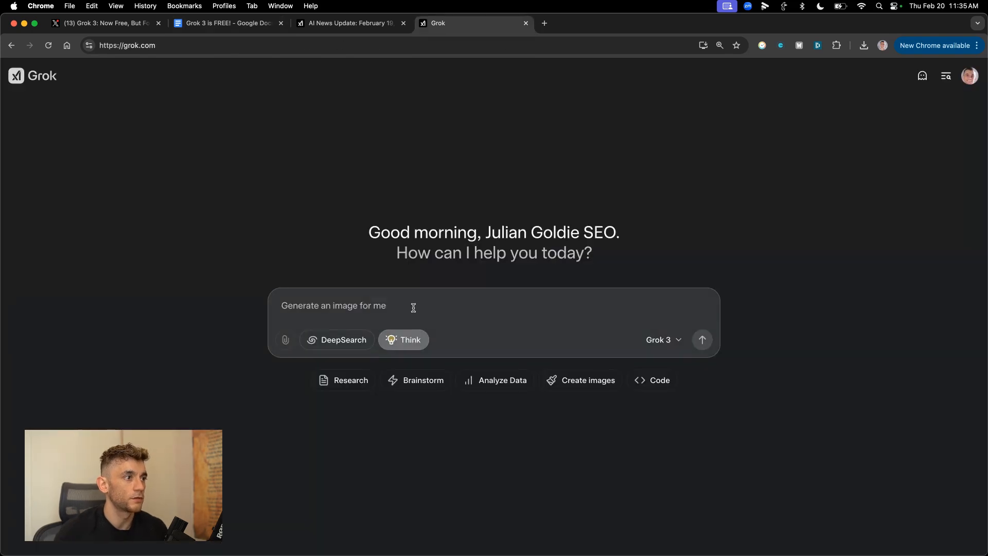
Step: Enter the AI Space Race (Pong plus racing) game prompt in Grok's message box
click(701, 339)
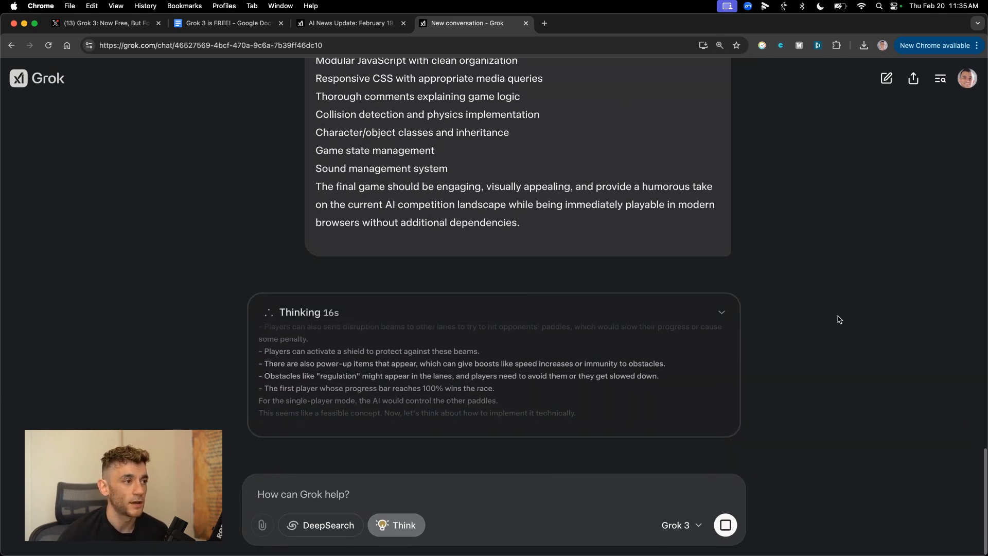
mouse_move(660, 303)
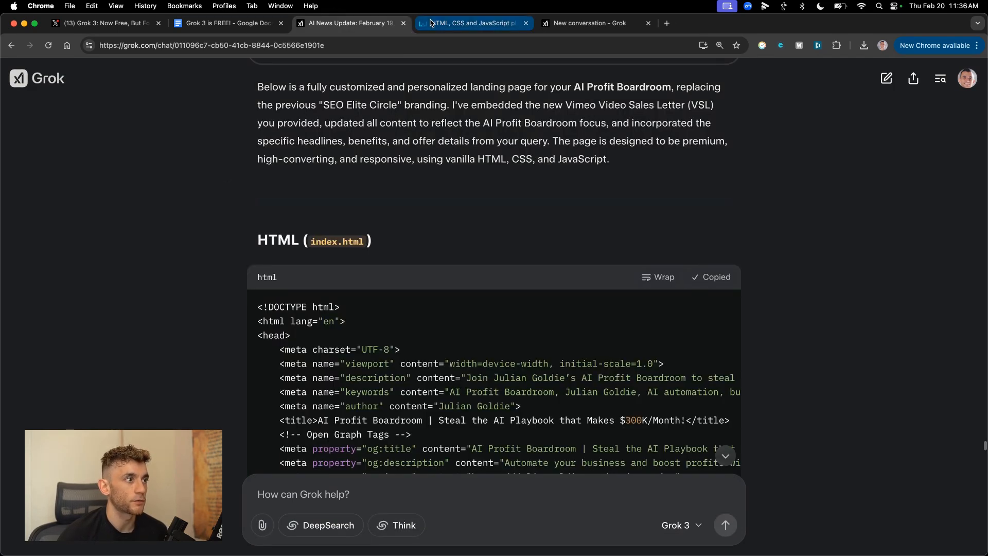
Step: Copy the AI Profit Boardroom styles.css and scripts.js blocks into Liveweave
click(469, 23)
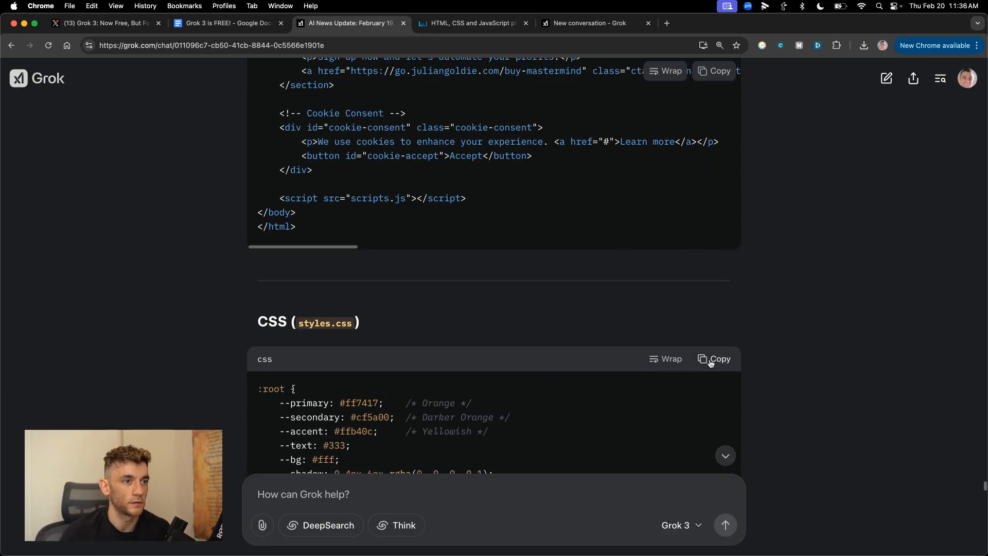
click(469, 23)
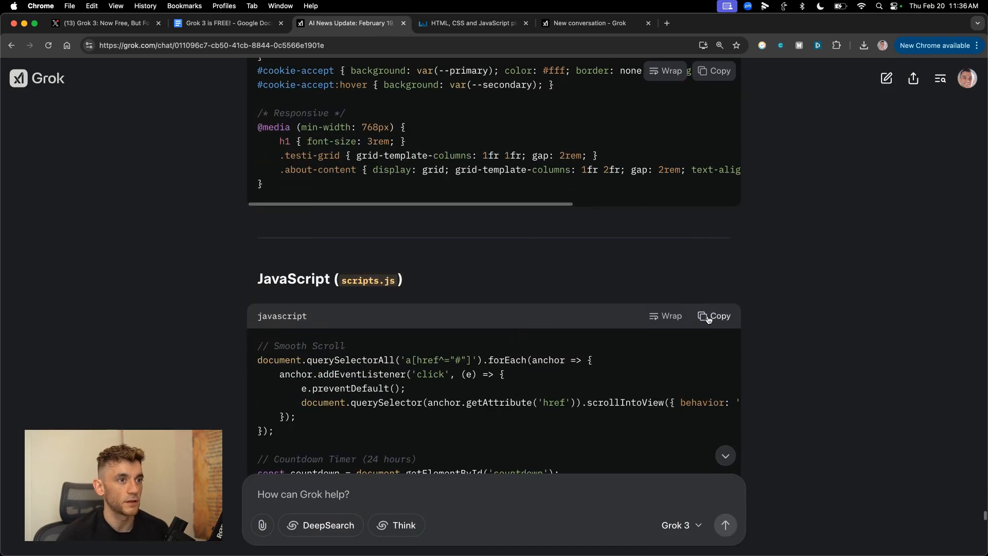
click(469, 23)
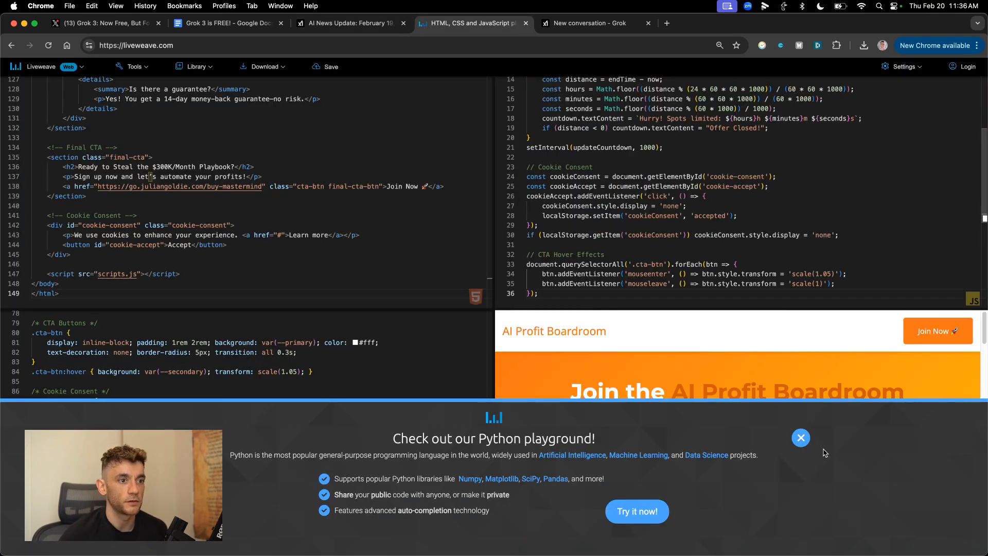
Step: Dismiss the Python playground popup, scroll through video, testimonials and FAQ, then save
click(800, 437)
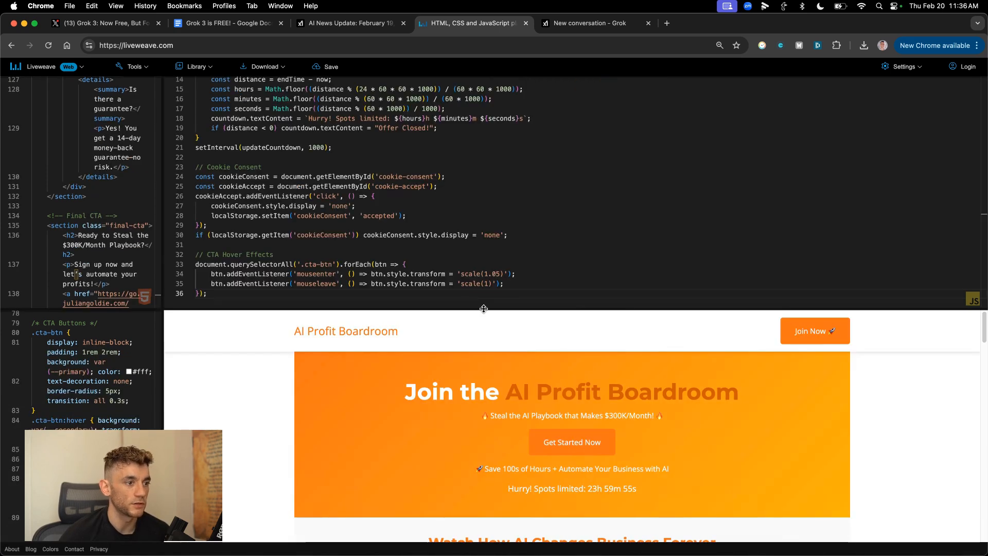
mouse_move(724, 326)
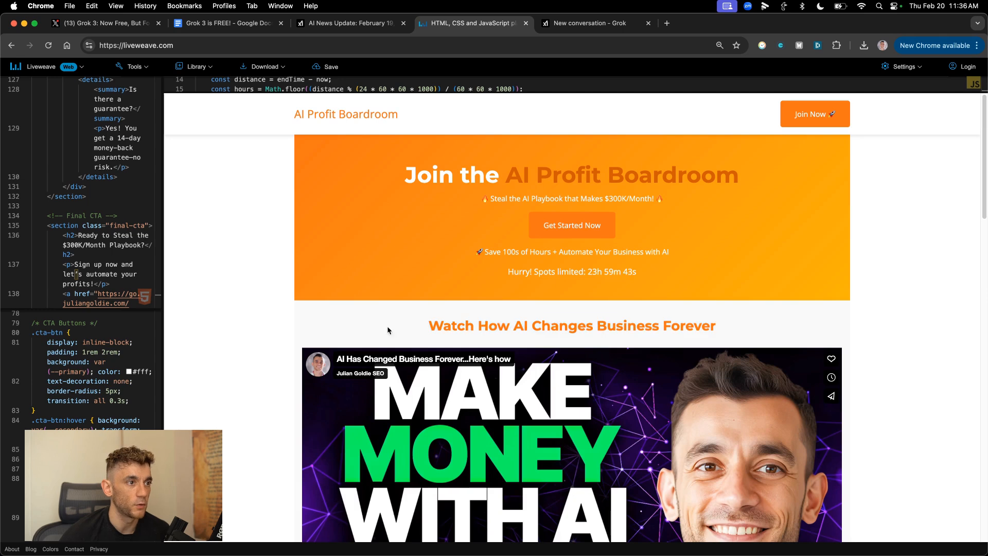
scroll(down, 3)
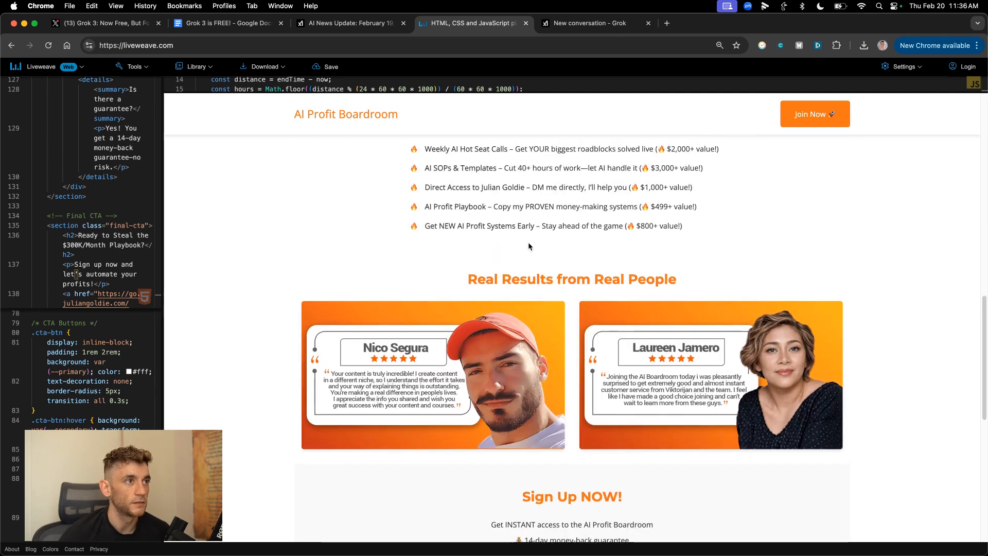
scroll(down, 3)
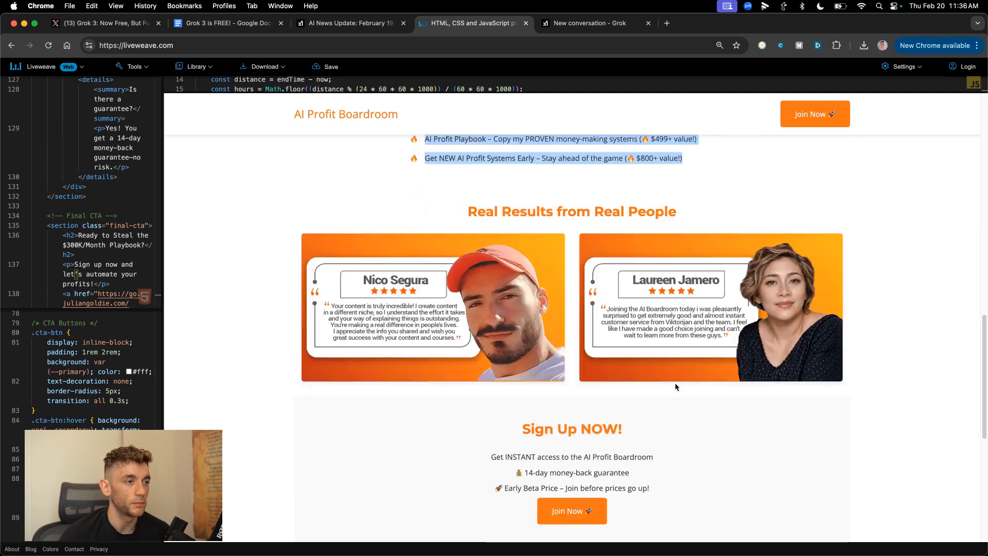
scroll(down, 3)
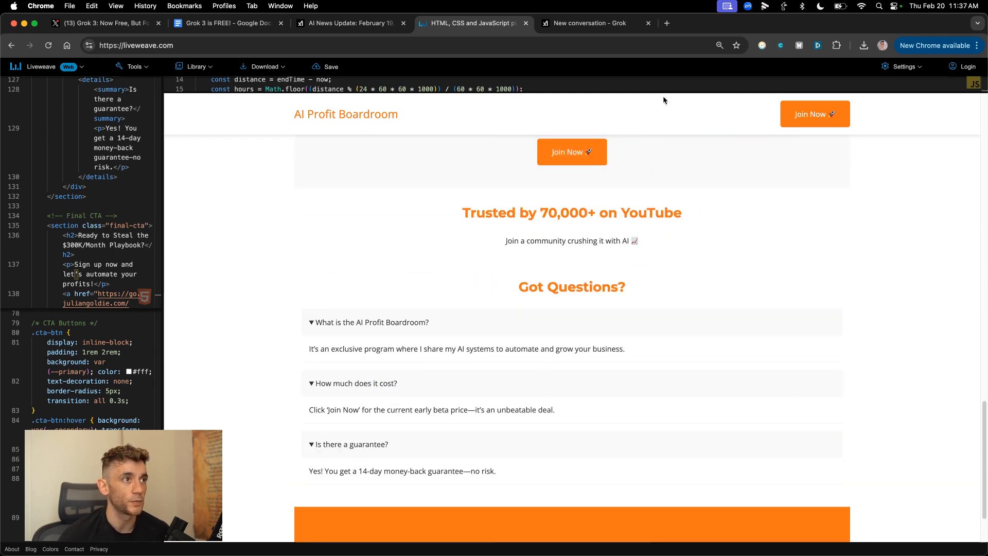
scroll(up, 3)
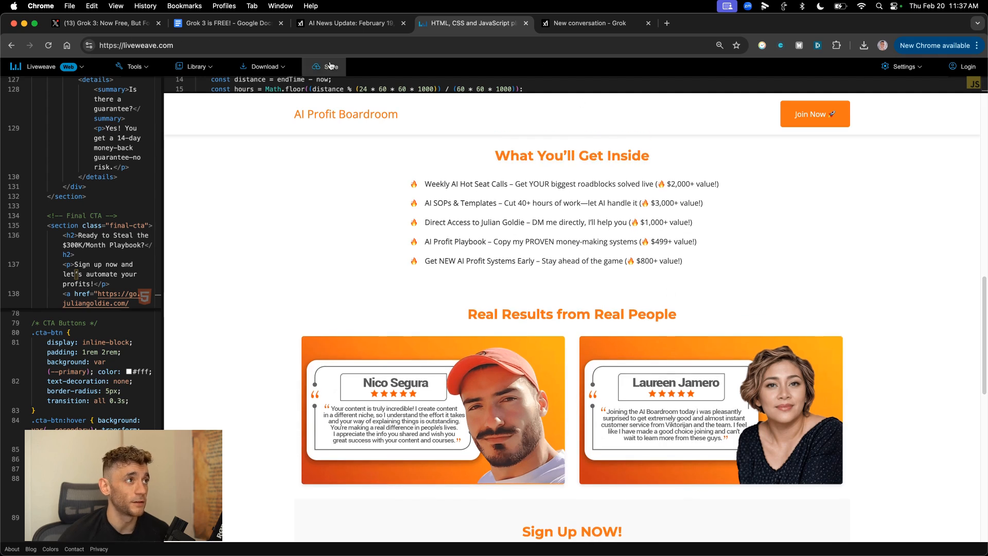
click(593, 23)
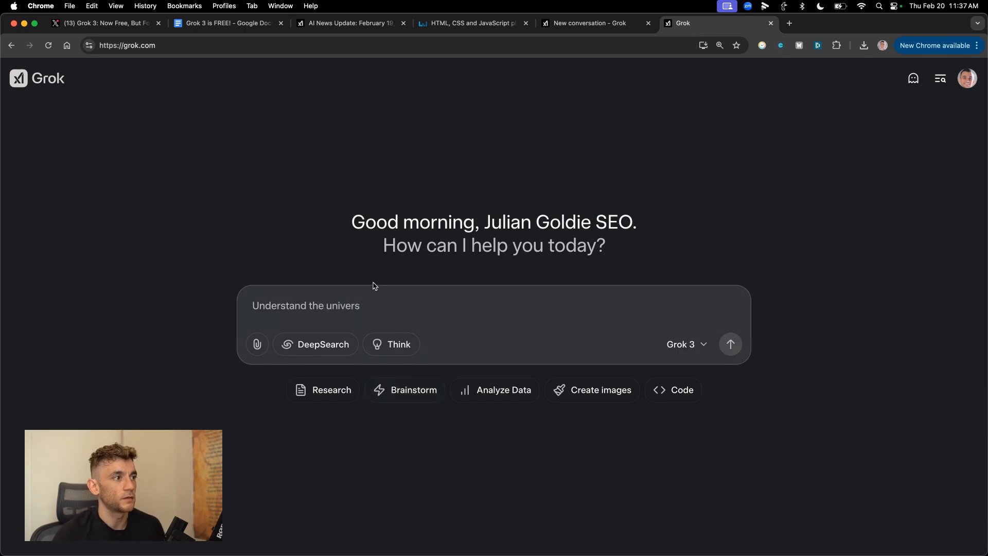
Step: Send the Grok 3 research prompt with DeepSearch enabled
click(315, 344)
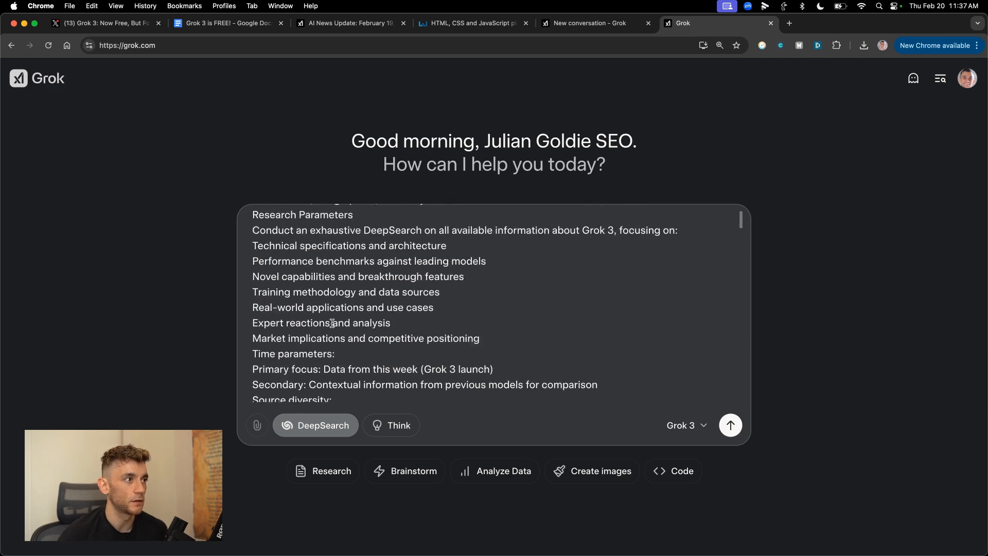
scroll(up, 3)
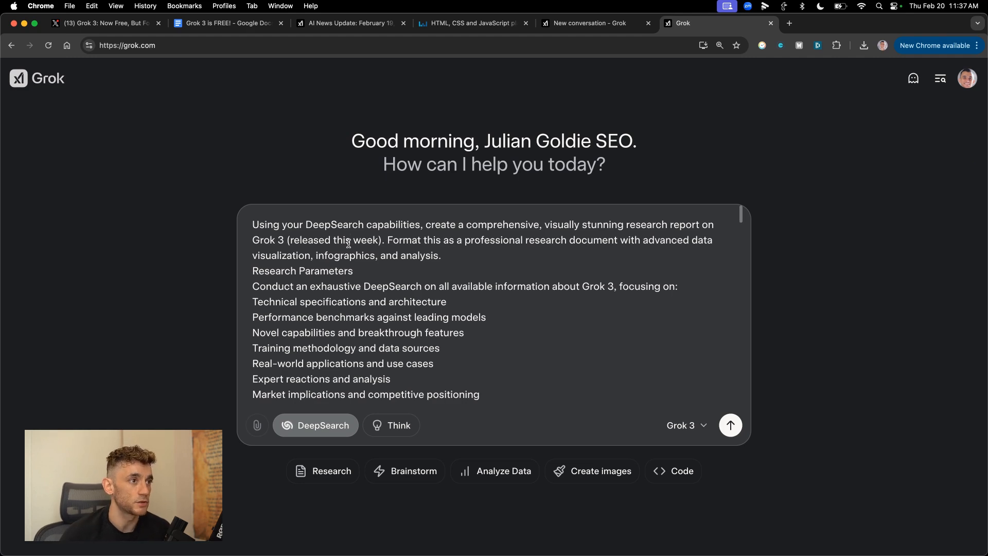
click(730, 424)
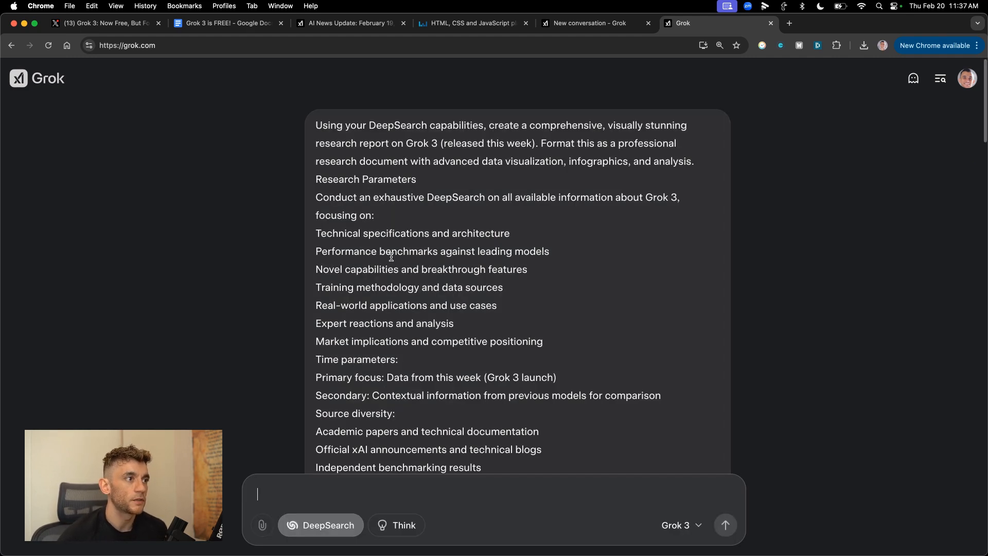
click(724, 525)
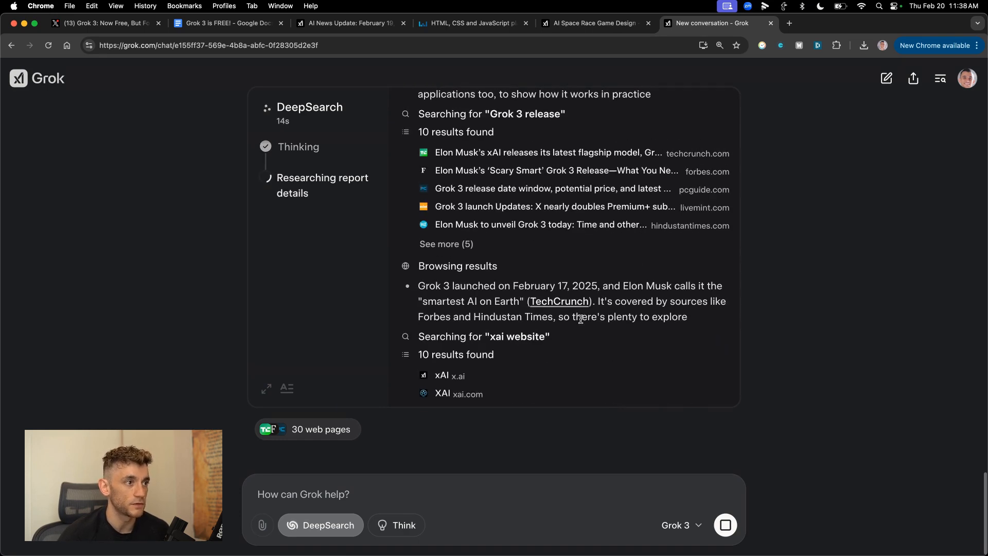
scroll(down, 3)
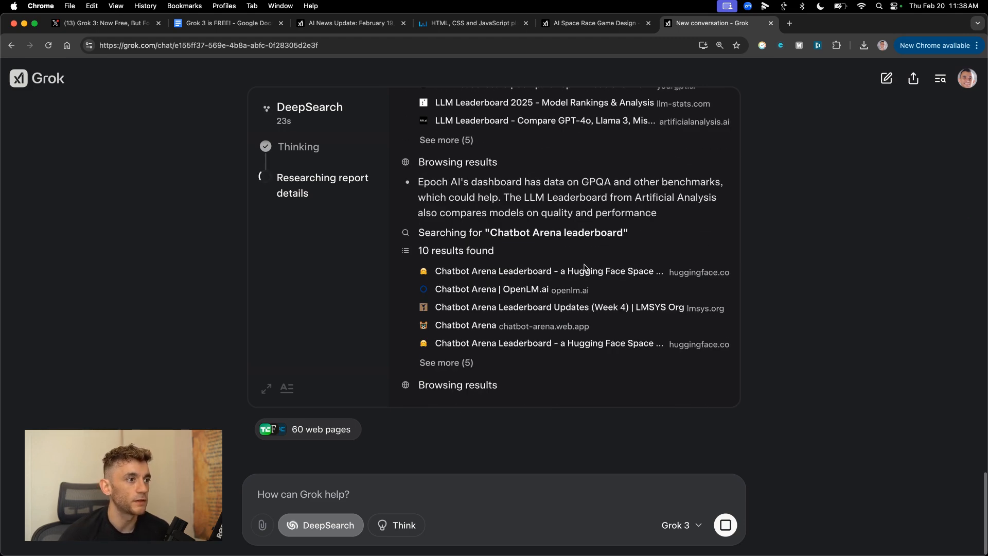
Step: Check the AI Space Race game chat for its finished game code
click(592, 23)
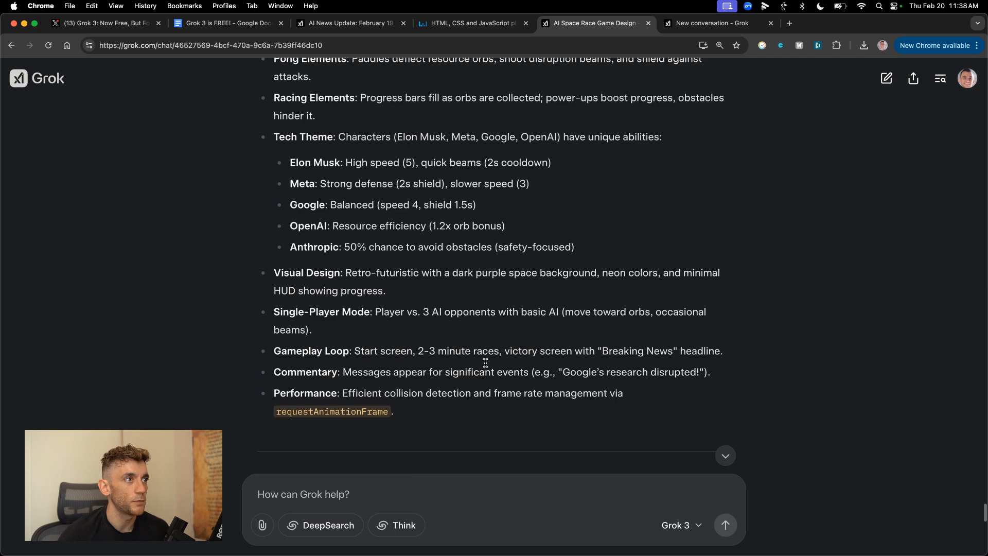
scroll(down, 3)
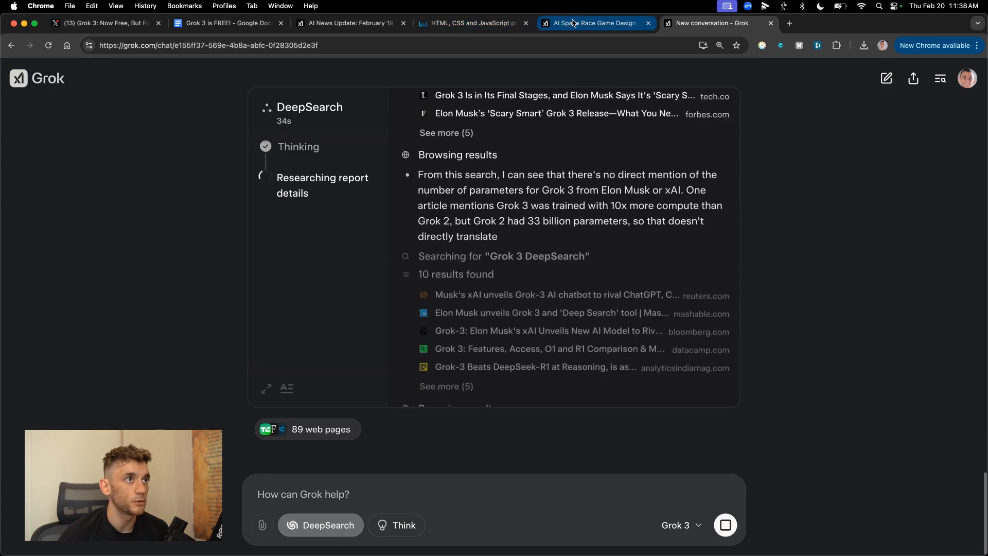
click(593, 23)
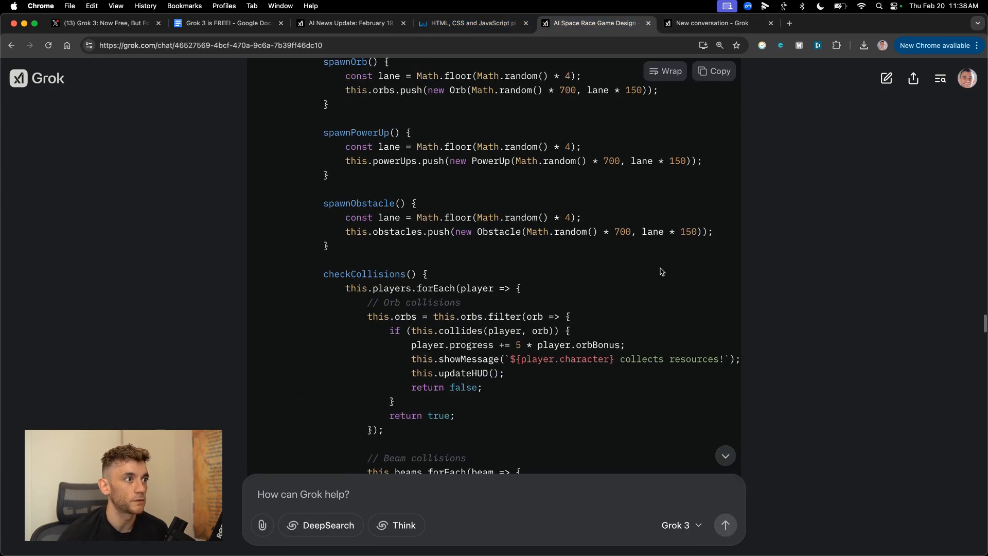
click(592, 24)
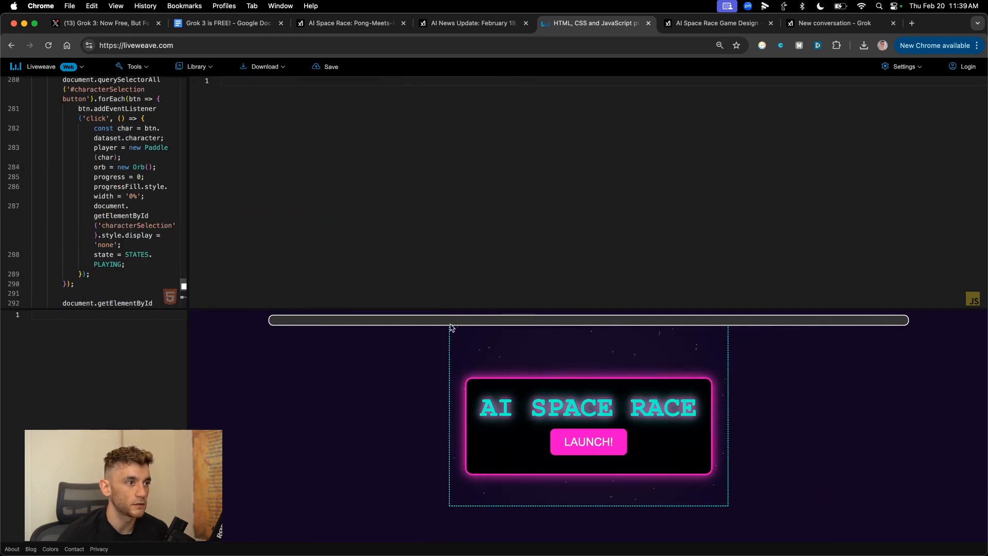
Step: Enlarge the game preview and pick Meta and Elon Musk as tech legends
click(840, 23)
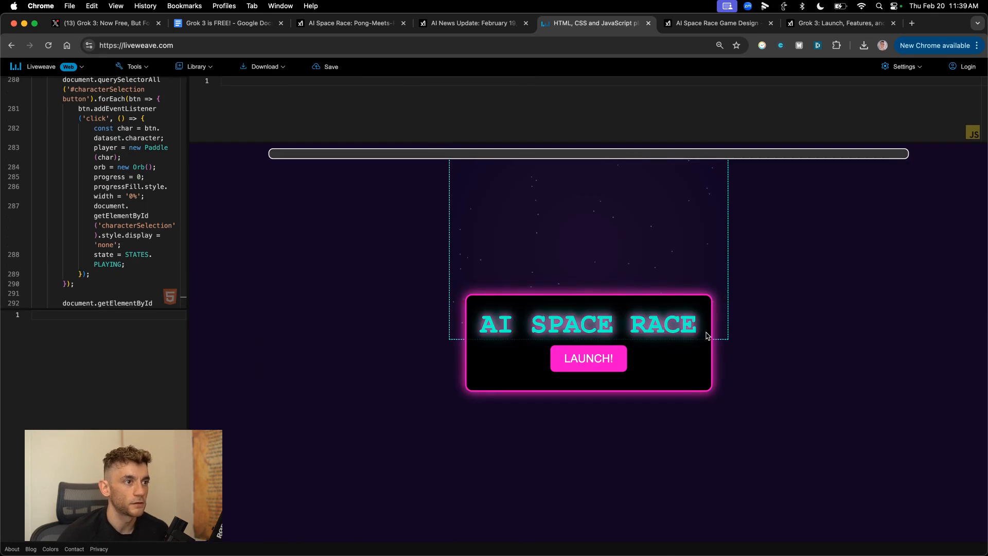
click(587, 358)
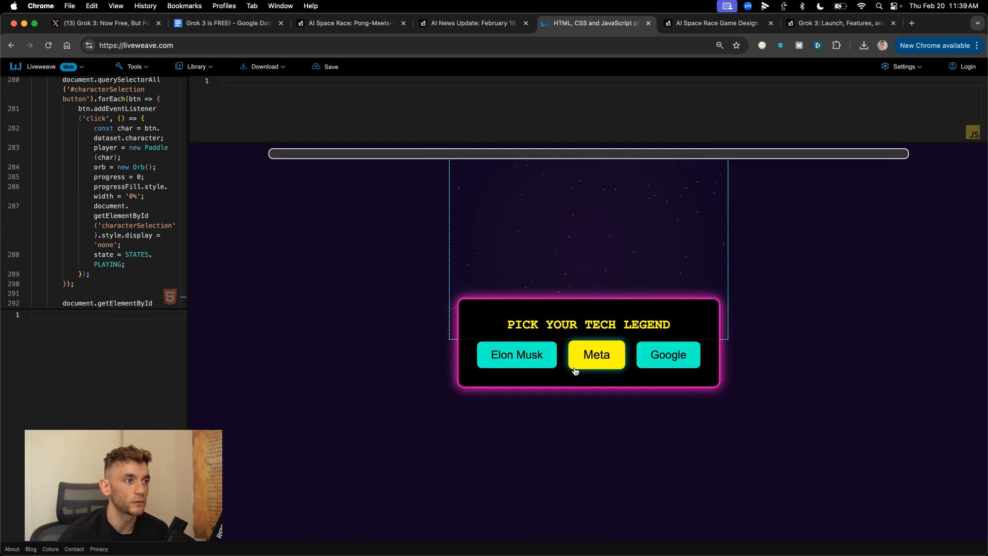
mouse_move(501, 326)
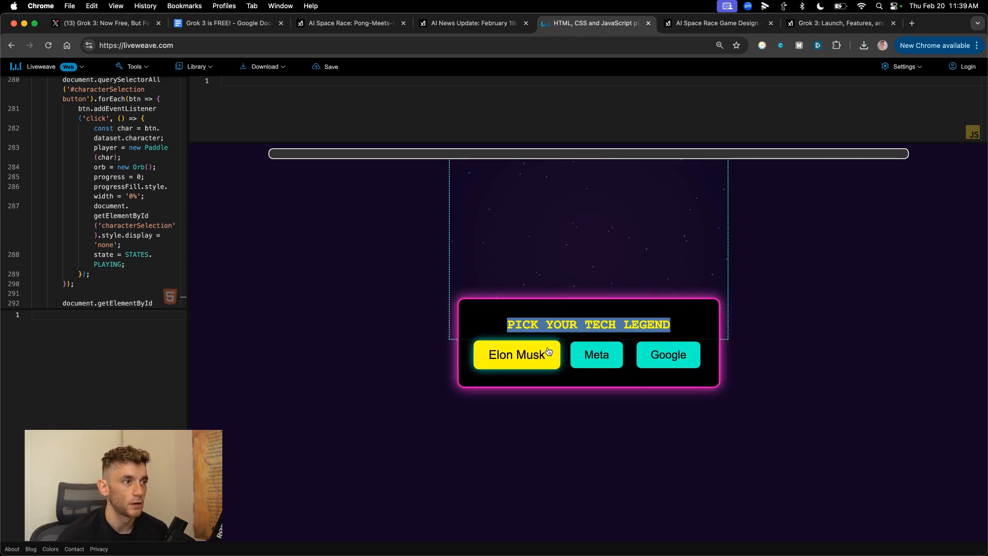
click(516, 354)
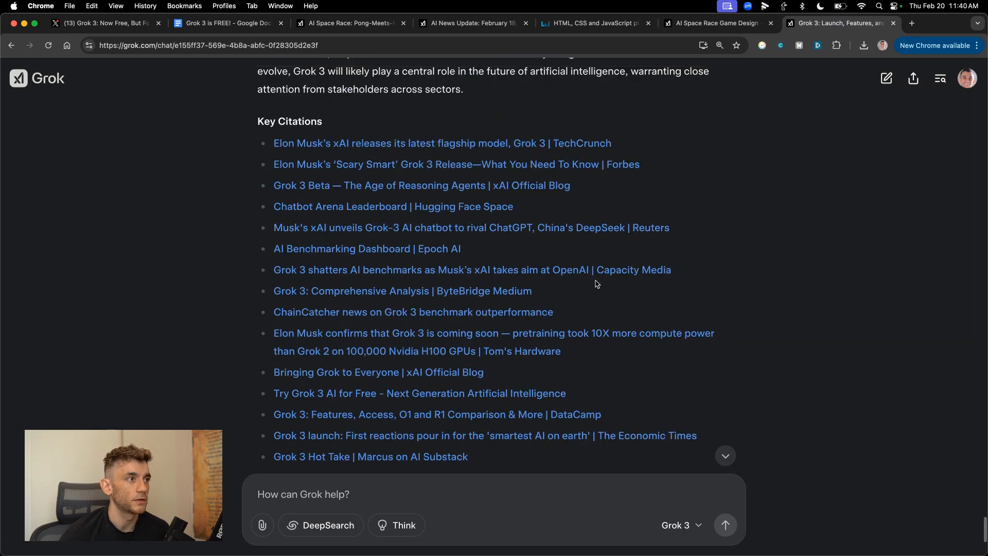
scroll(up, 3)
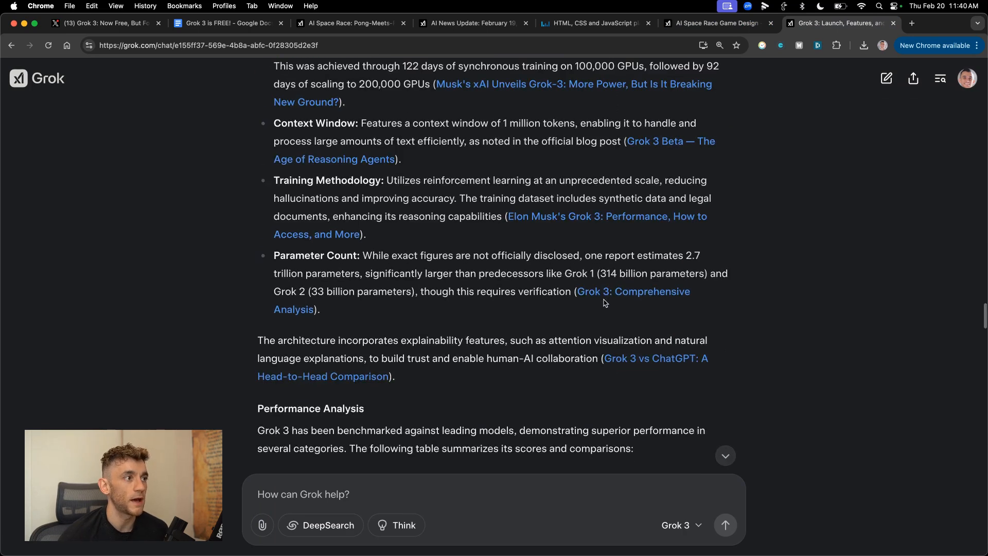
scroll(down, 3)
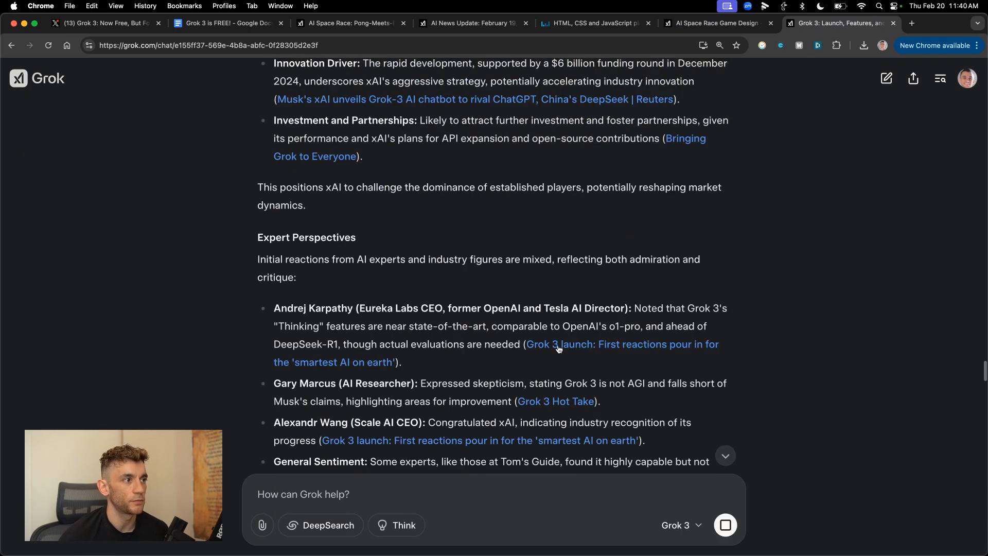
scroll(down, 3)
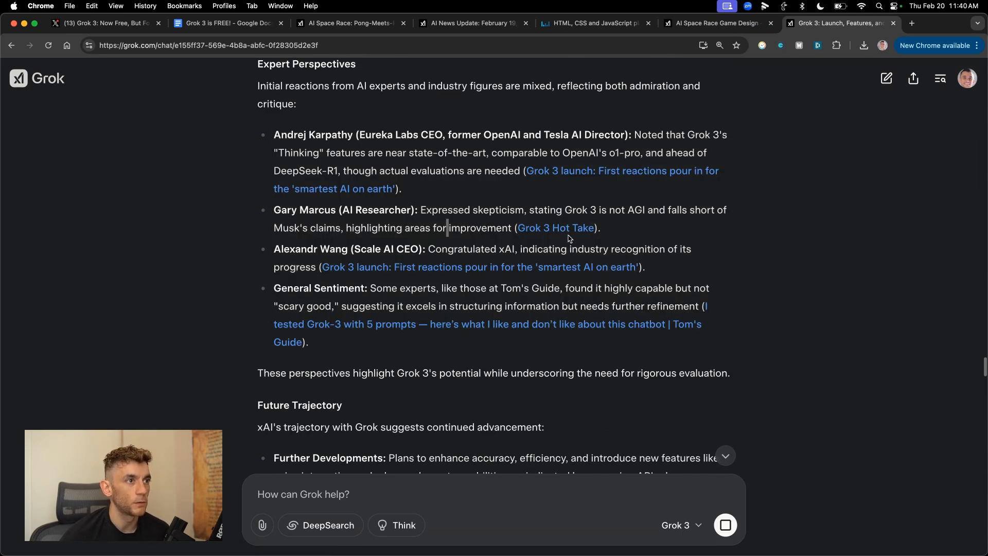
mouse_move(530, 326)
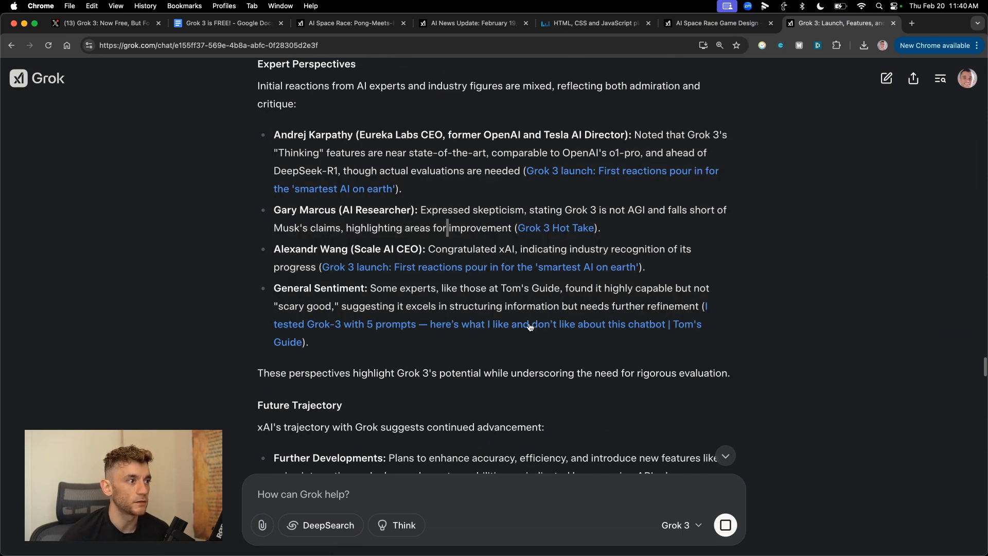
scroll(down, 3)
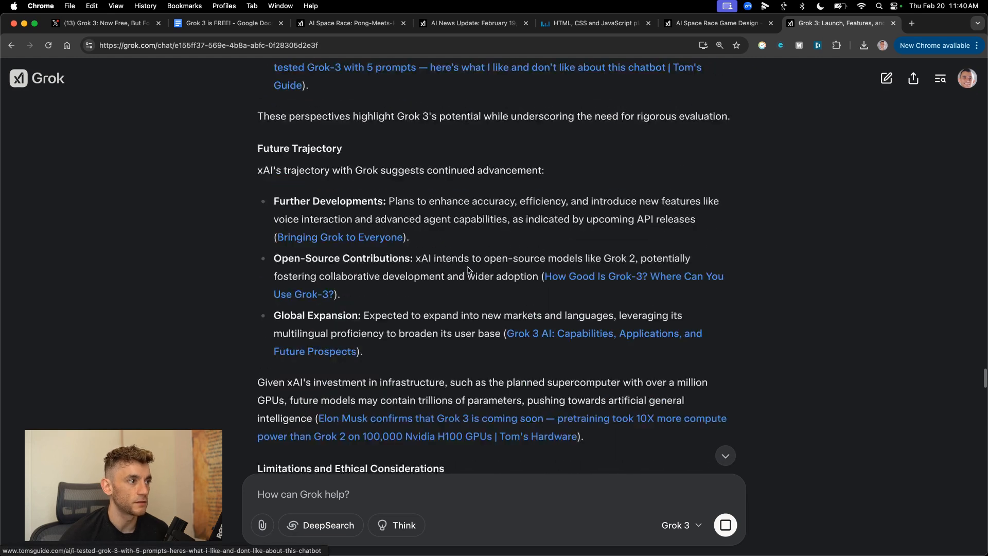
scroll(down, 3)
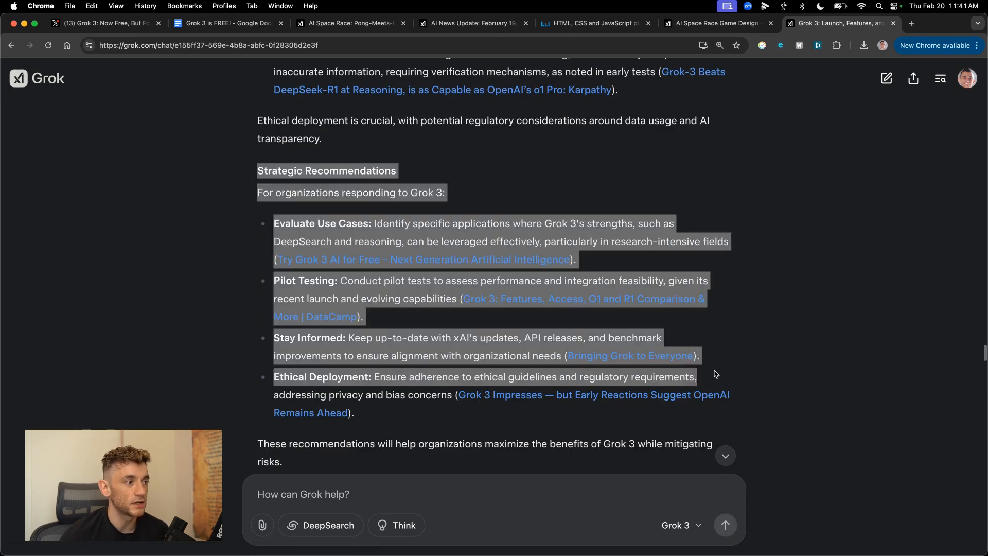
scroll(up, 3)
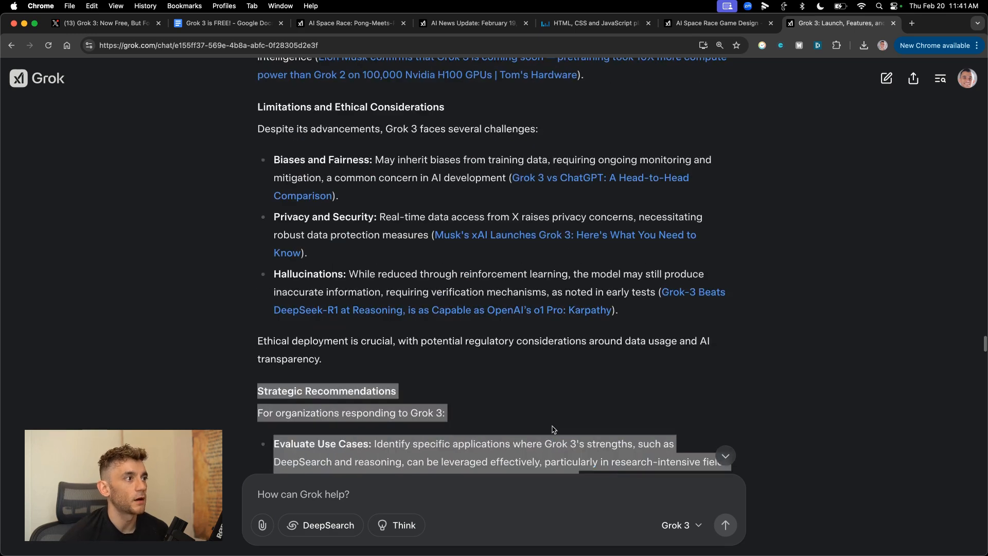
scroll(down, 3)
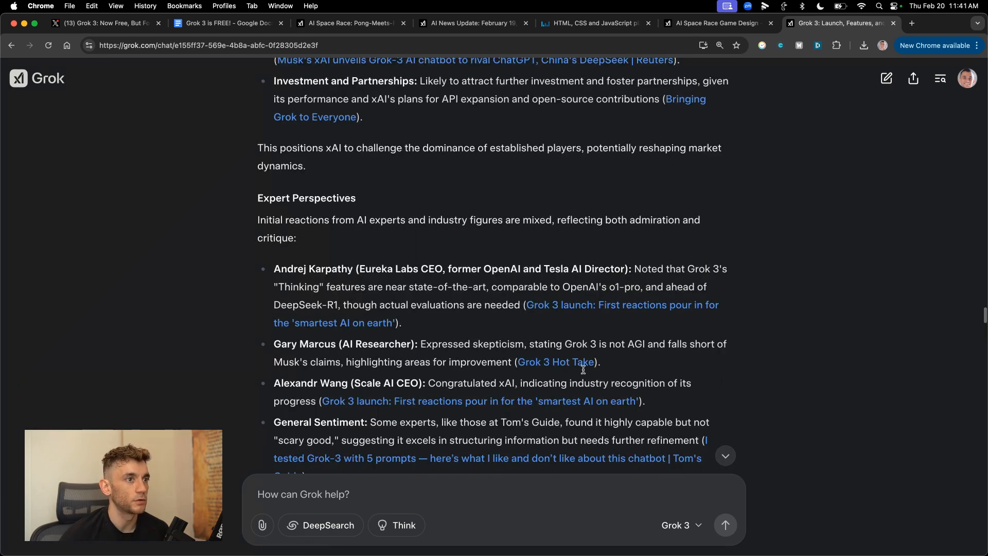
scroll(up, 3)
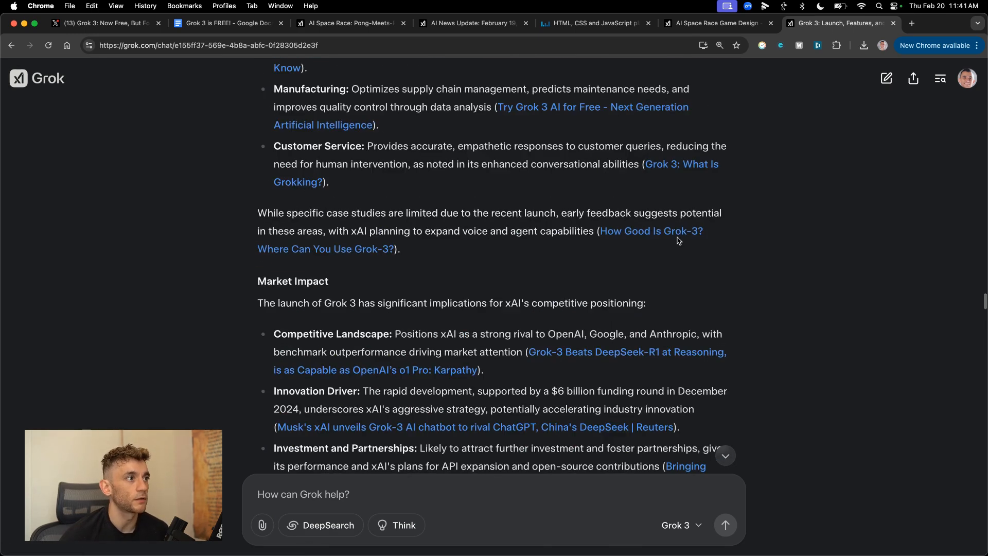
scroll(up, 3)
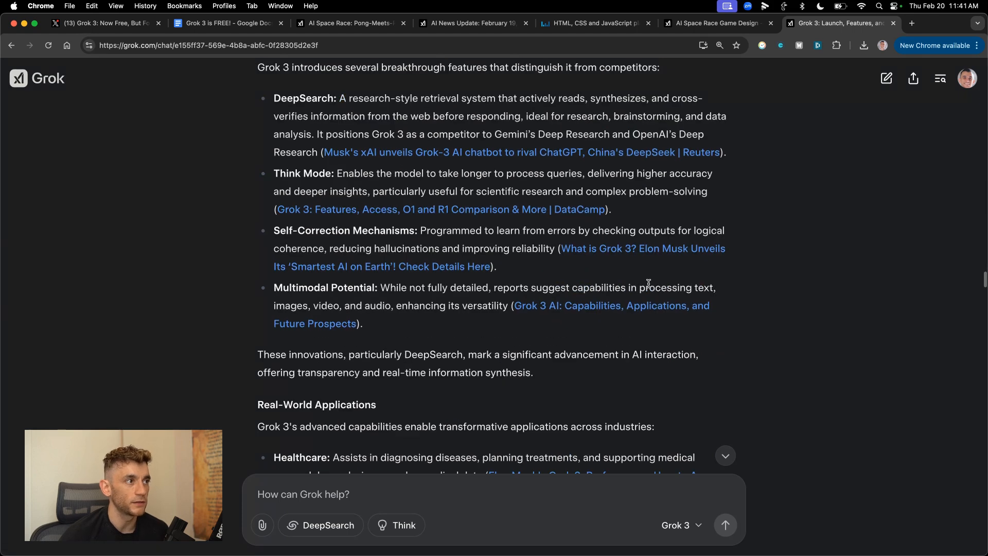
scroll(up, 3)
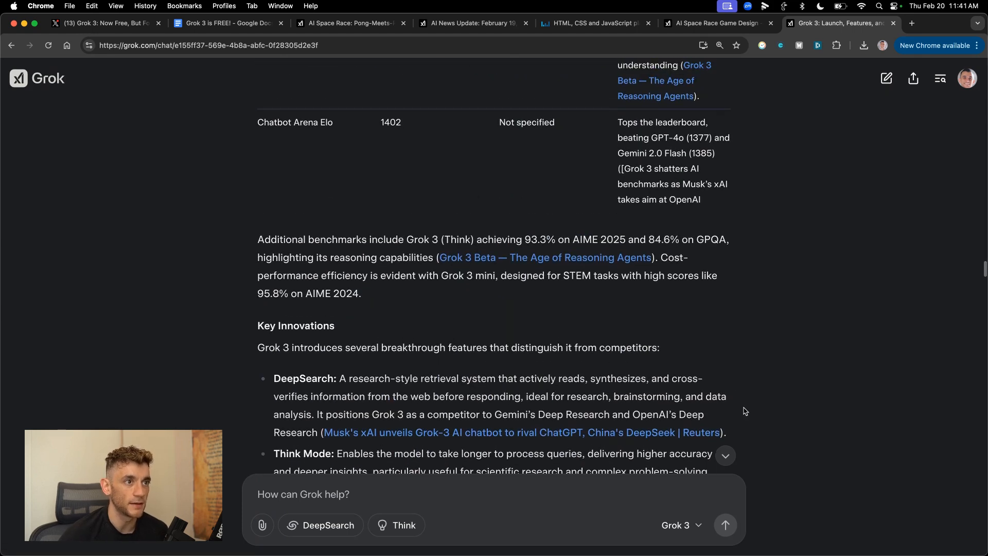
scroll(up, 3)
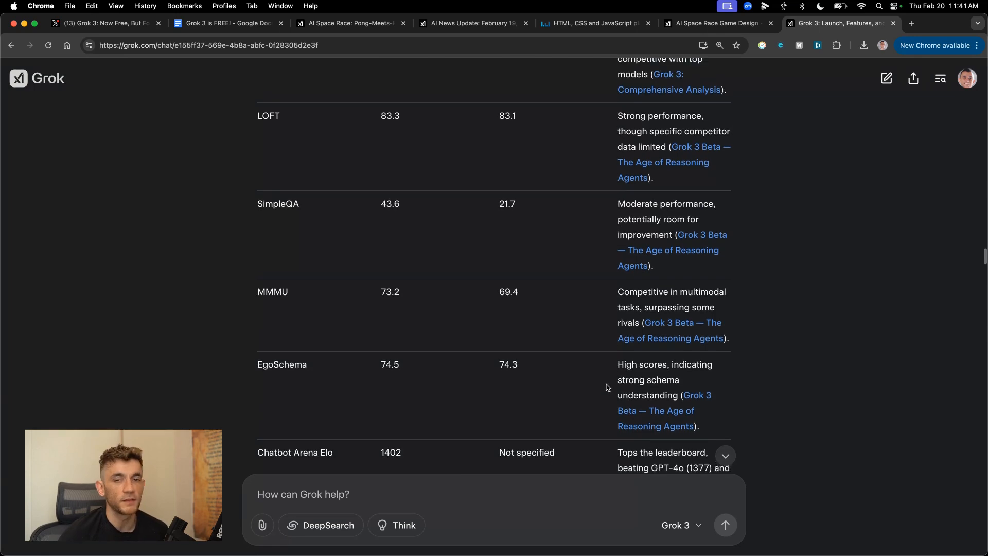
scroll(up, 3)
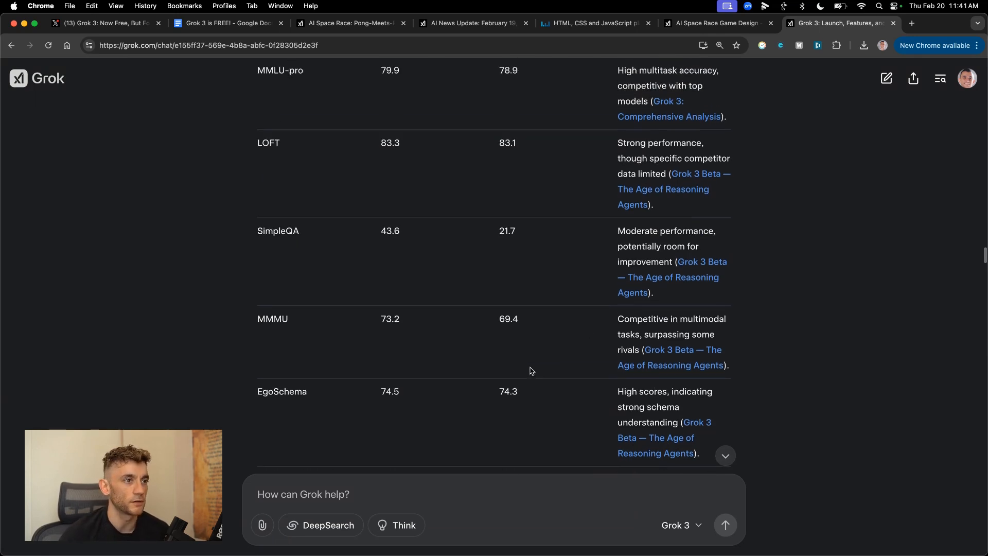
scroll(up, 3)
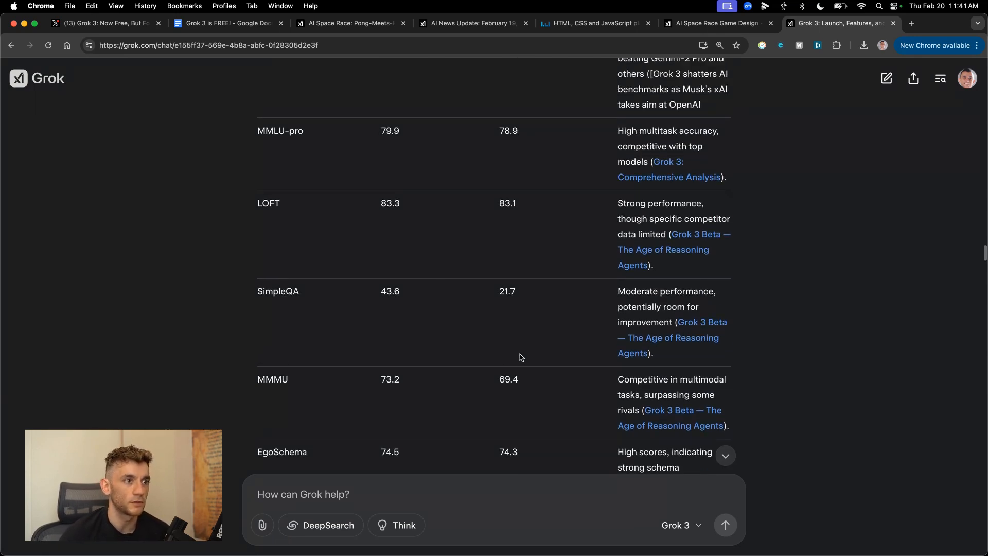
scroll(up, 3)
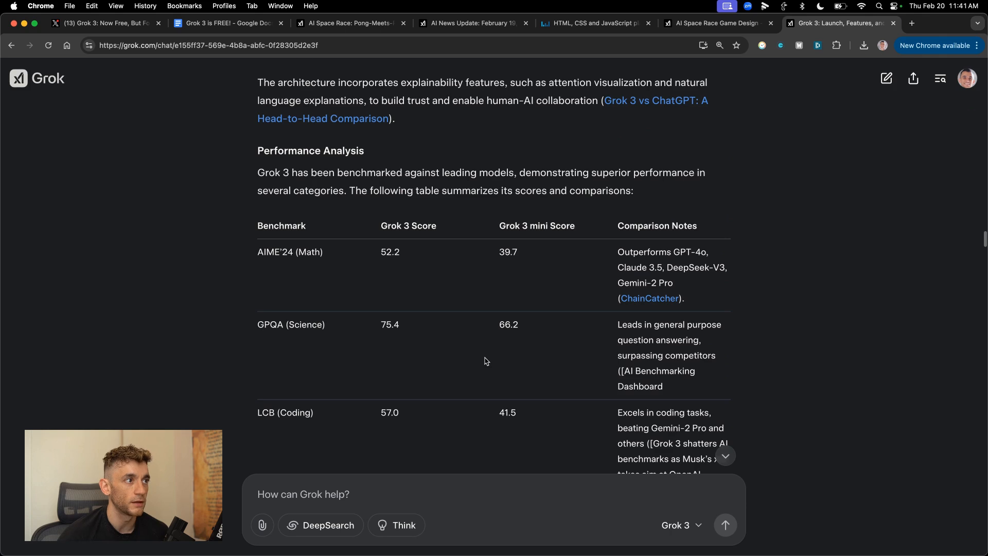
scroll(up, 3)
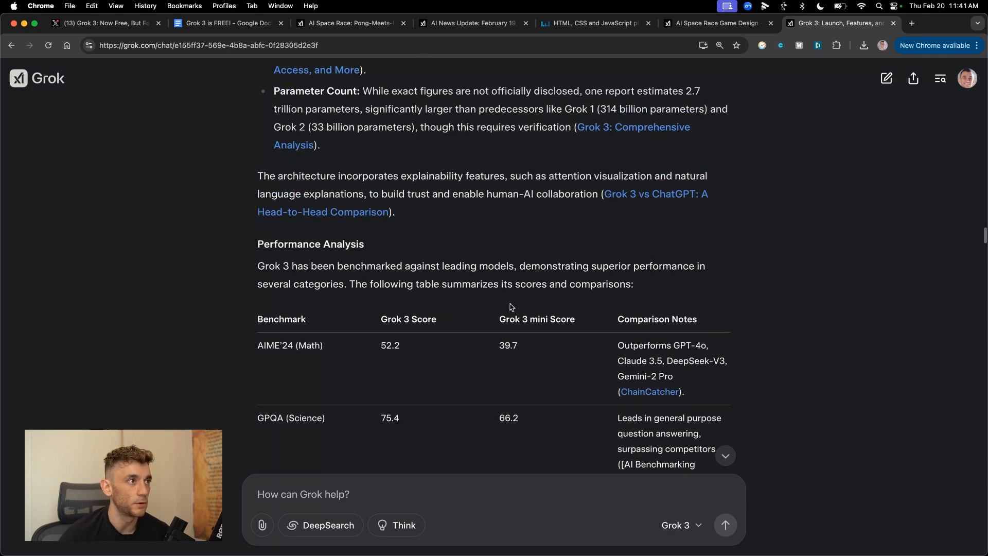
scroll(up, 3)
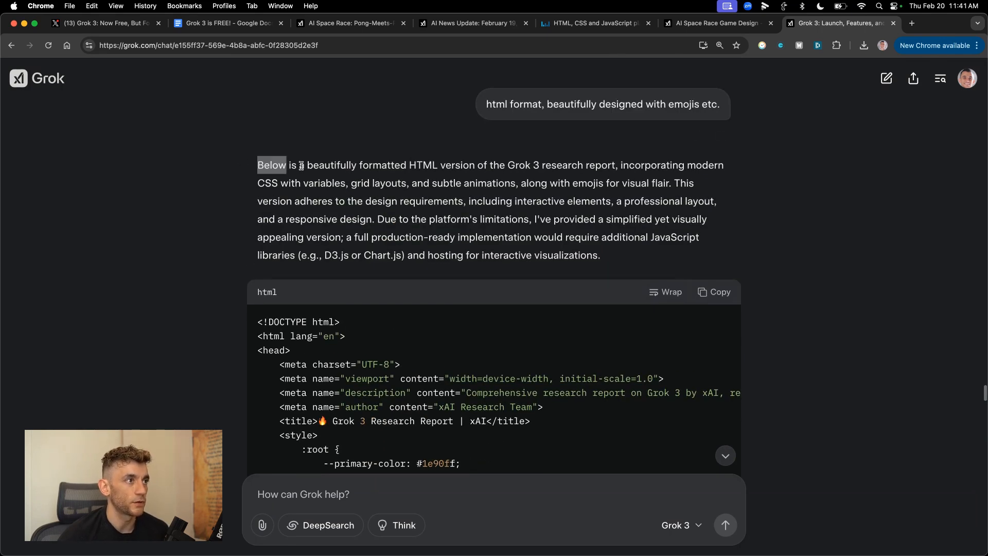
scroll(down, 3)
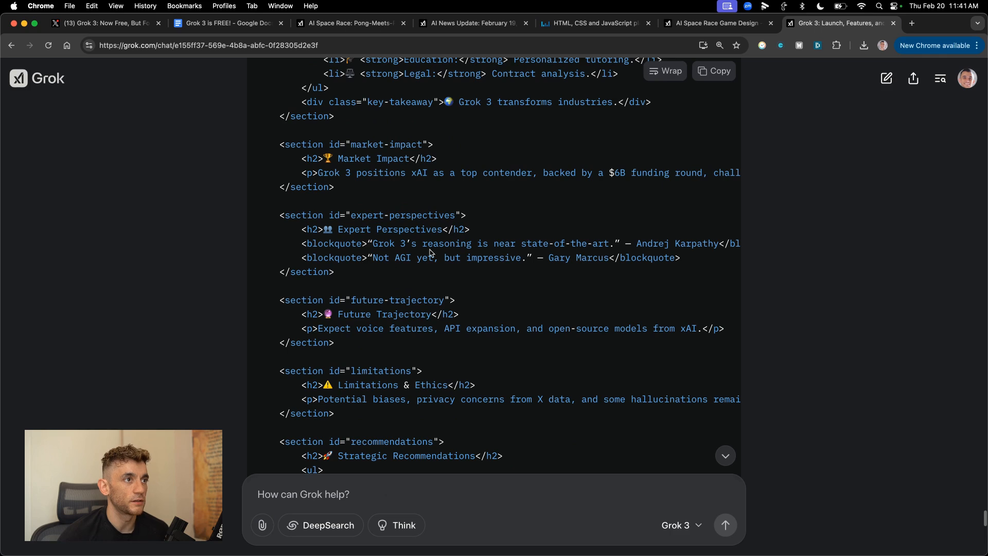
Step: View the rendered Grok 3 Research Report, scrolling from executive summary to recommendations and back
click(592, 23)
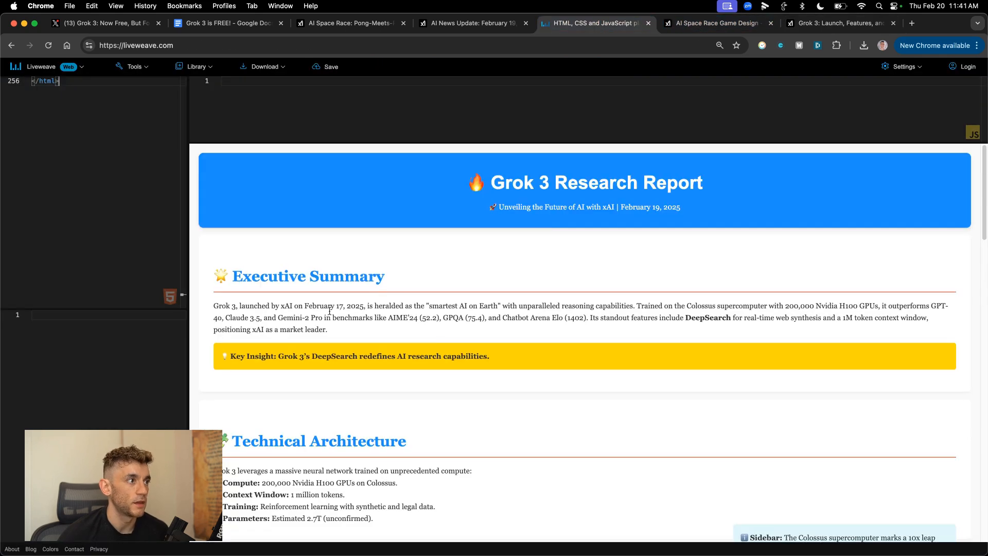
scroll(down, 3)
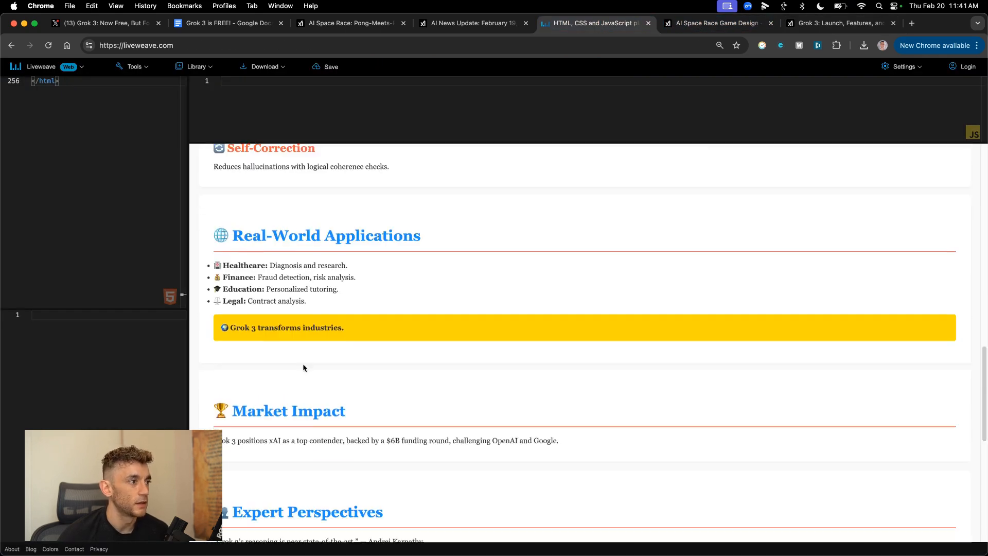
scroll(down, 3)
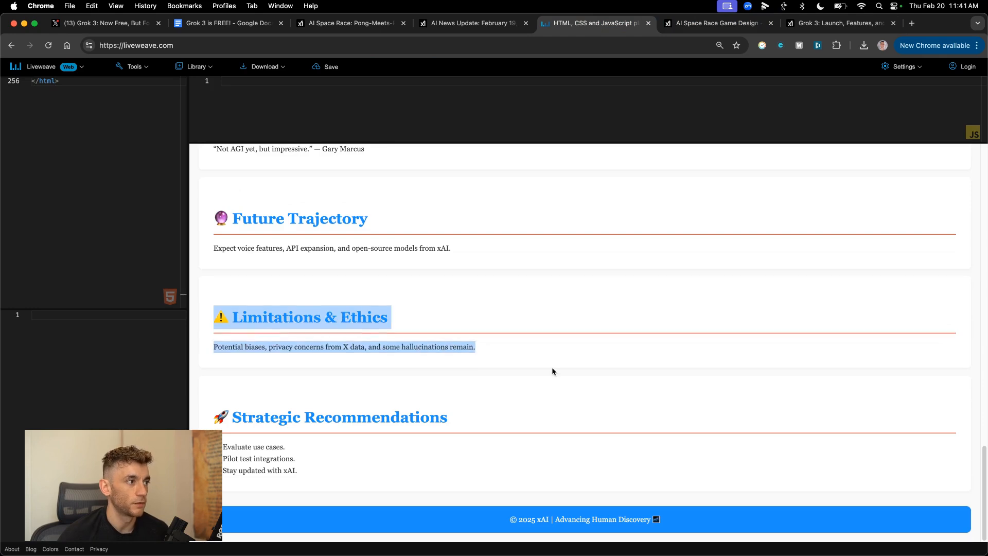
scroll(up, 3)
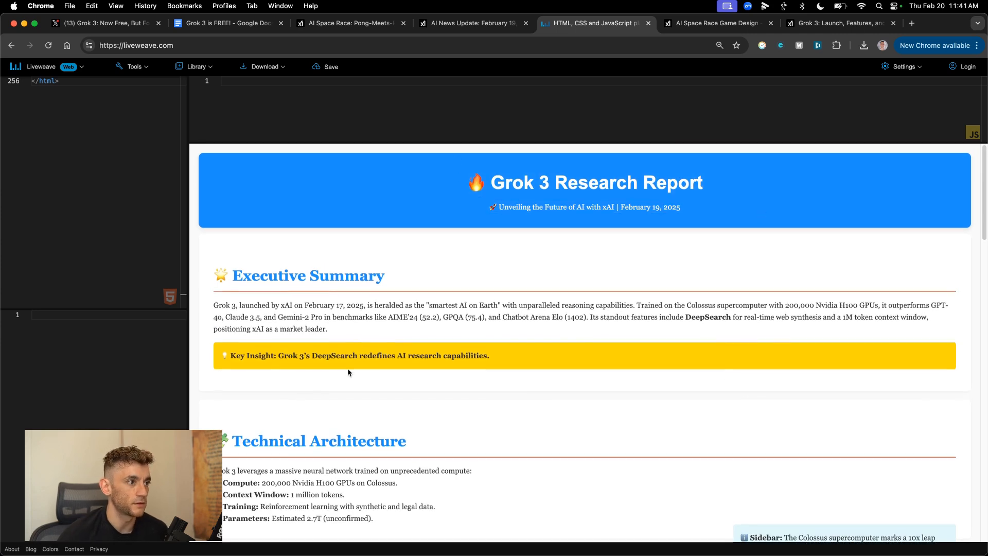
scroll(down, 3)
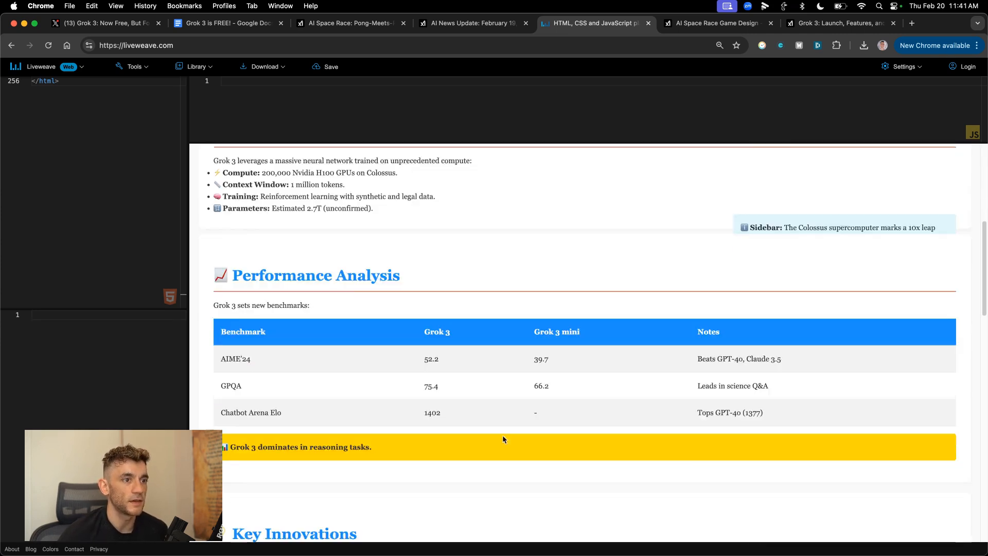
Step: Back in the Grok HTML report chat, copy the conversation's share link
click(838, 22)
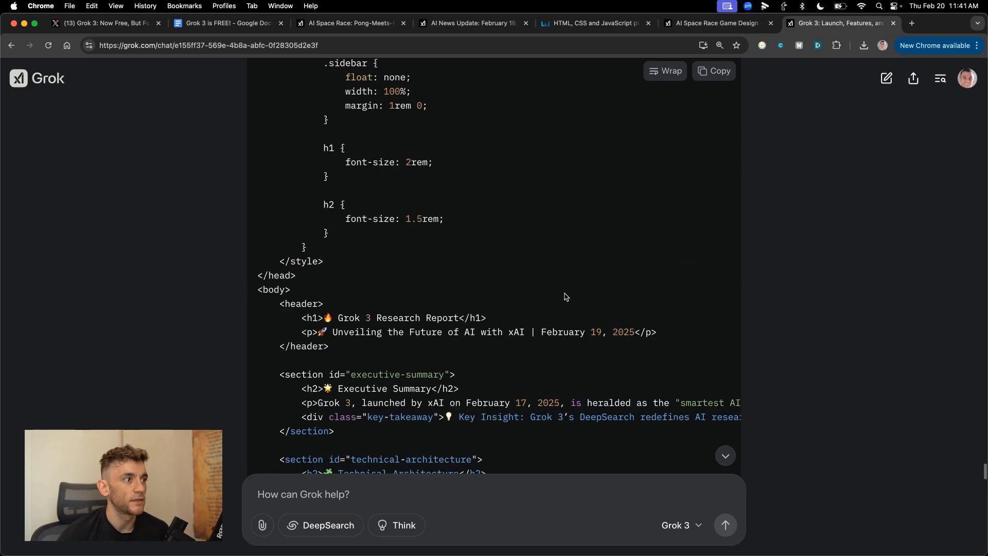
scroll(up, 3)
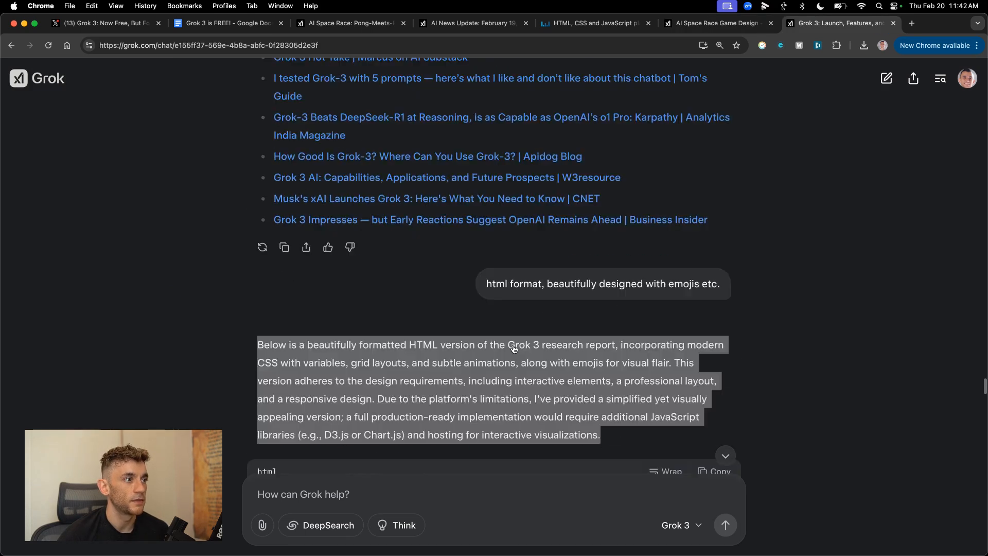
scroll(down, 3)
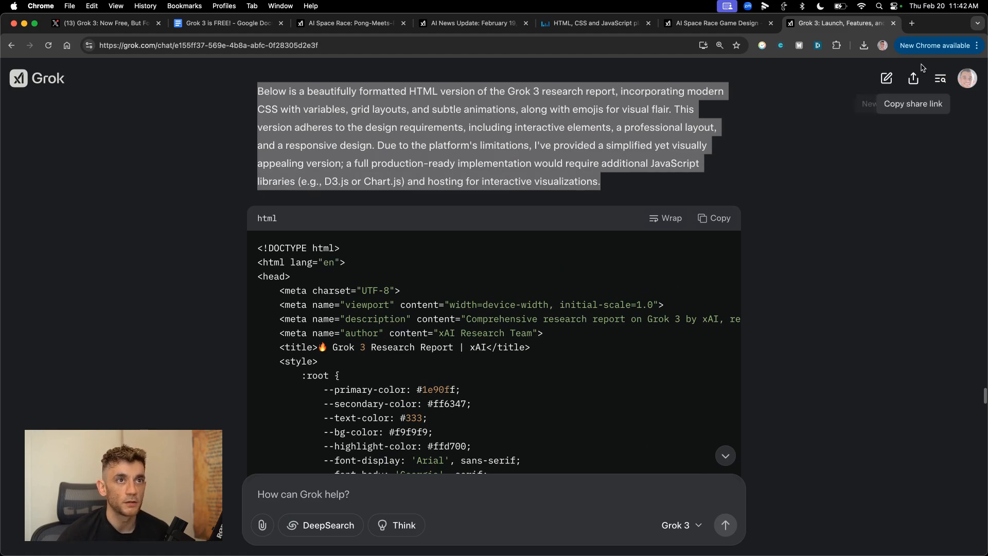
mouse_move(910, 97)
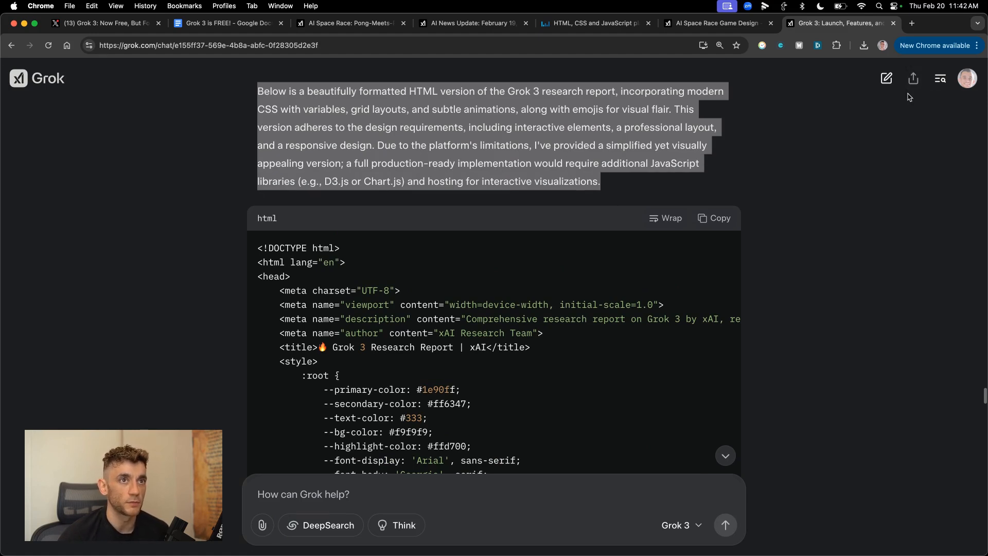
click(912, 78)
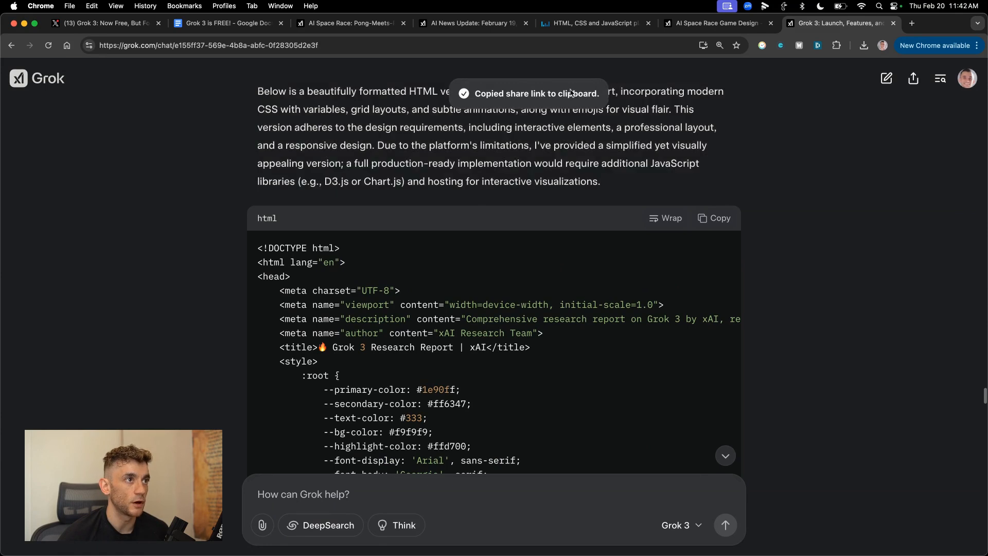
mouse_move(886, 79)
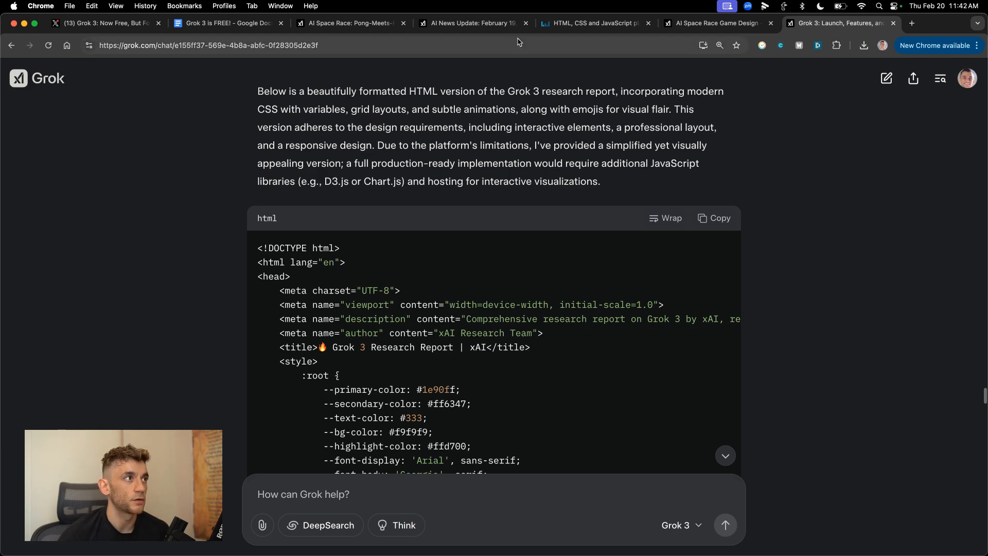
click(208, 45)
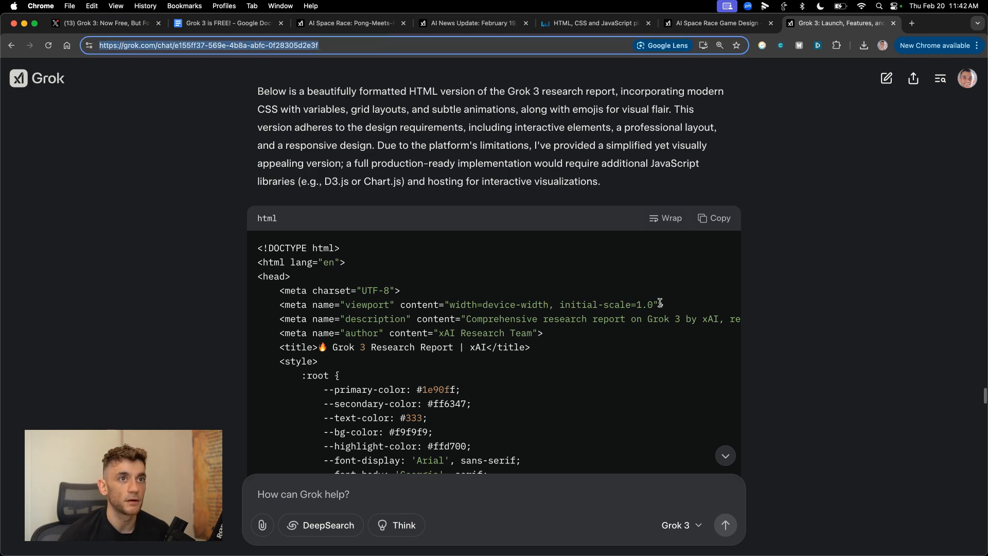
click(913, 78)
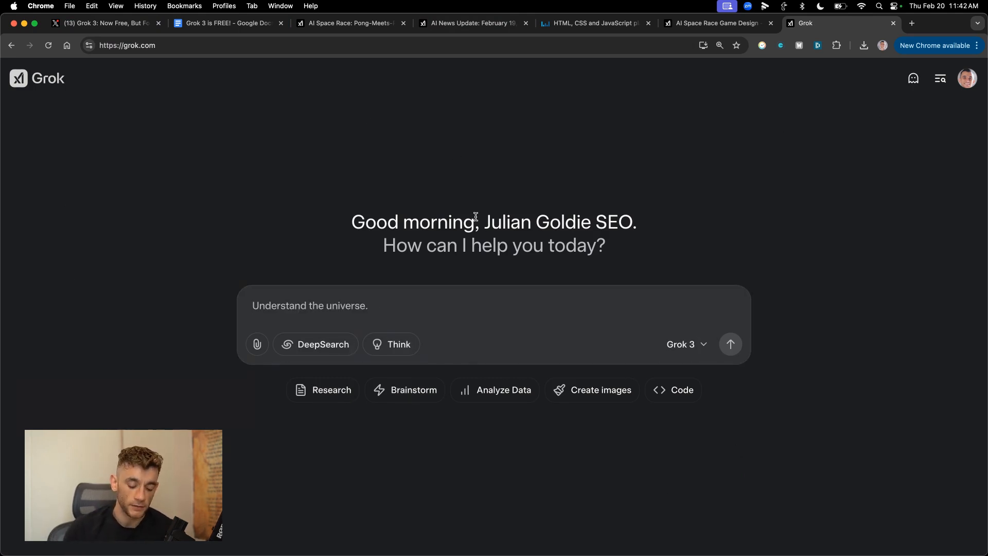
Step: Enter the prompt 'Show me top trends.' in the new Grok chat
text(Show m)
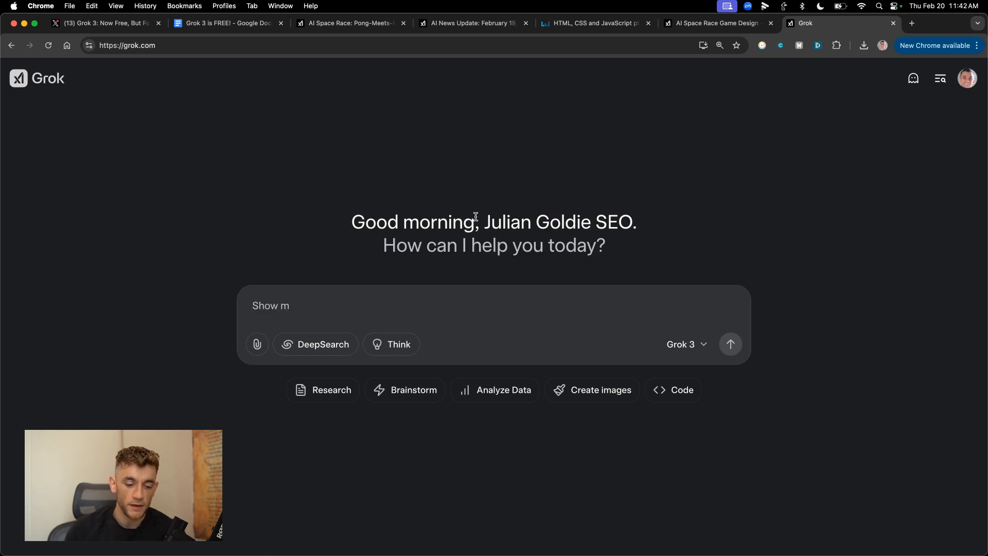
text(e top trends.)
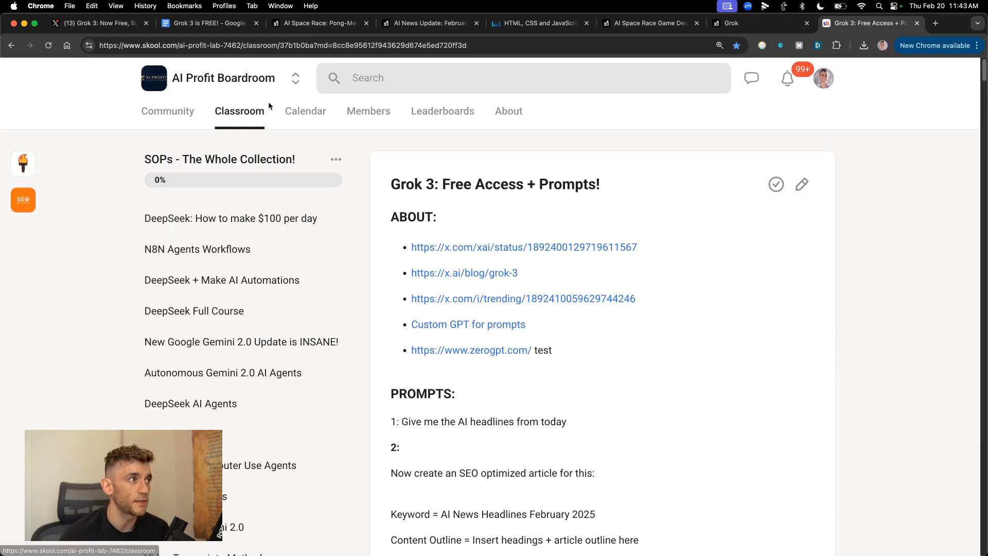
mouse_move(290, 280)
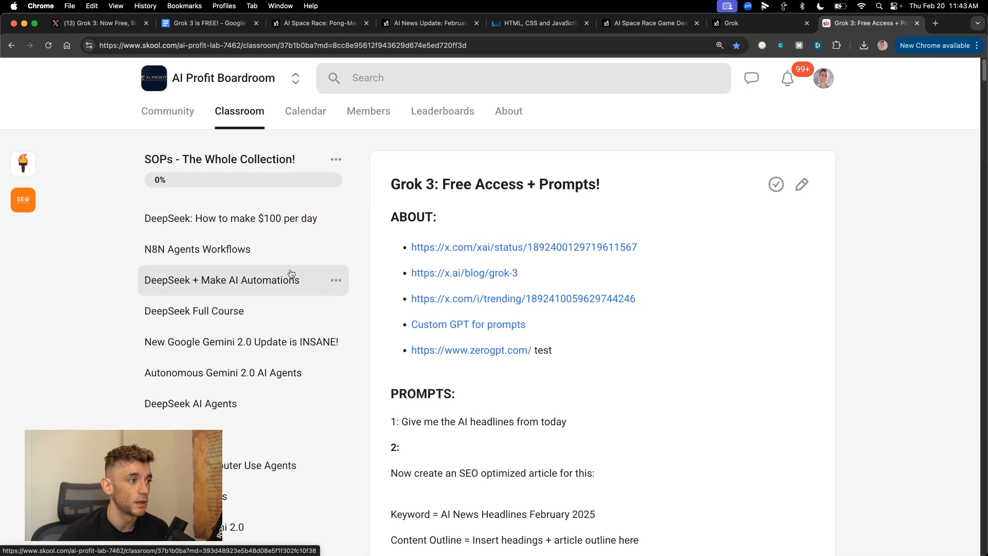
Step: Look over the AI Profit Boardroom event calendar, then return to the Classroom overview
click(167, 109)
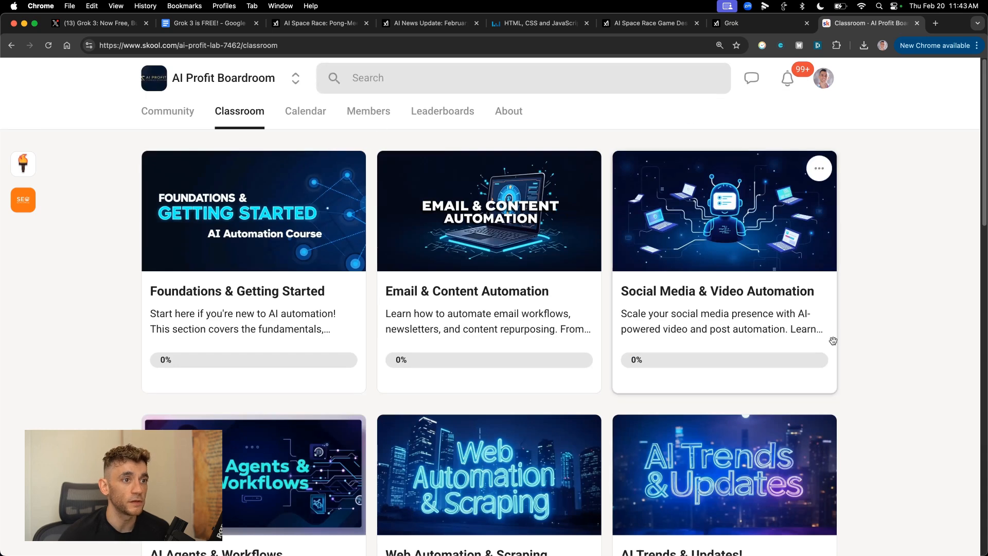
mouse_move(234, 95)
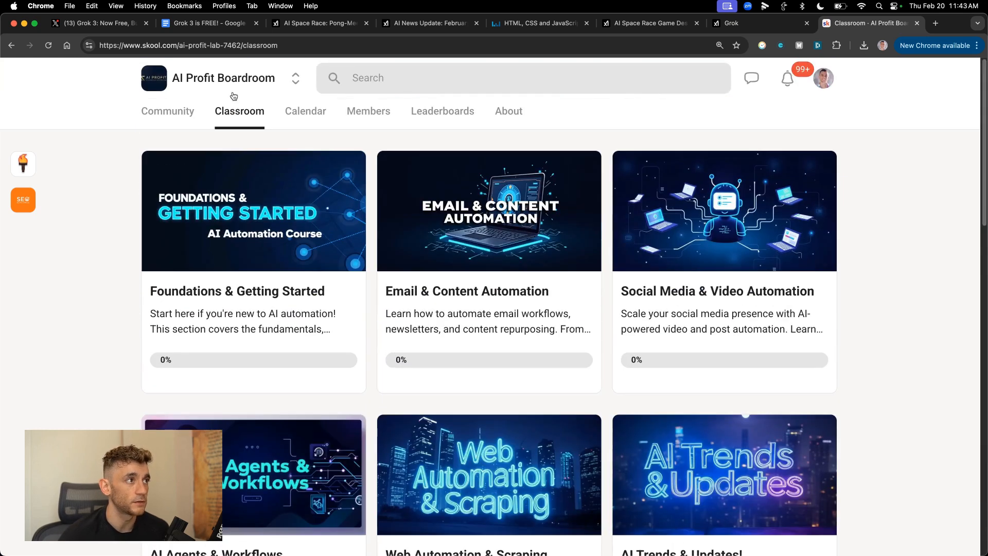
click(306, 111)
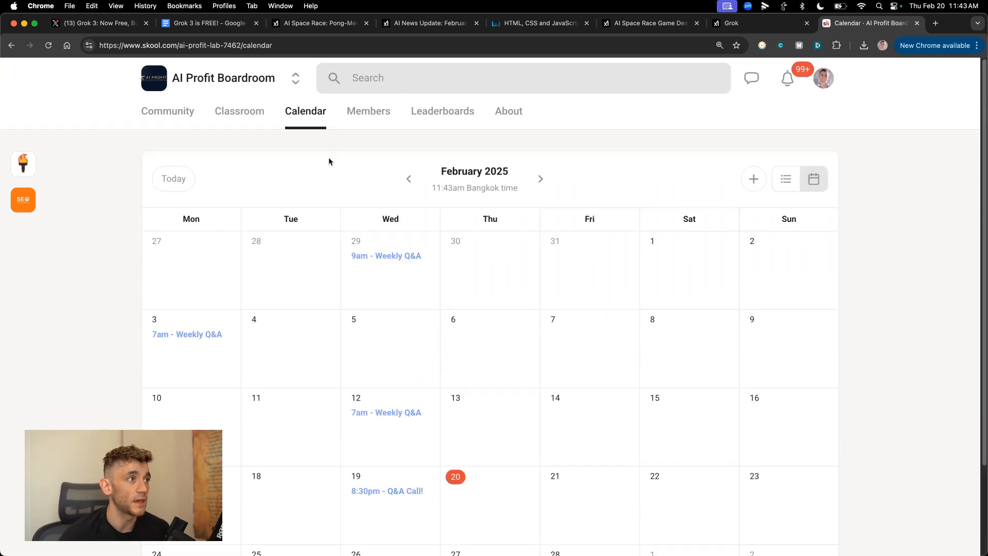
click(239, 112)
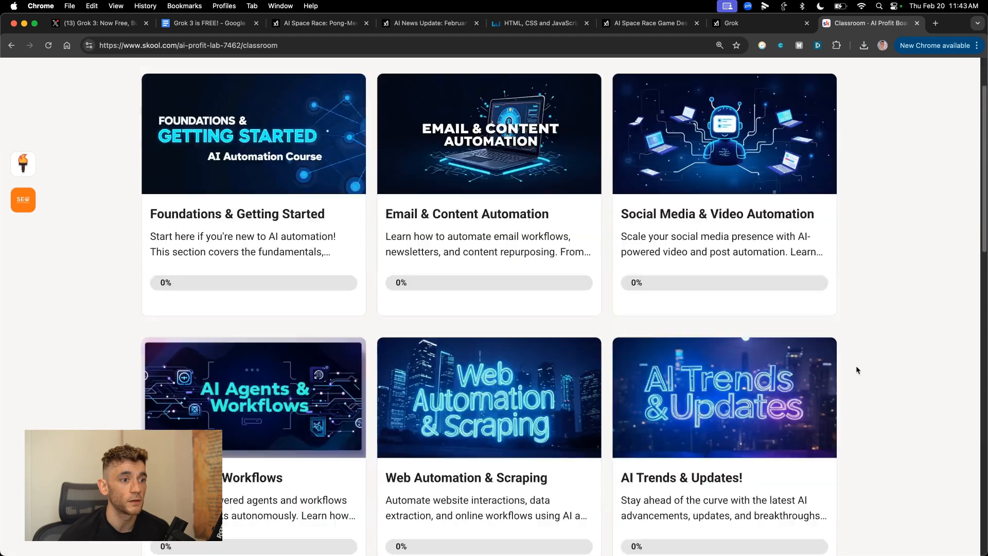
scroll(down, 3)
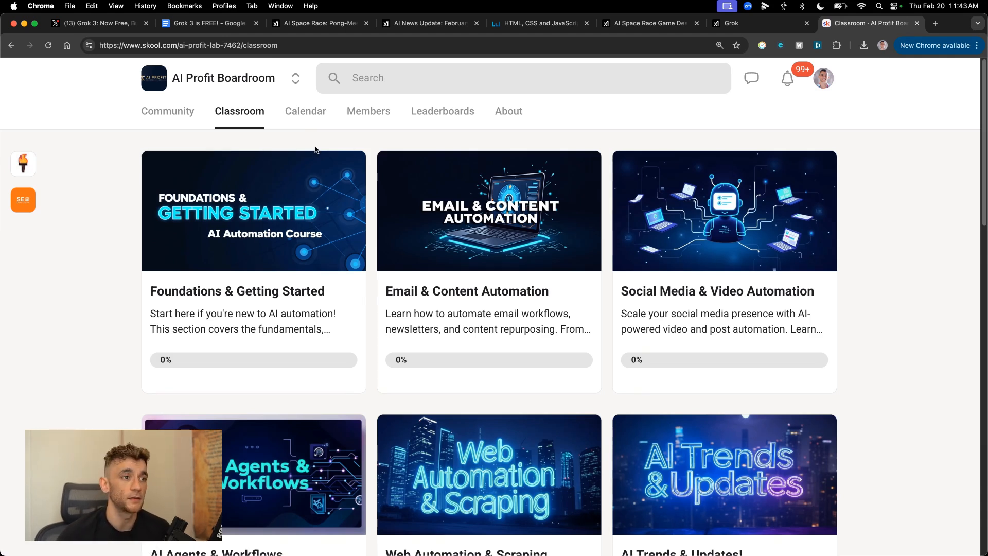
Step: Check the community About page, then go back to the Classroom course catalogue
click(508, 111)
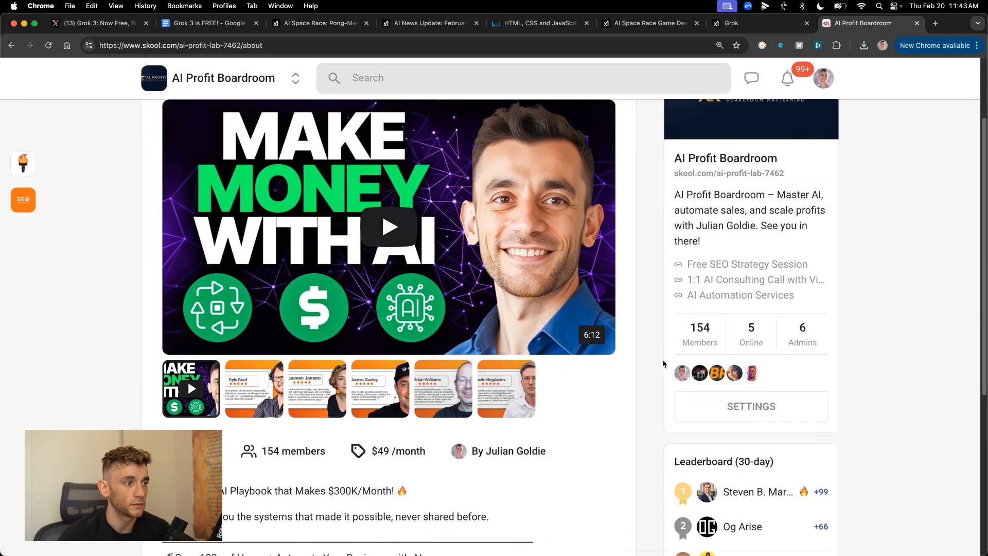
scroll(up, 3)
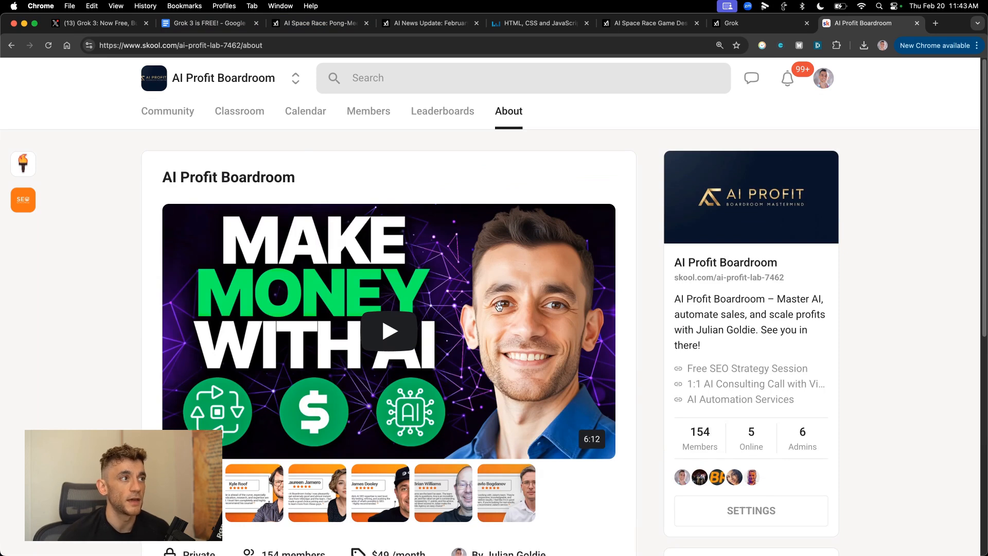
click(238, 111)
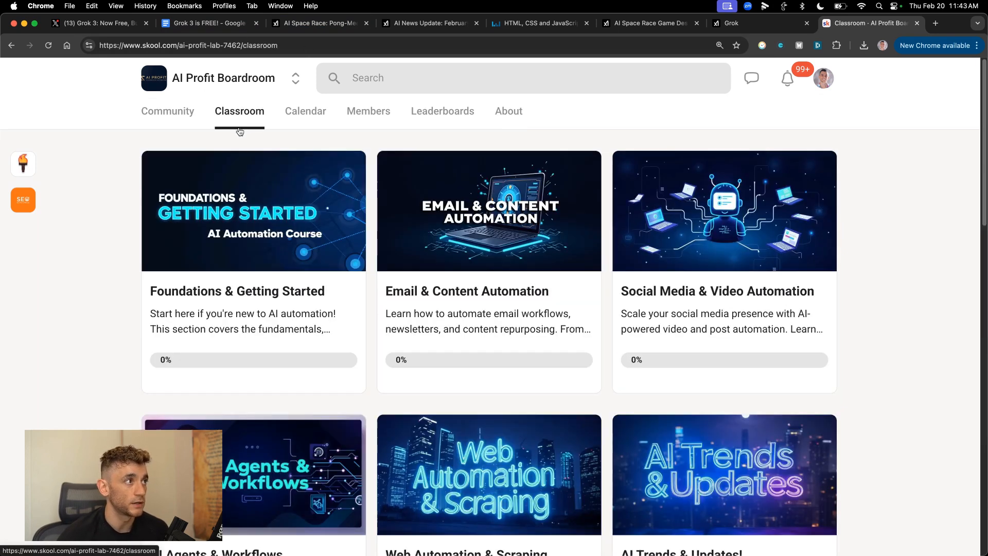
mouse_move(900, 326)
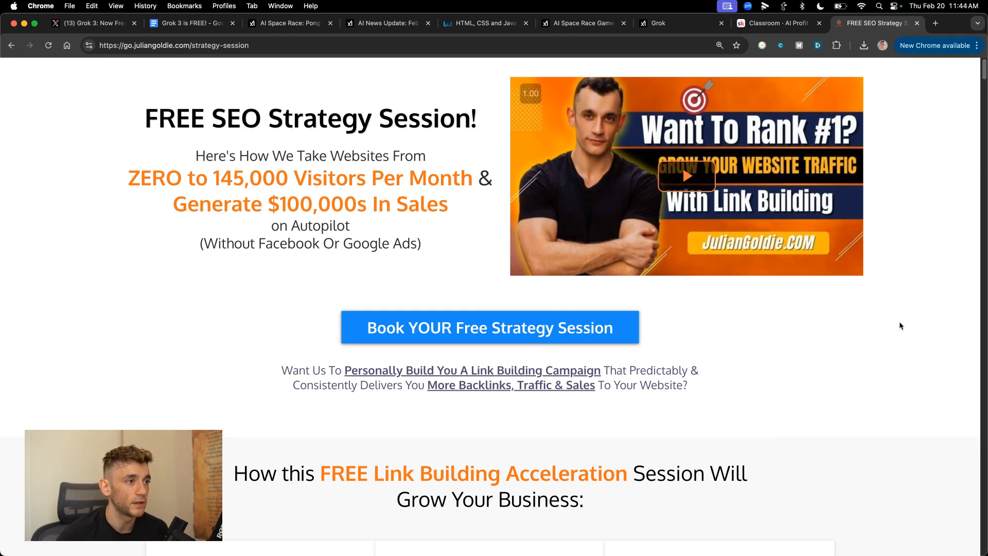
Step: Scroll past the session benefits and case studies to the client video testimonials
scroll(down, 3)
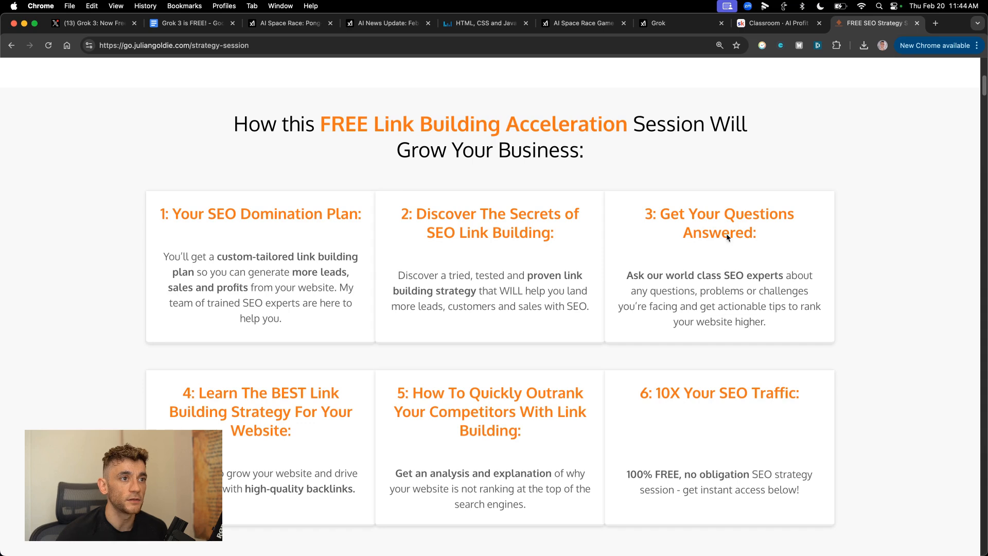
mouse_move(861, 294)
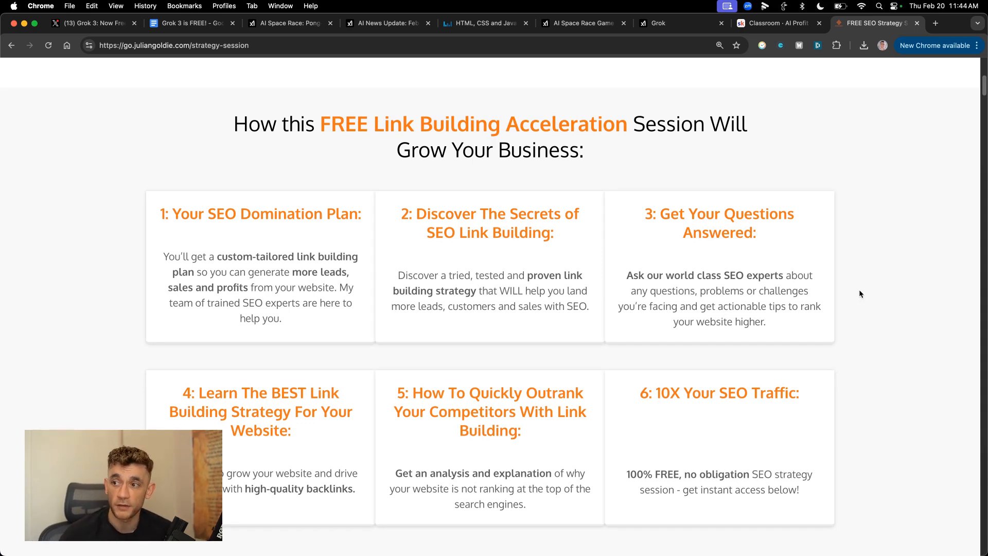
mouse_move(321, 464)
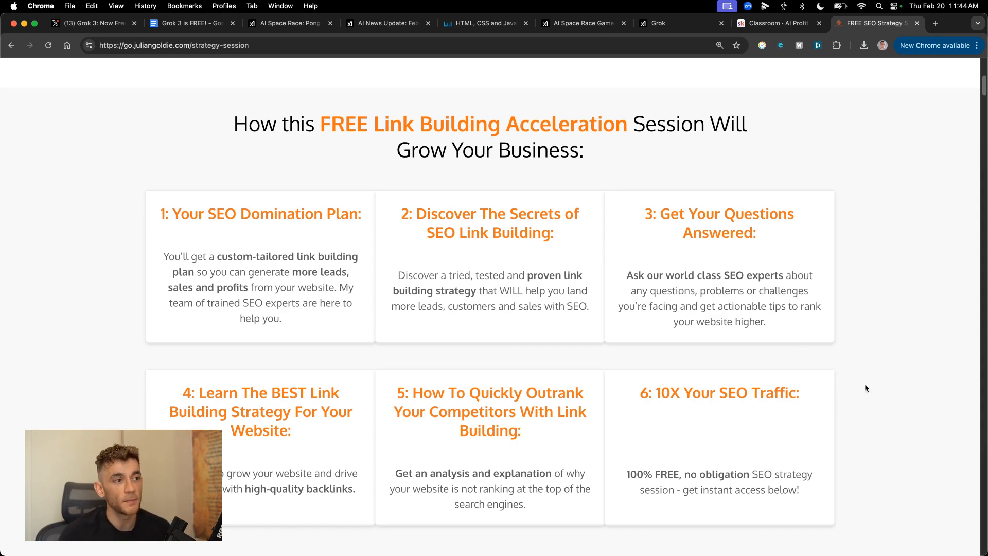
scroll(down, 3)
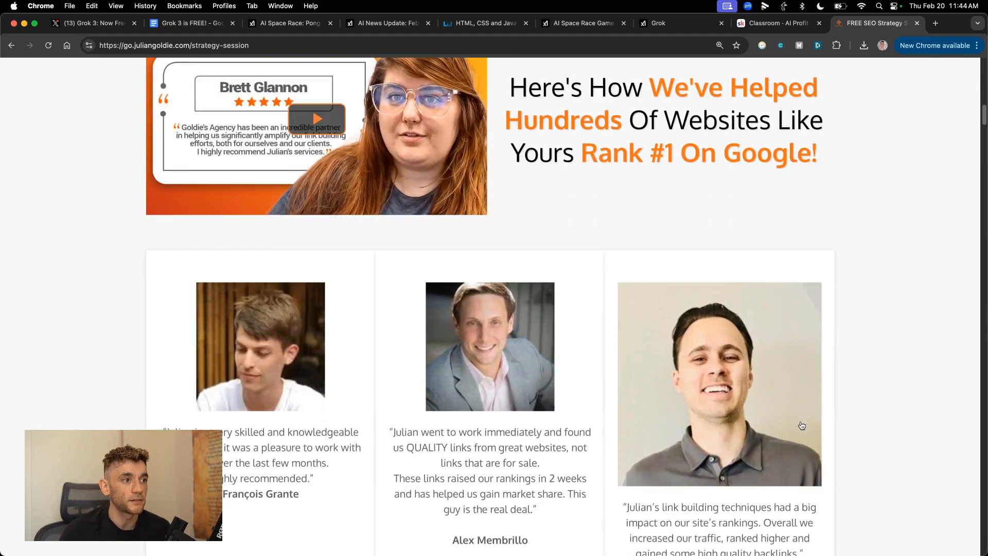
scroll(down, 3)
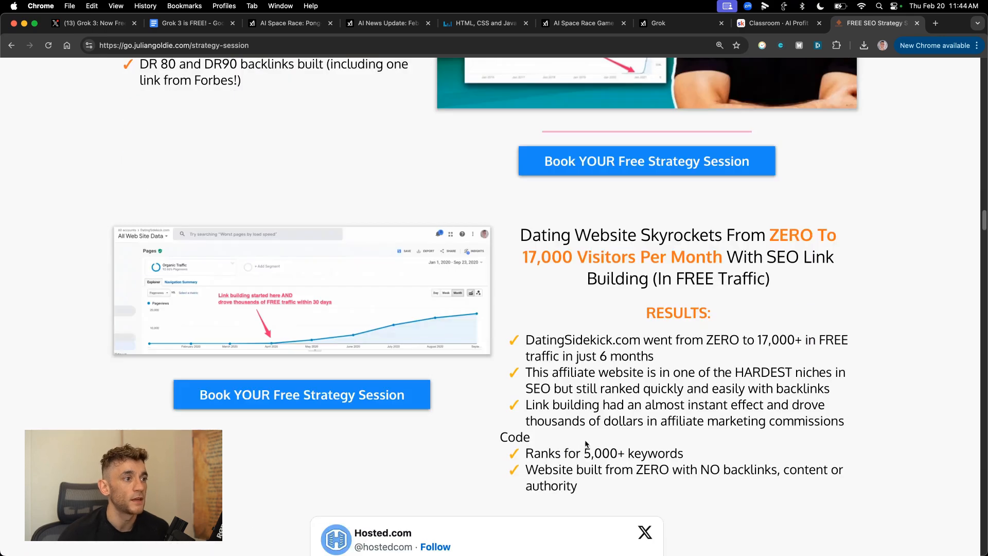
scroll(down, 3)
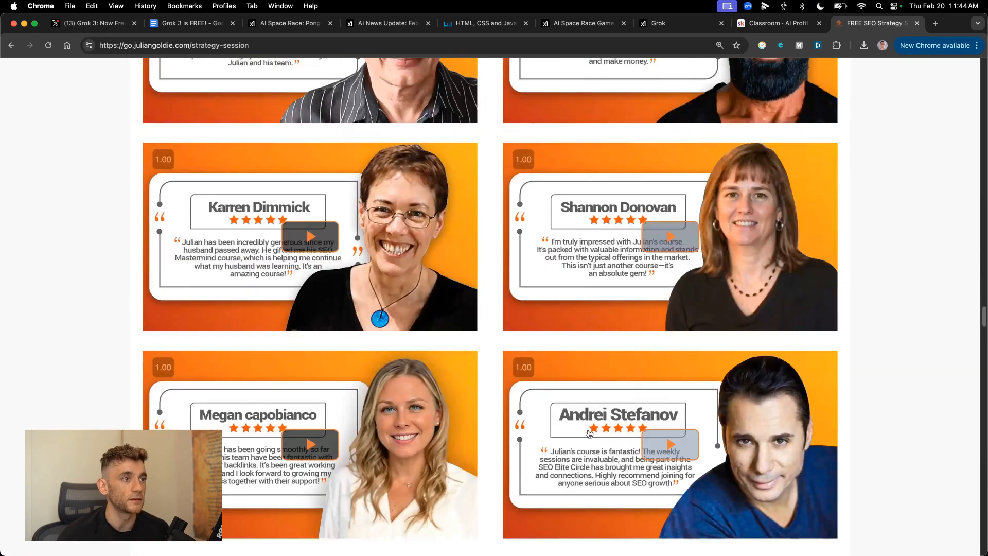
scroll(down, 3)
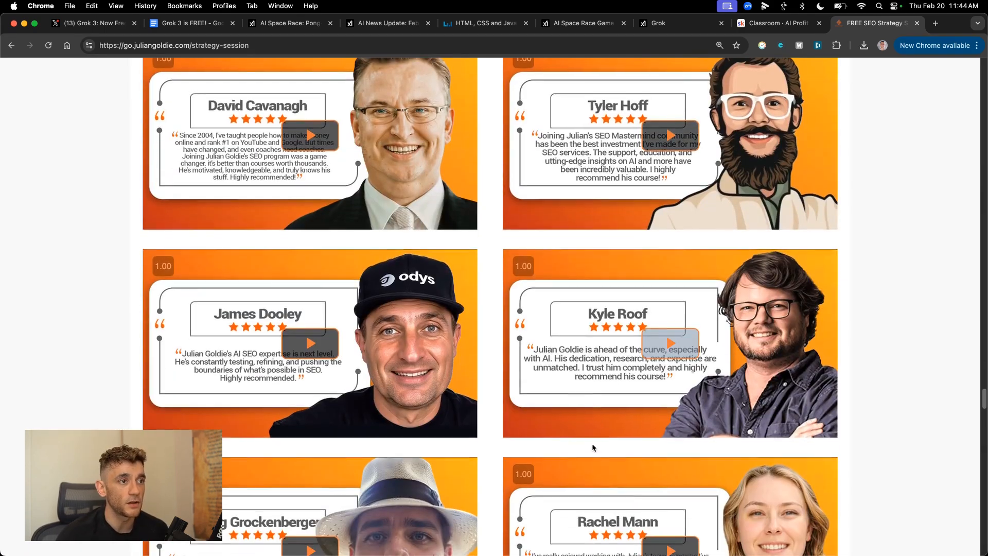
scroll(down, 3)
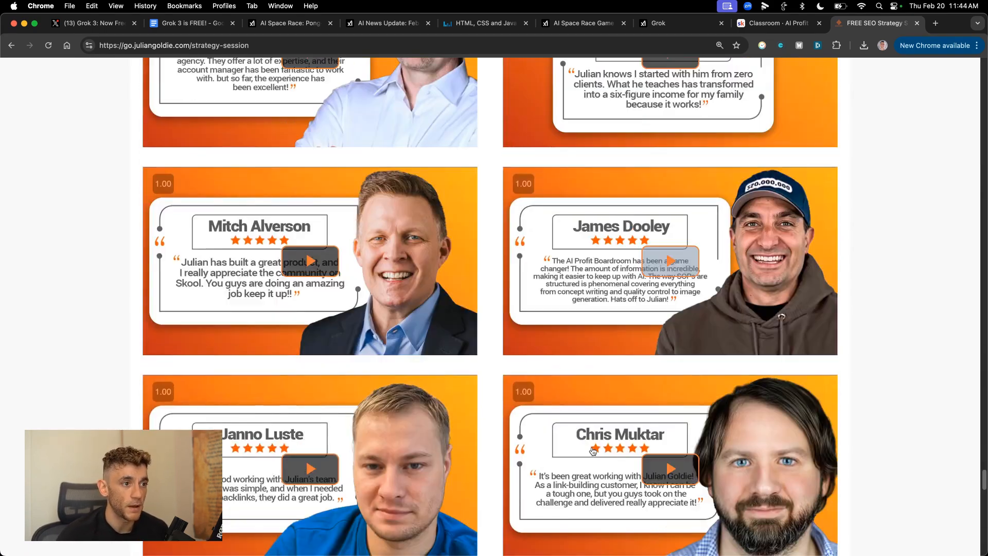